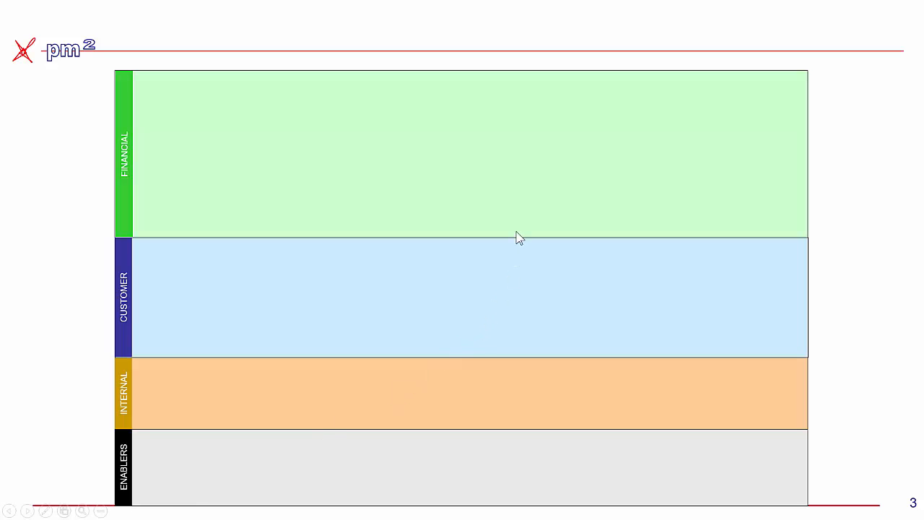
mouse_move(524, 232)
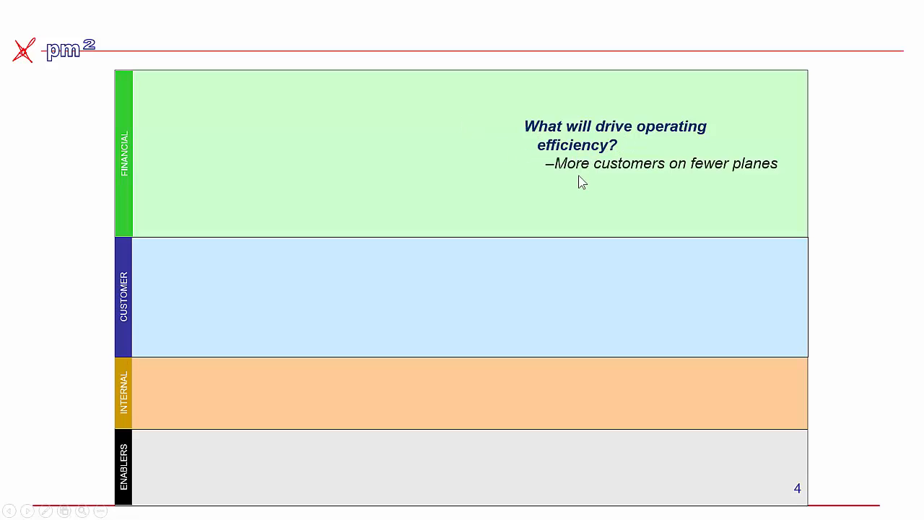
mouse_move(679, 183)
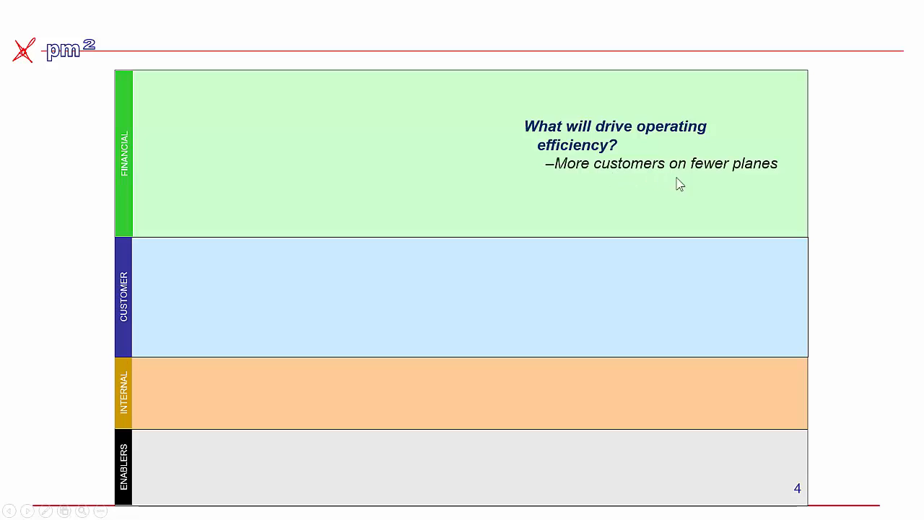
mouse_move(427, 200)
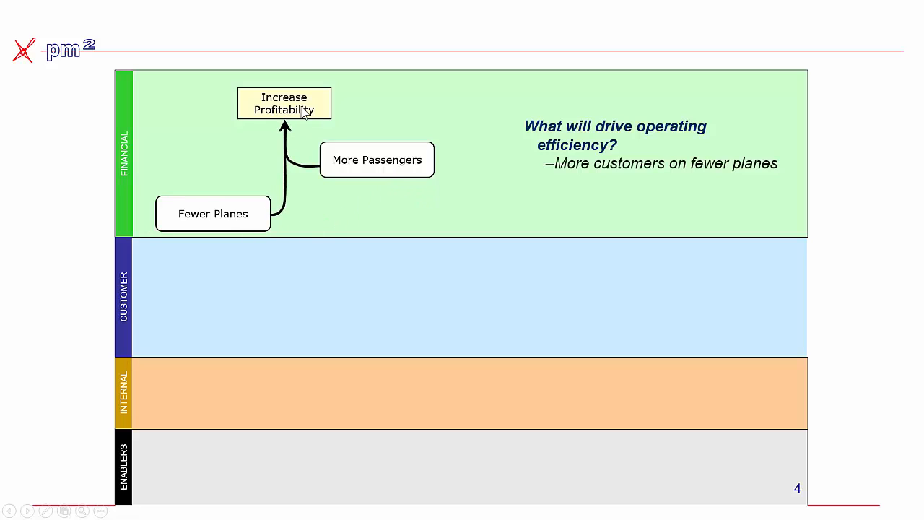
mouse_move(152, 127)
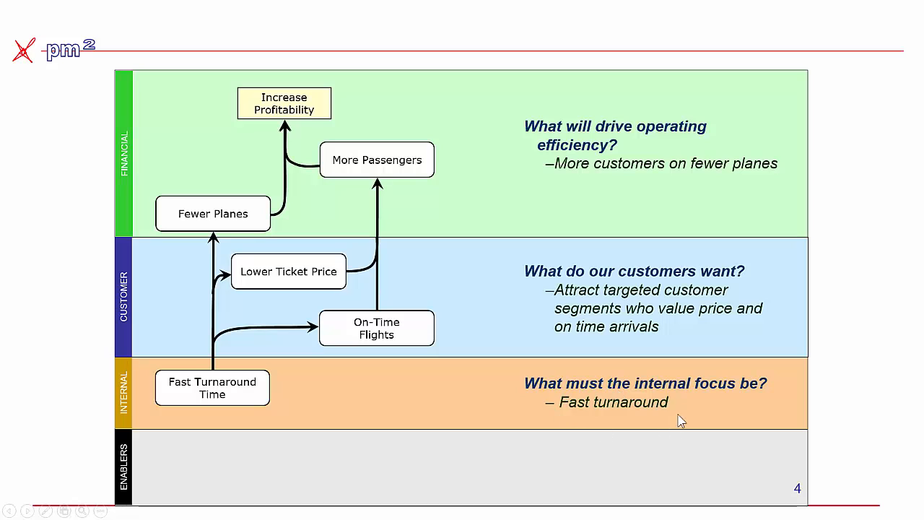
mouse_move(318, 415)
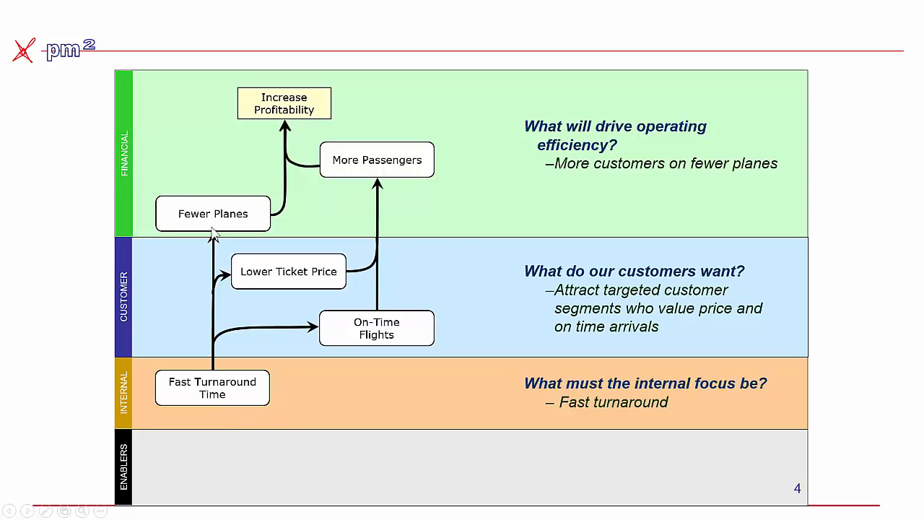
mouse_move(324, 343)
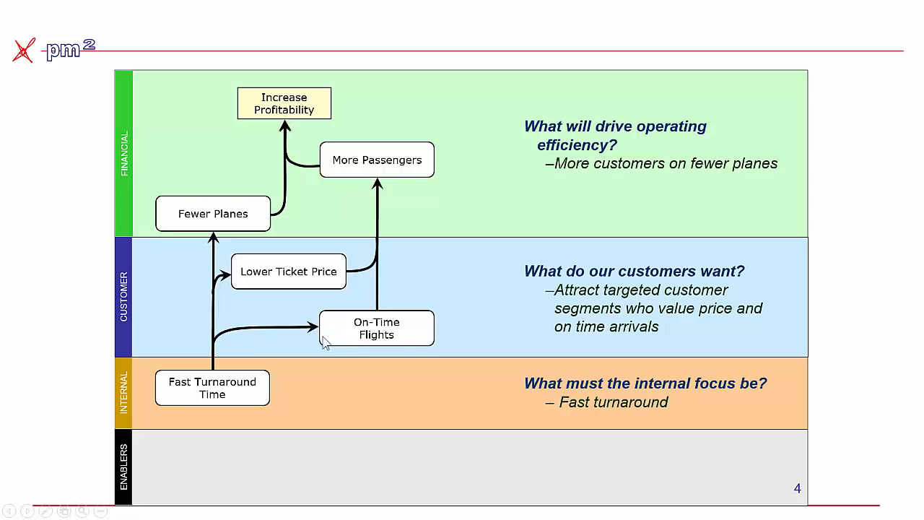
mouse_move(326, 326)
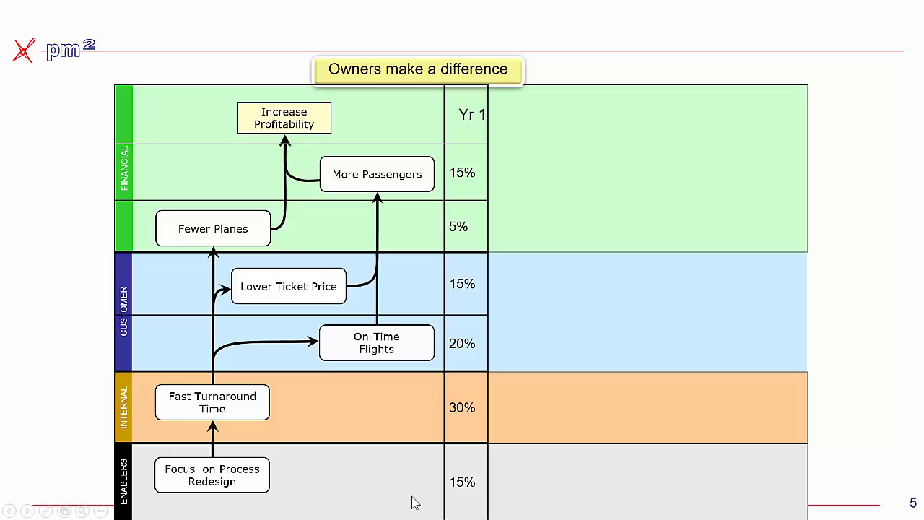
mouse_move(335, 484)
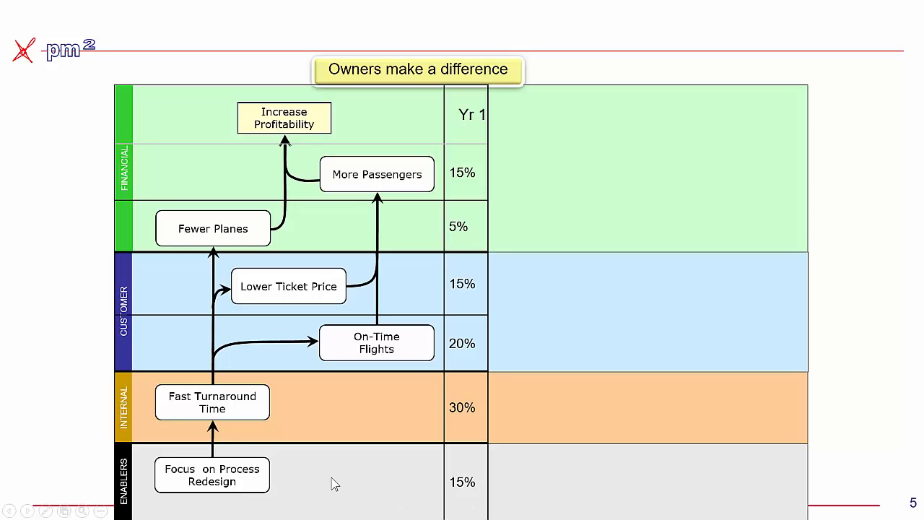
mouse_move(223, 422)
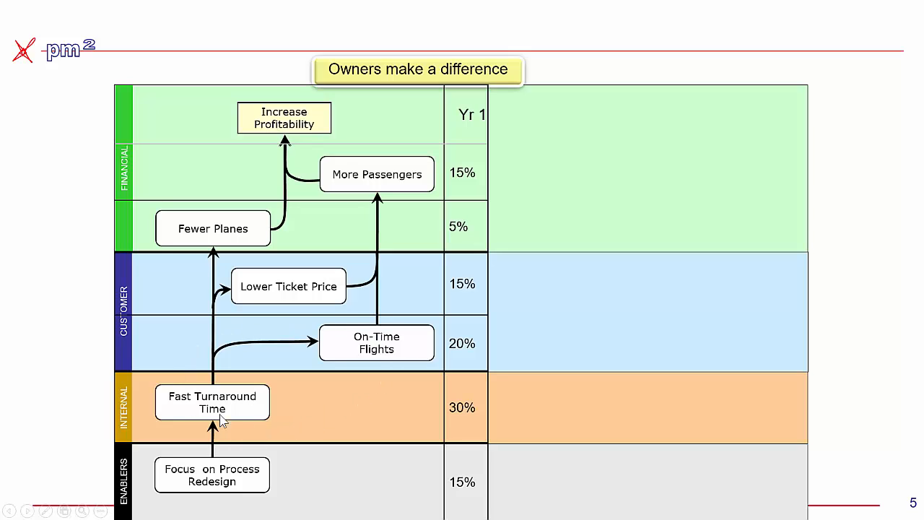
mouse_move(319, 282)
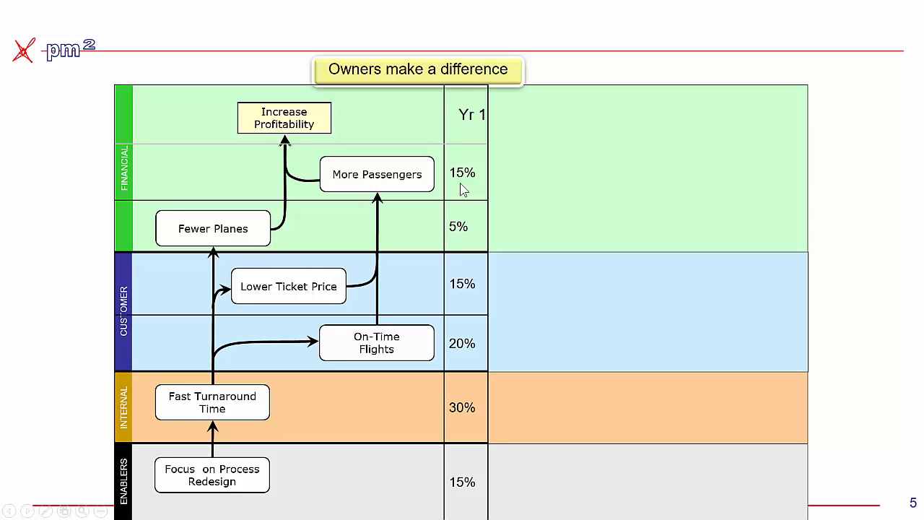
mouse_move(342, 345)
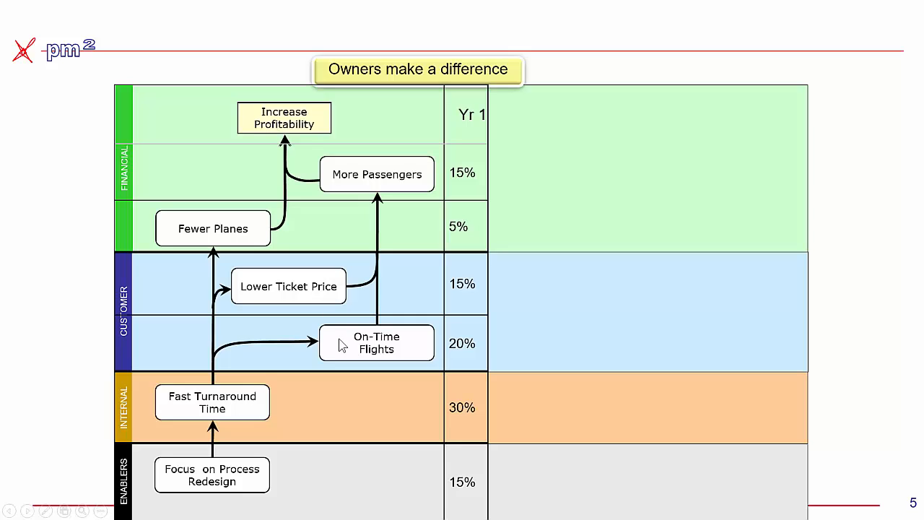
mouse_move(491, 218)
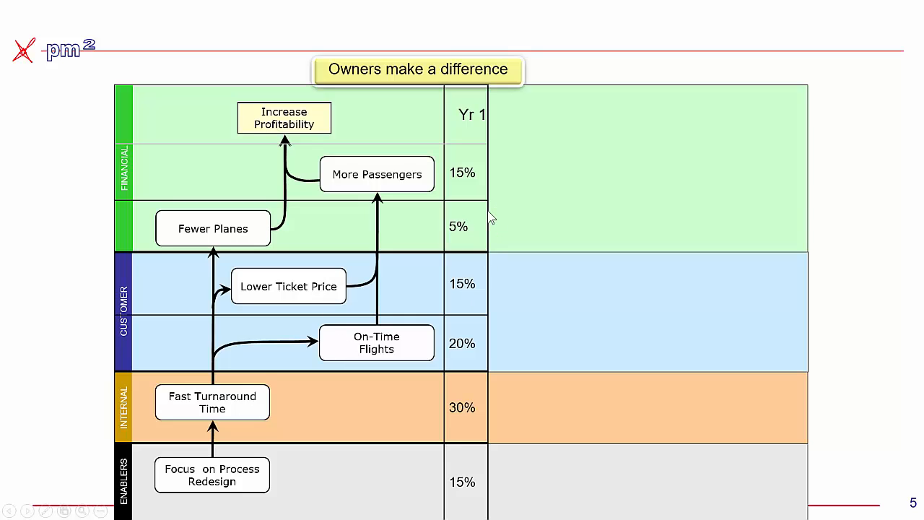
Step: Advance to slide 7 pairing each objective with its measure of success
key("right")
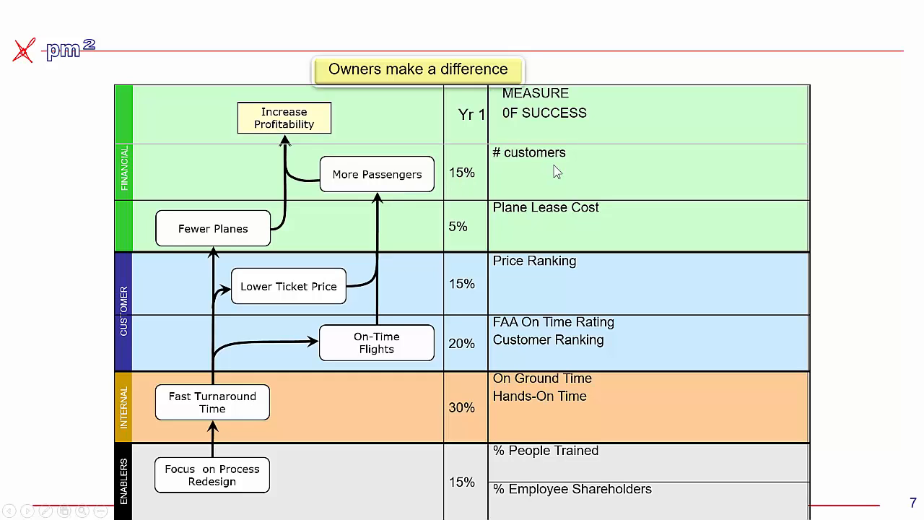
mouse_move(603, 172)
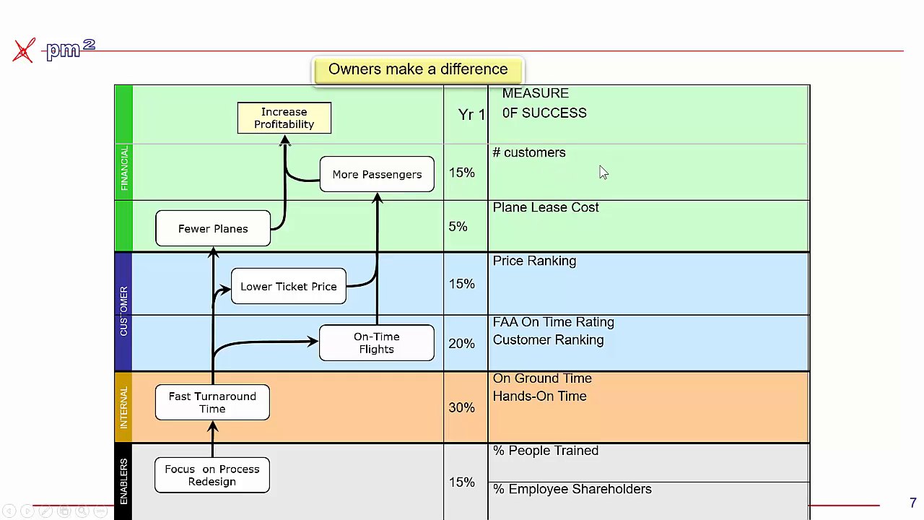
mouse_move(509, 287)
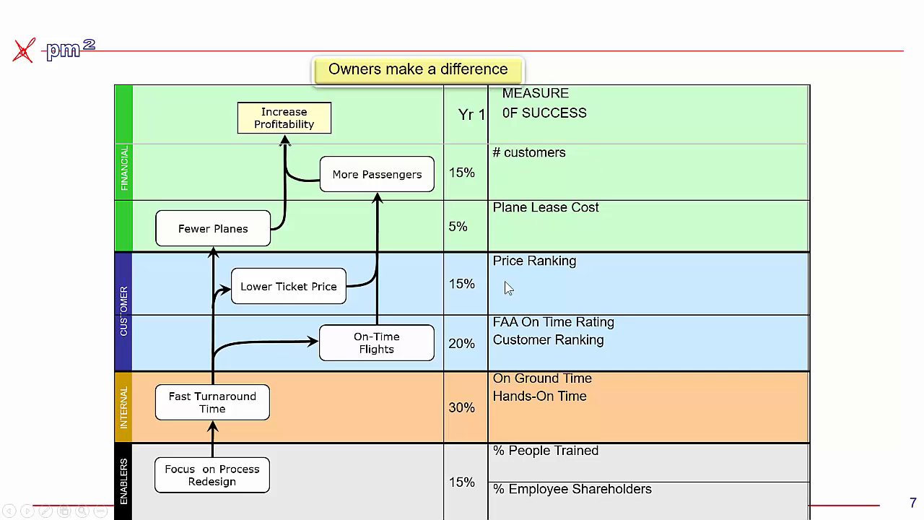
mouse_move(526, 341)
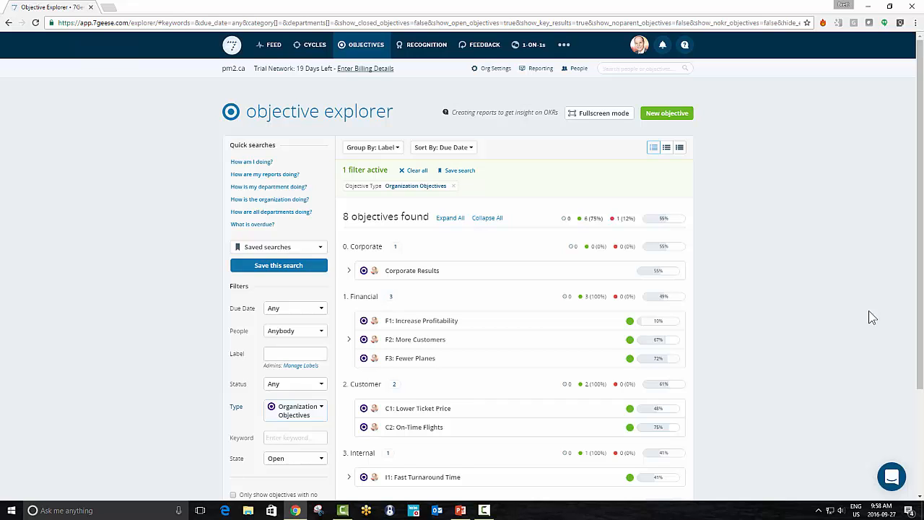
mouse_move(753, 321)
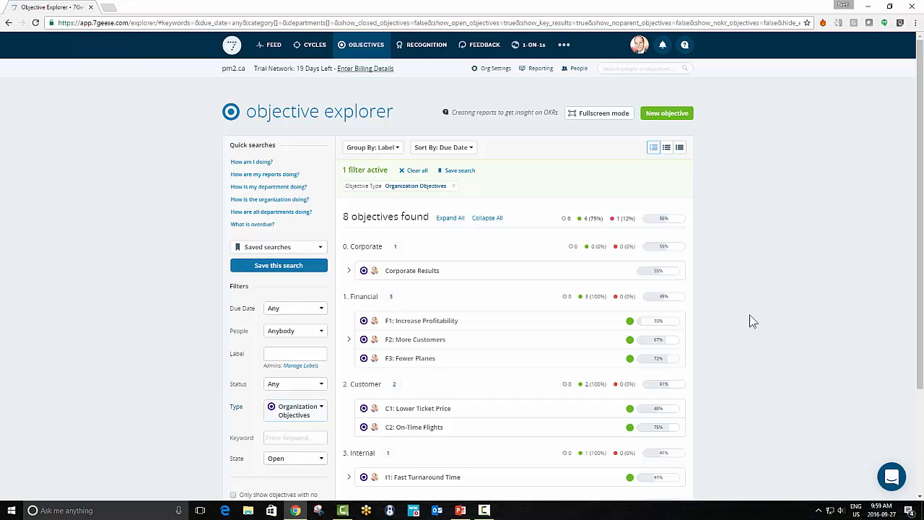
mouse_move(392, 304)
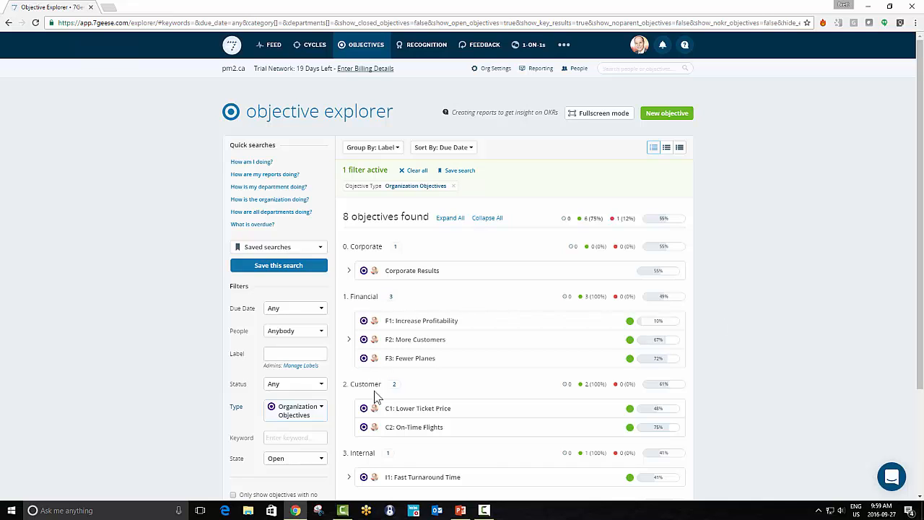
mouse_move(480, 342)
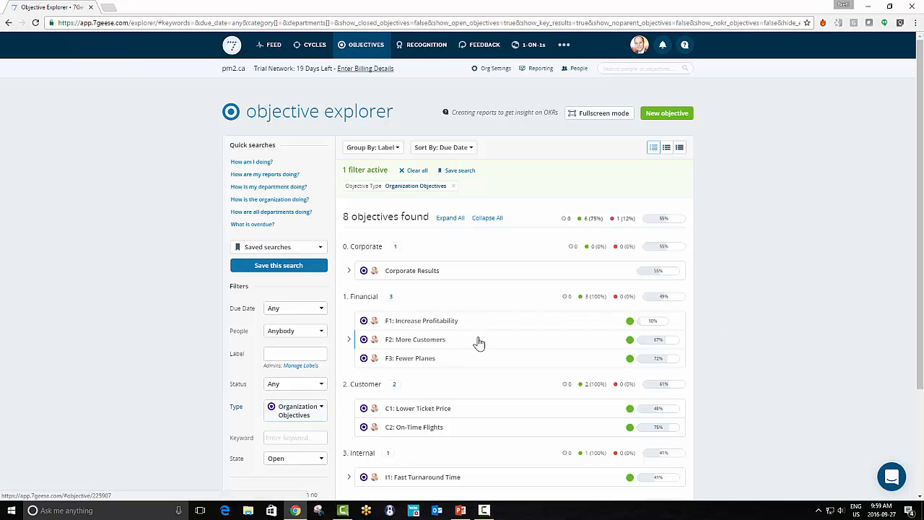
mouse_move(484, 384)
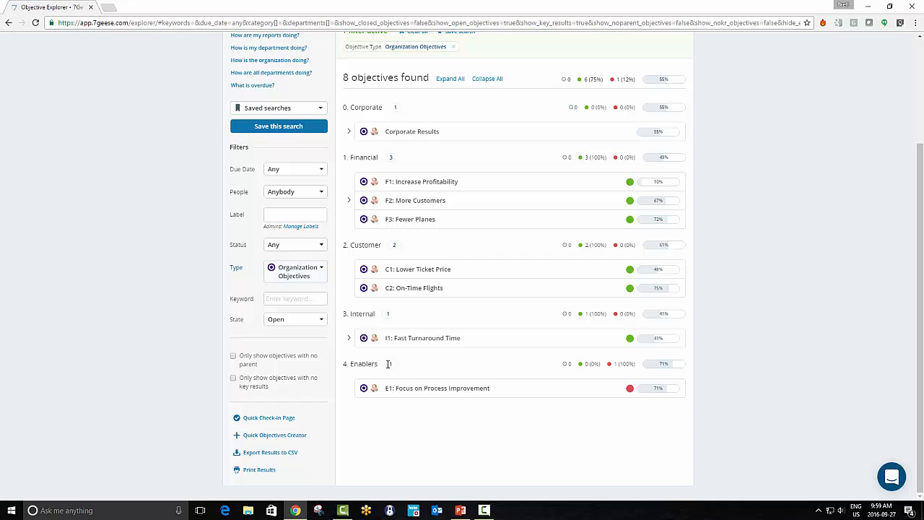
Step: Expand I1: Fast Turnaround Time to list its child objectives such as Fast fueling
left_click(349, 337)
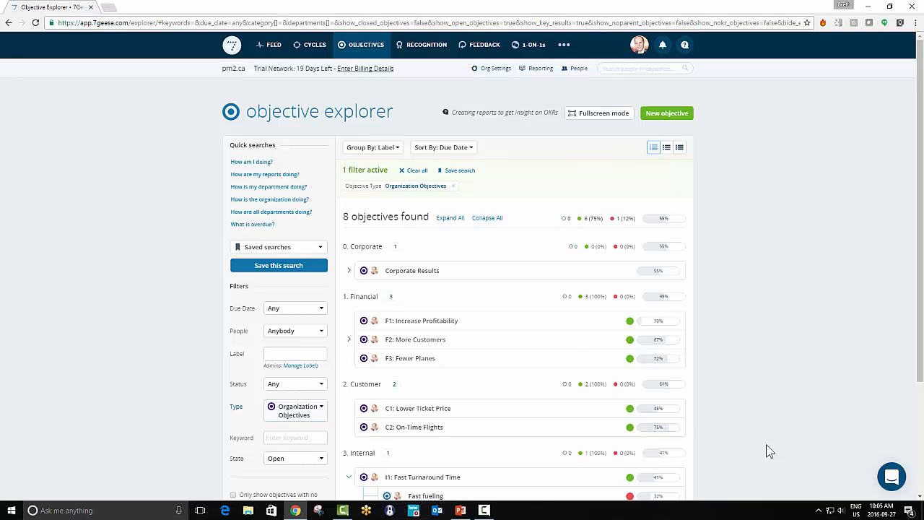
mouse_move(496, 72)
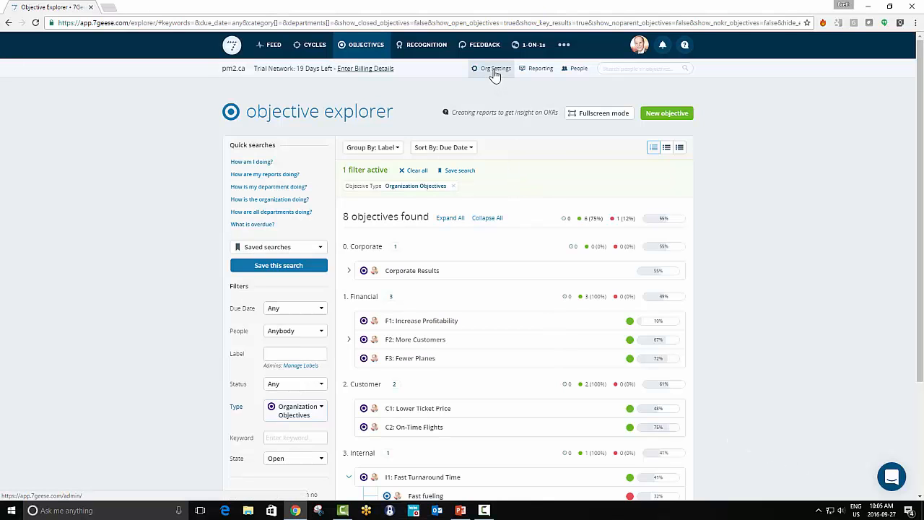
Step: Go to the organization's Objectives settings page listing the existing labels
left_click(496, 68)
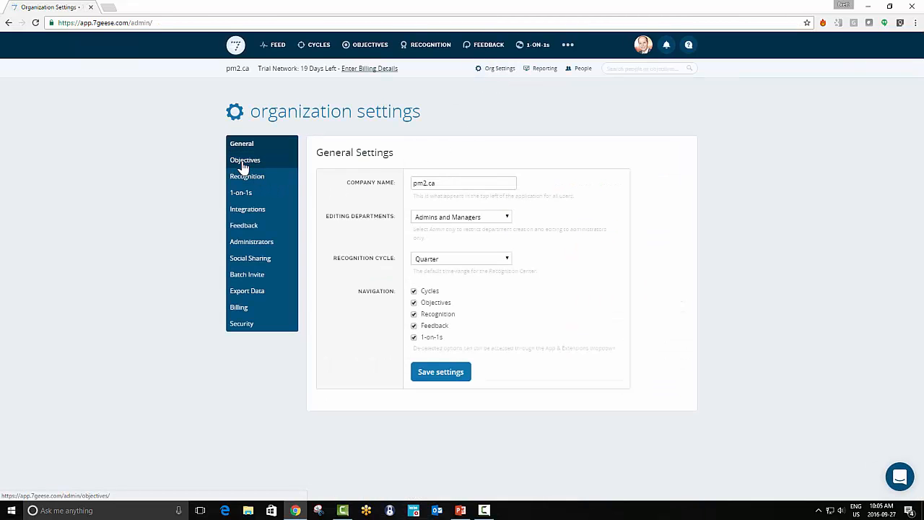
left_click(245, 160)
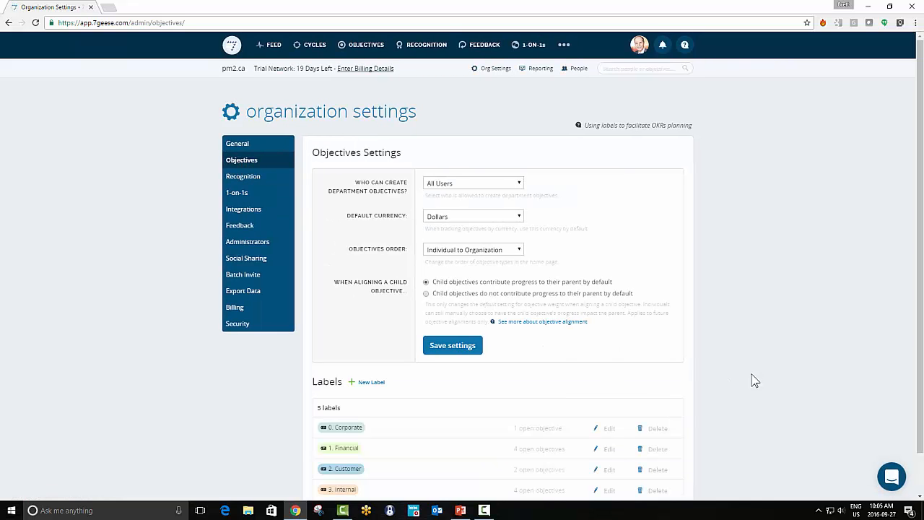
scroll("down", 3)
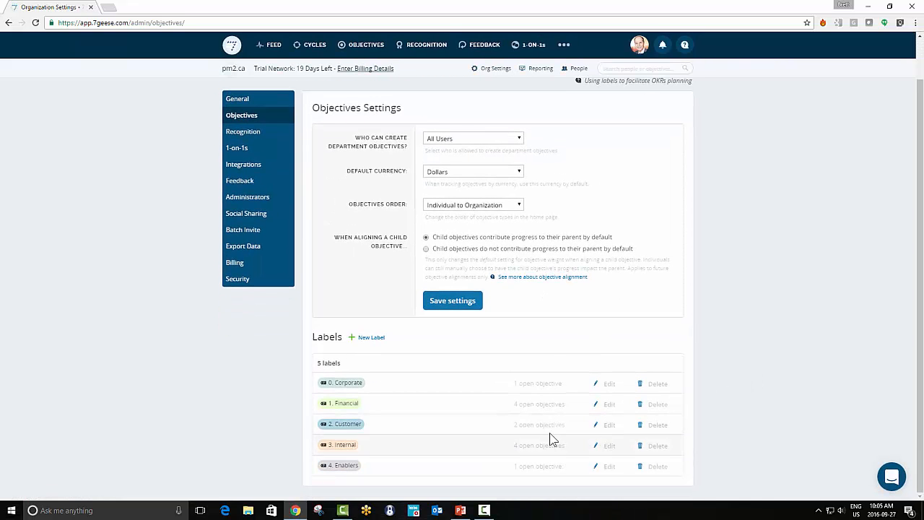
mouse_move(395, 474)
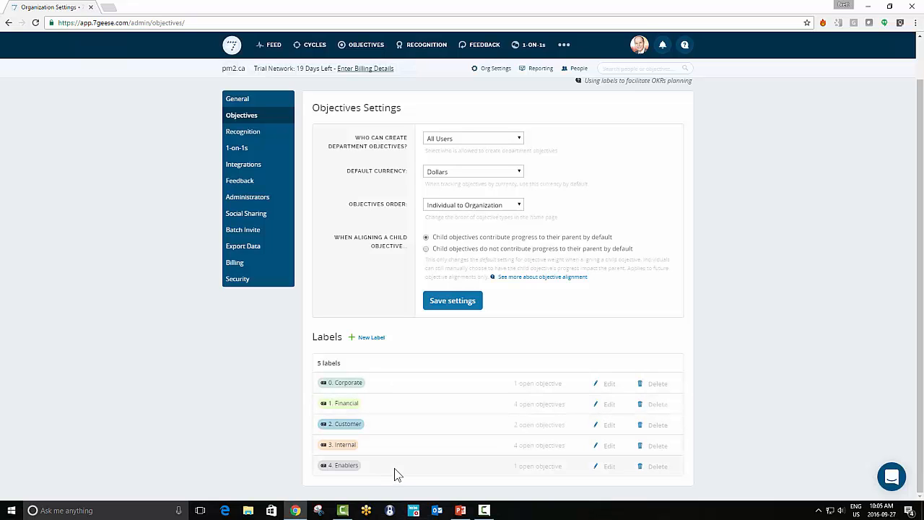
Step: Start a new label named 'Customer', then cancel it so only the five labels remain
left_click(370, 337)
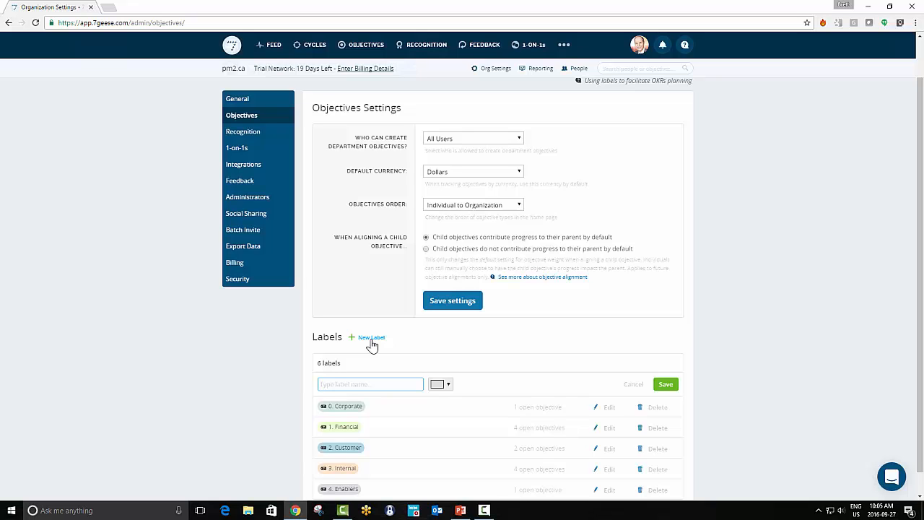
type("C")
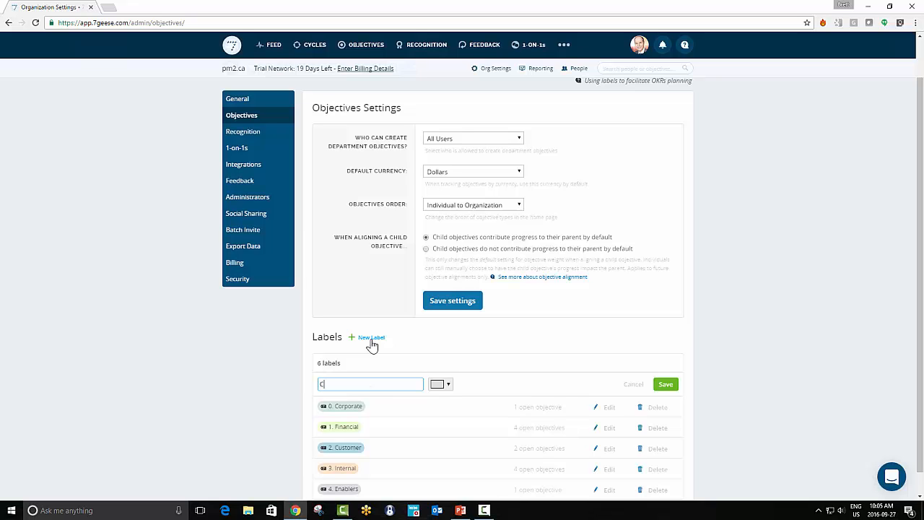
type("ustomer")
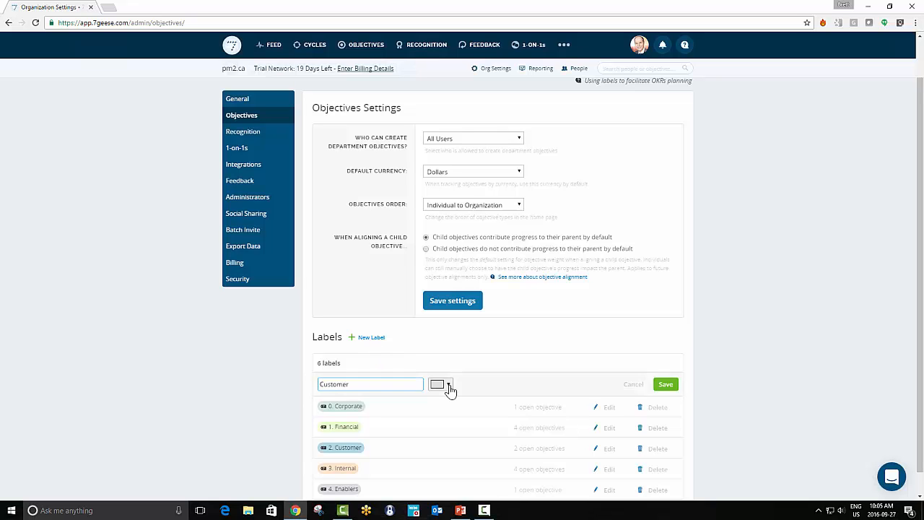
left_click(440, 383)
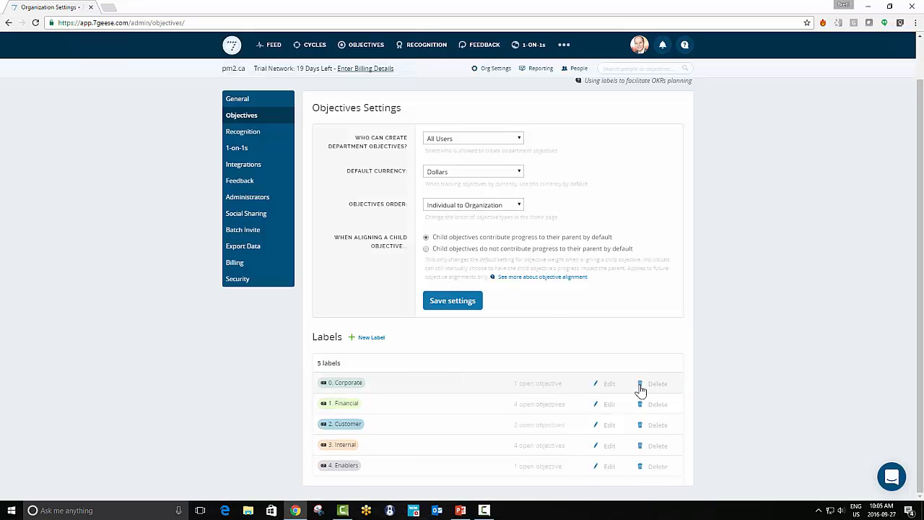
mouse_move(348, 406)
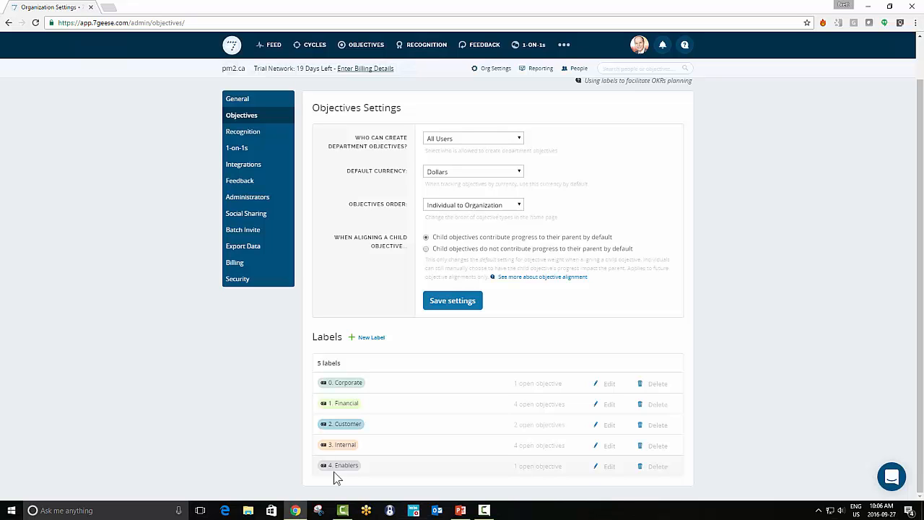
mouse_move(376, 390)
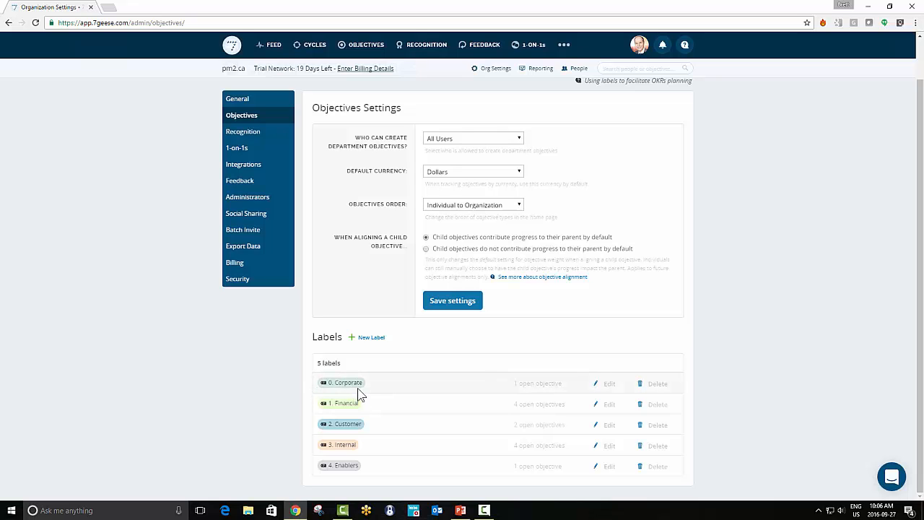
mouse_move(370, 403)
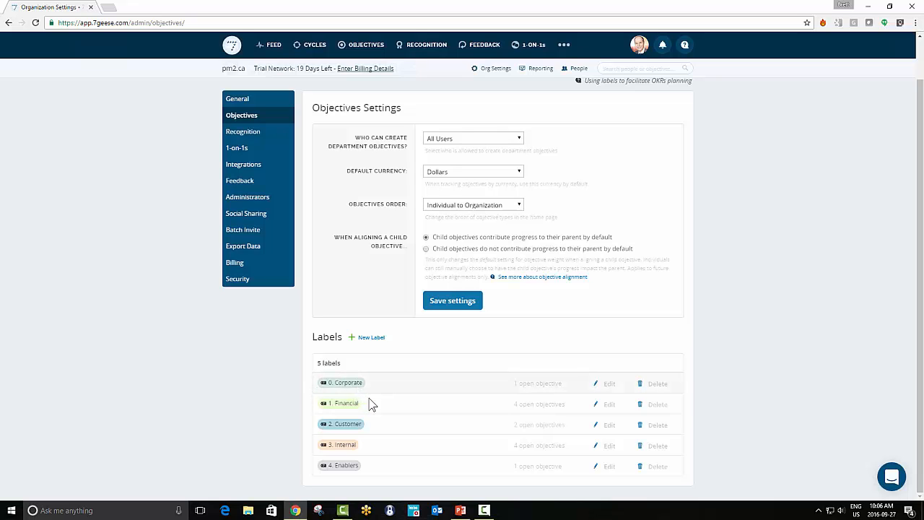
mouse_move(357, 437)
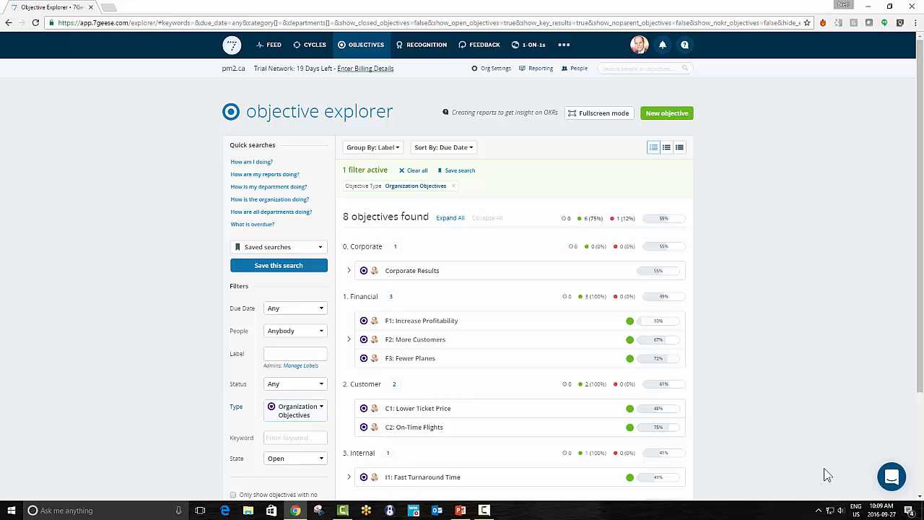
mouse_move(462, 244)
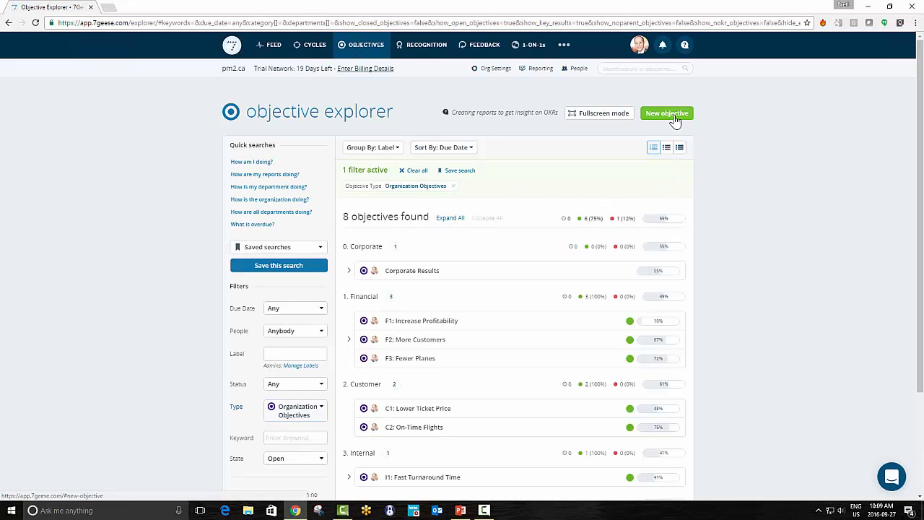
Step: Create a new objective named 'F1: Drive Sales (2)'
left_click(665, 112)
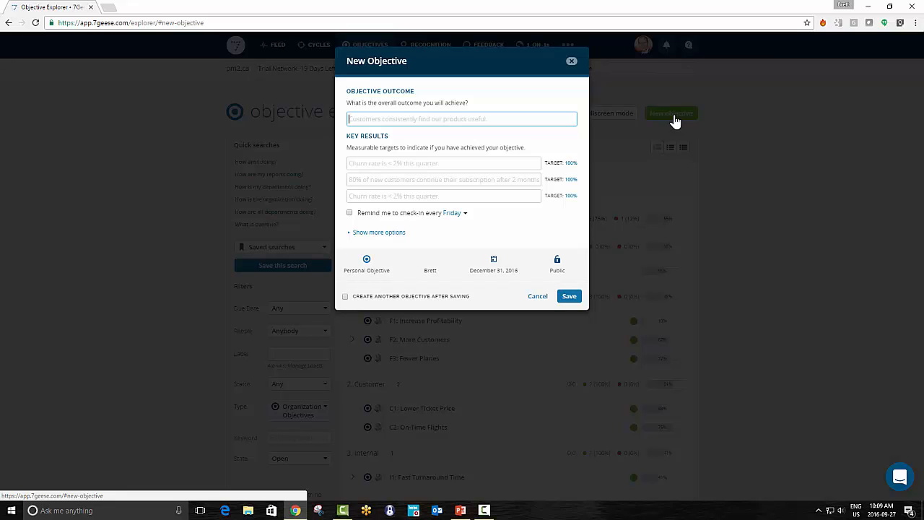
type("F1")
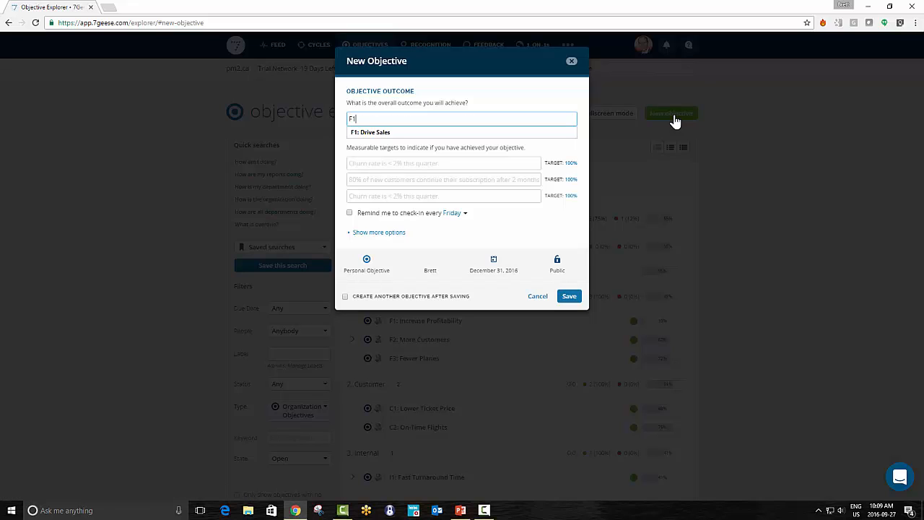
type(":")
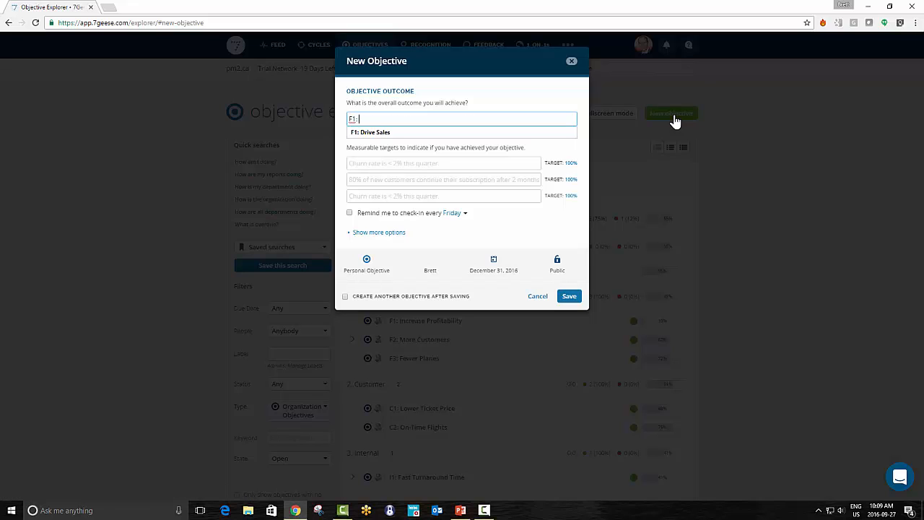
mouse_move(602, 128)
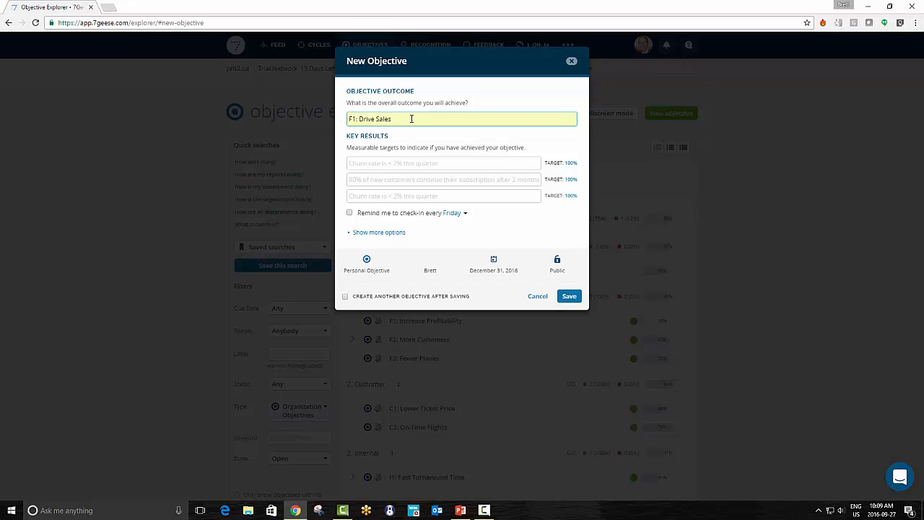
type("(2")
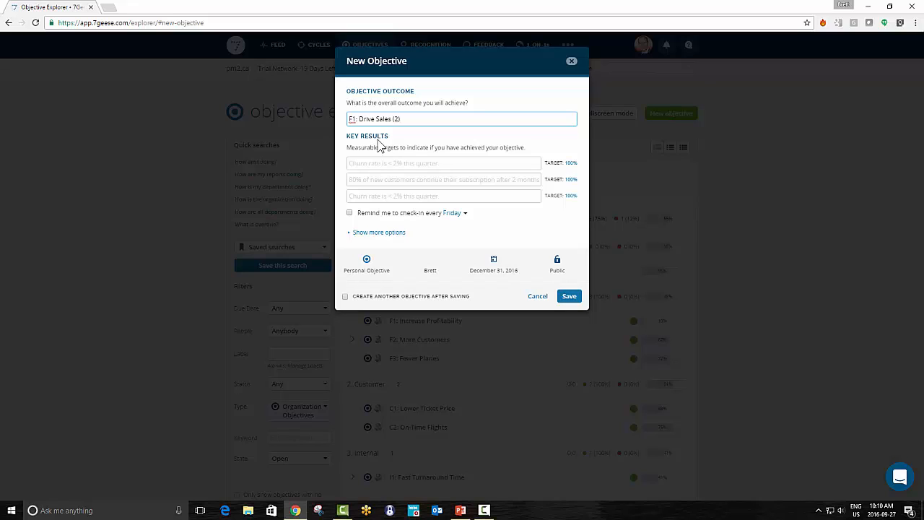
mouse_move(370, 166)
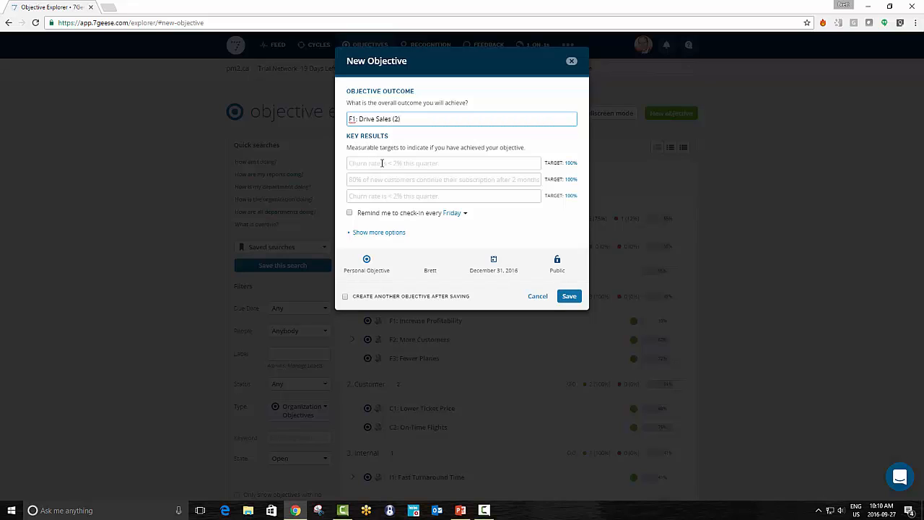
Step: Add key result 'Sales Revenue > $10M' measured in dollars with target 20
left_click(443, 163)
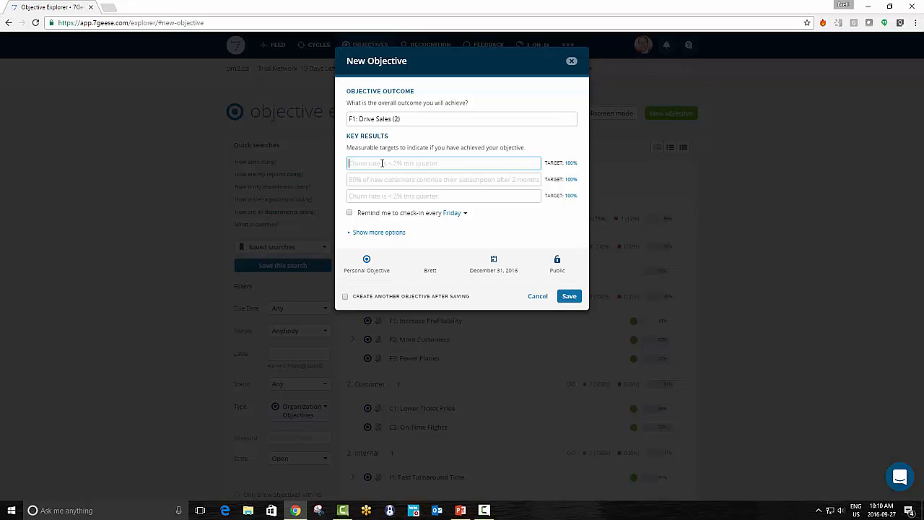
type("Sales")
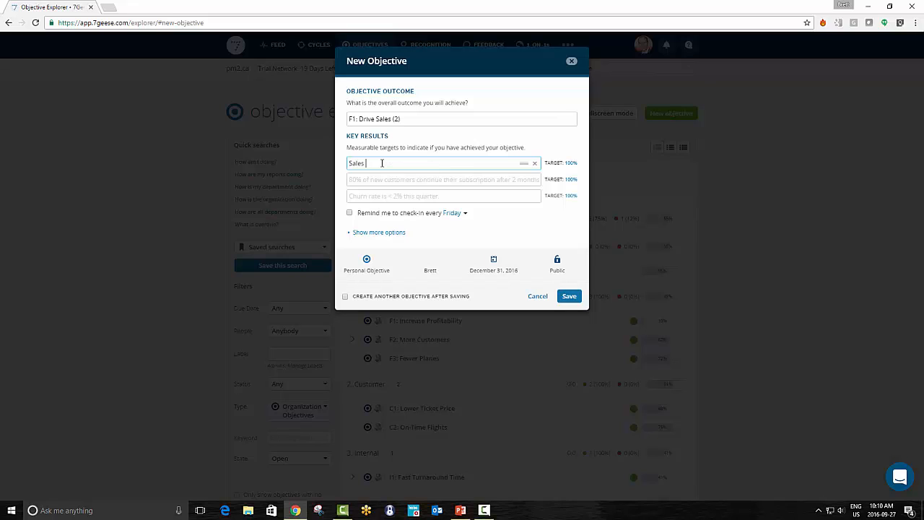
type("Revenue")
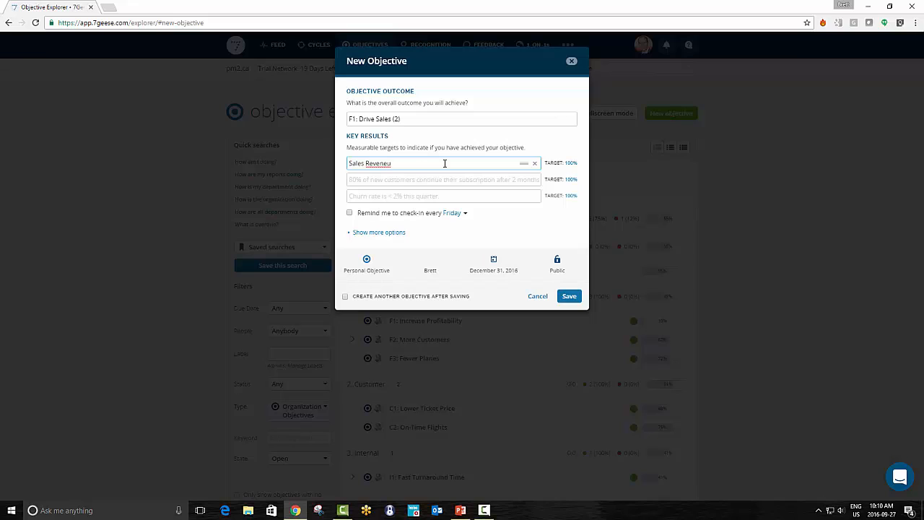
key("Backspace")
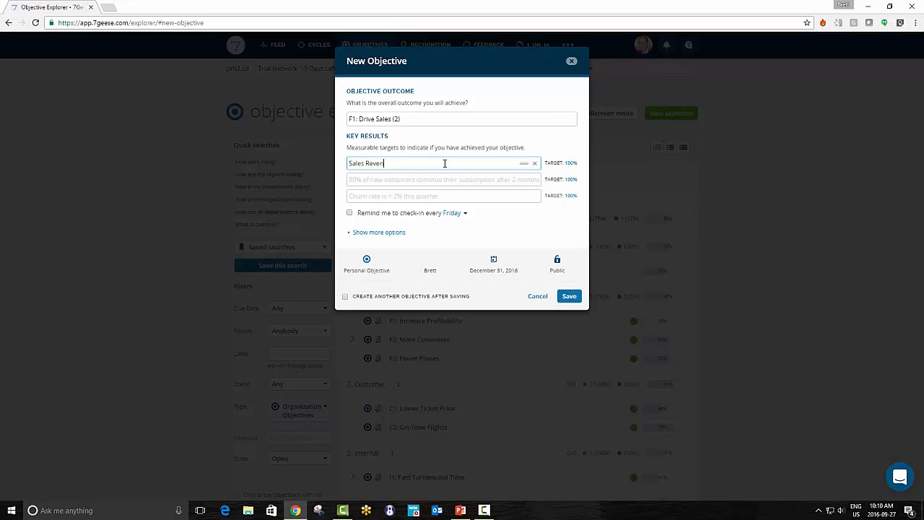
type("ue >")
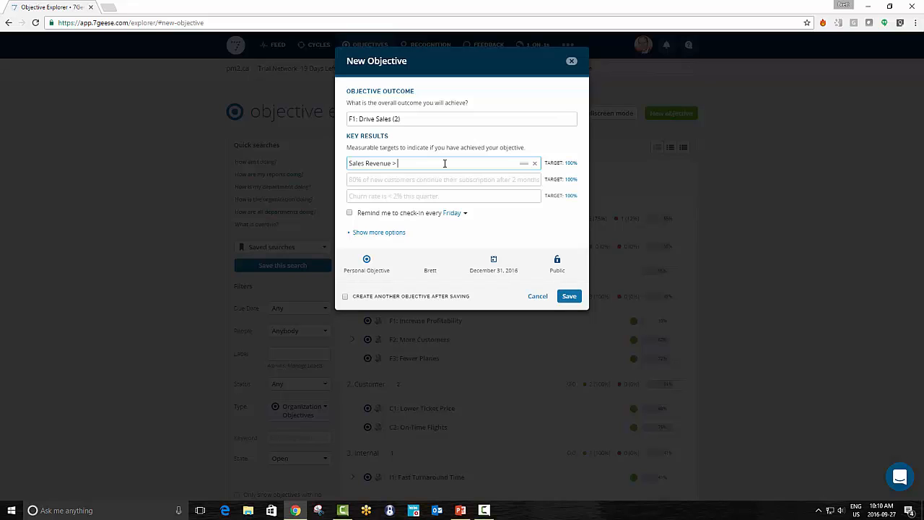
type("$10M")
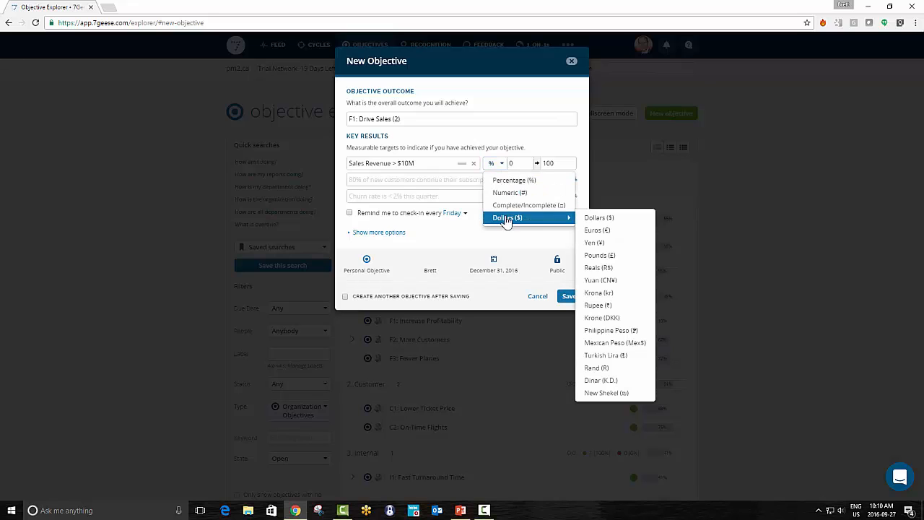
left_click(595, 218)
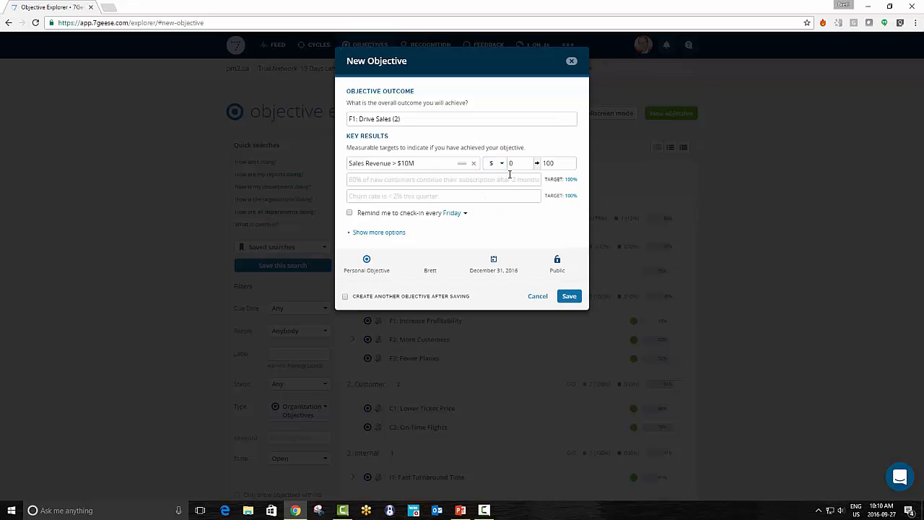
mouse_move(557, 163)
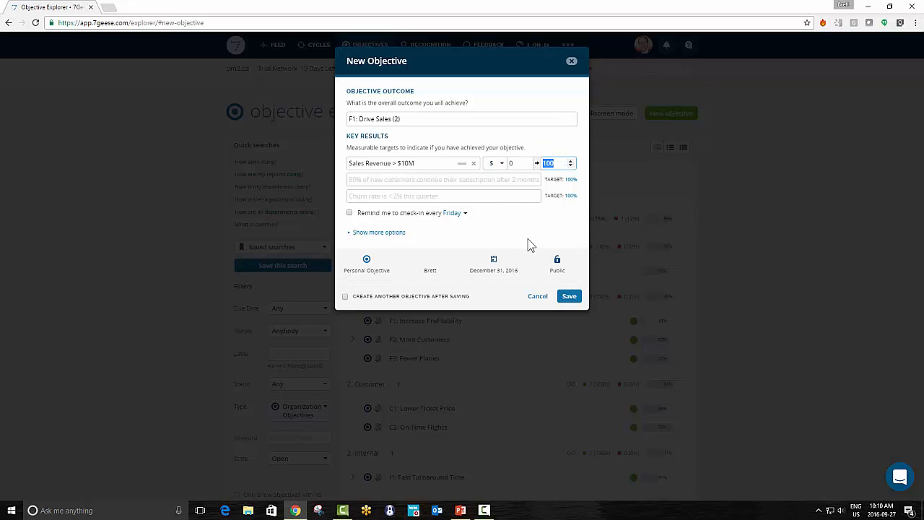
type("20")
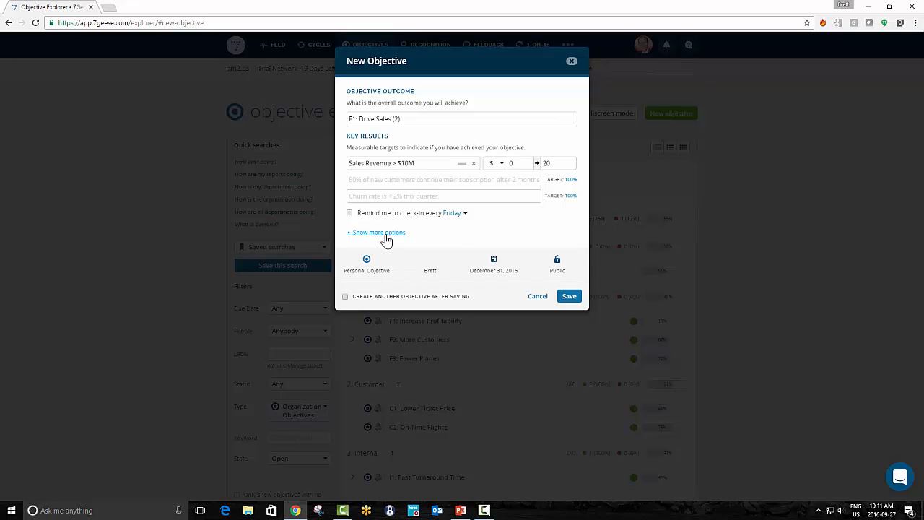
Step: Tag the objective with the 1. Financial label and set Corporate Results as its parent
left_click(376, 232)
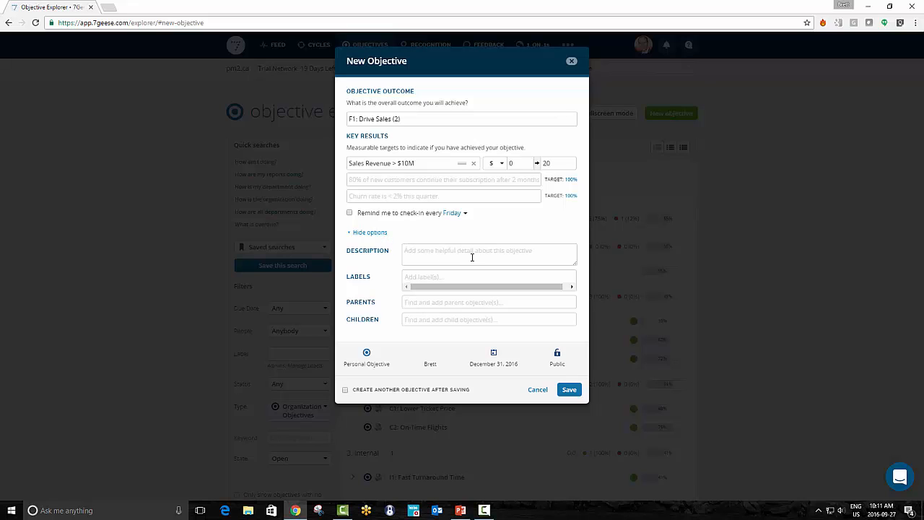
left_click(488, 276)
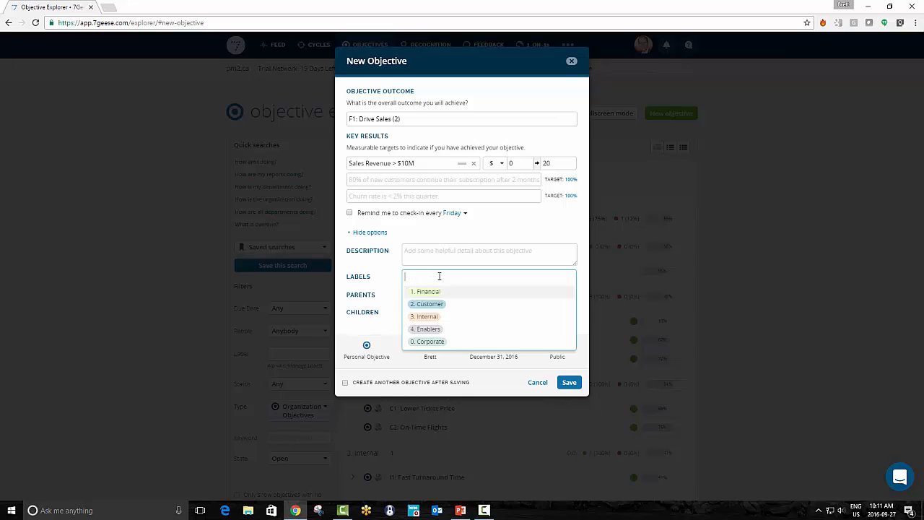
mouse_move(425, 299)
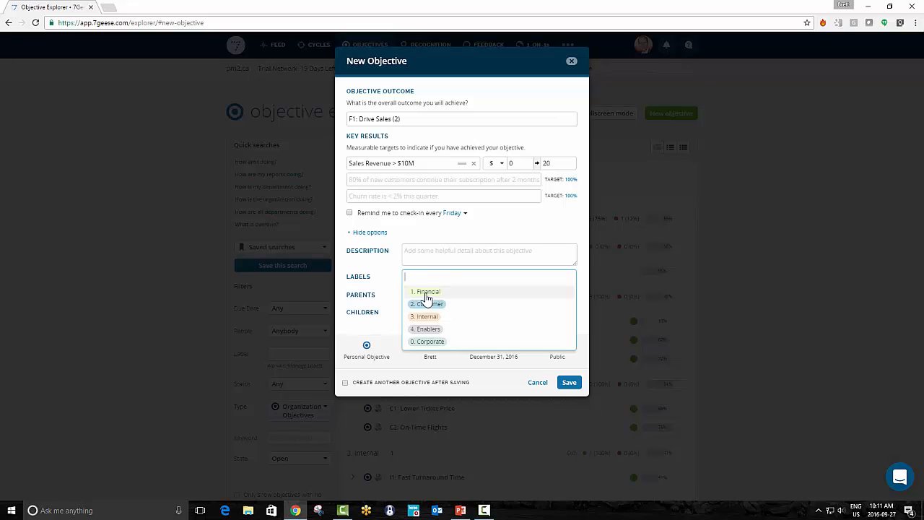
left_click(427, 291)
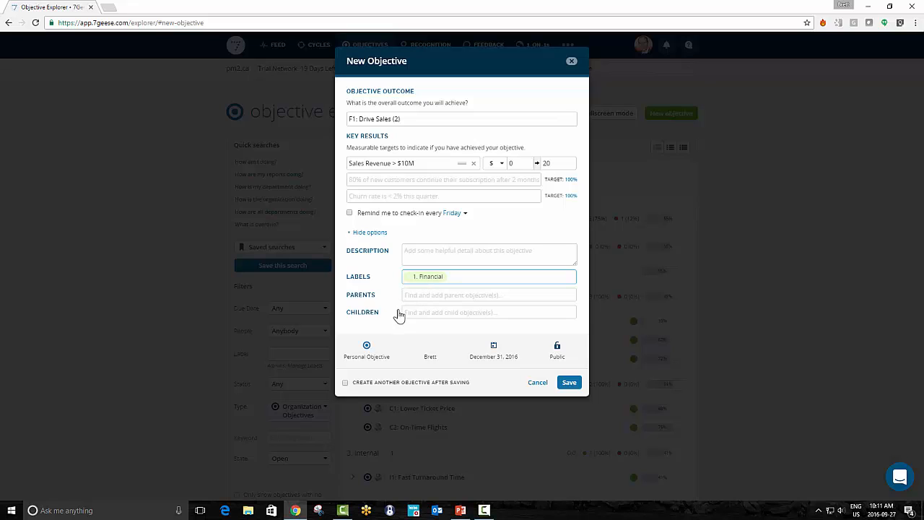
left_click(488, 294)
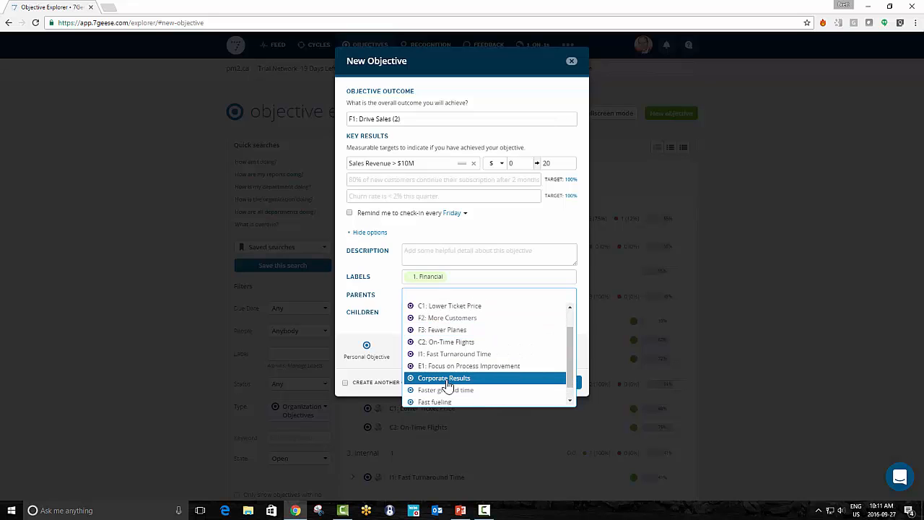
left_click(444, 377)
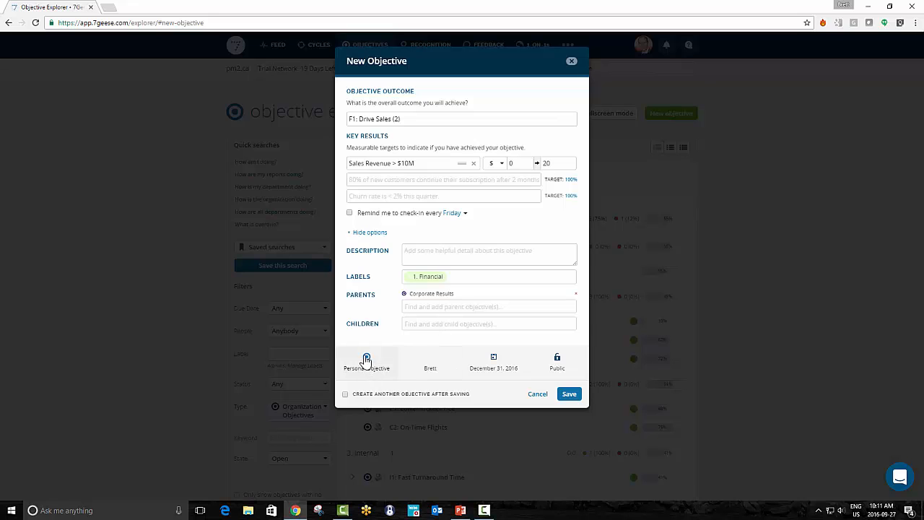
Step: Make F1: Drive Sales (2) an Organizational Objective and save it
left_click(366, 356)
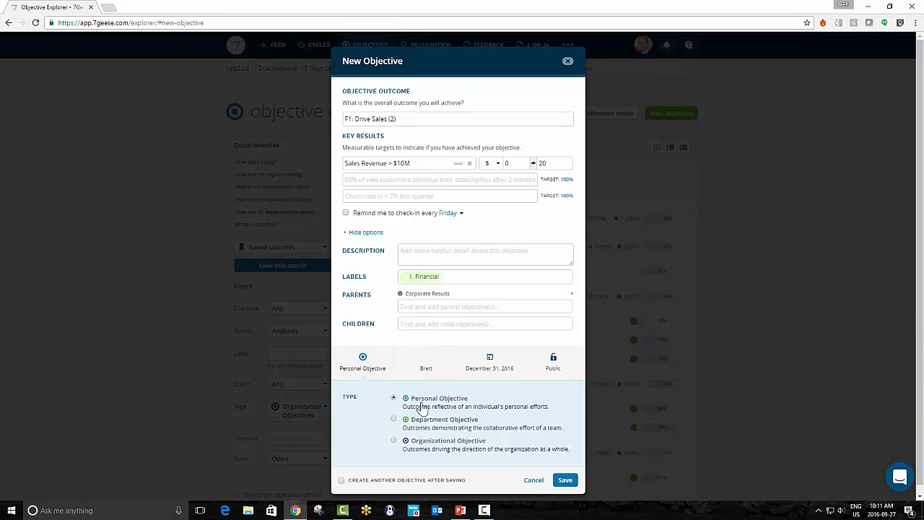
left_click(394, 440)
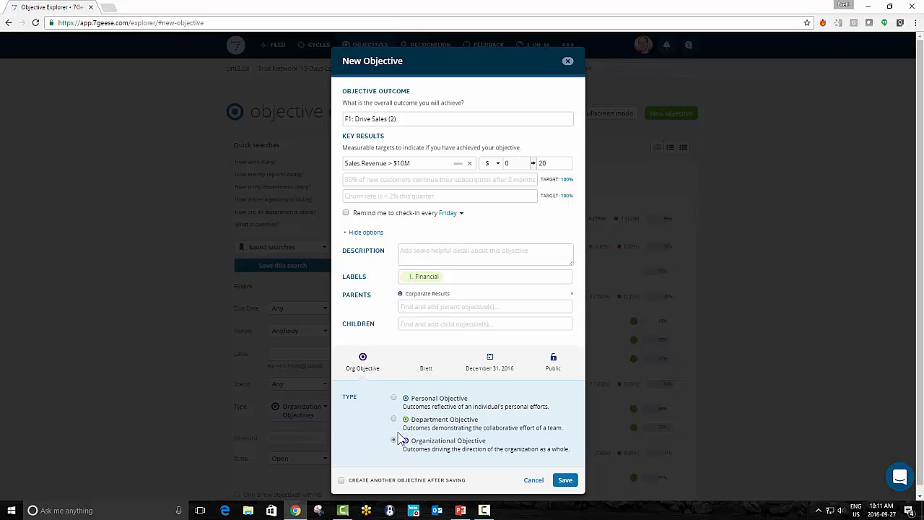
left_click(394, 440)
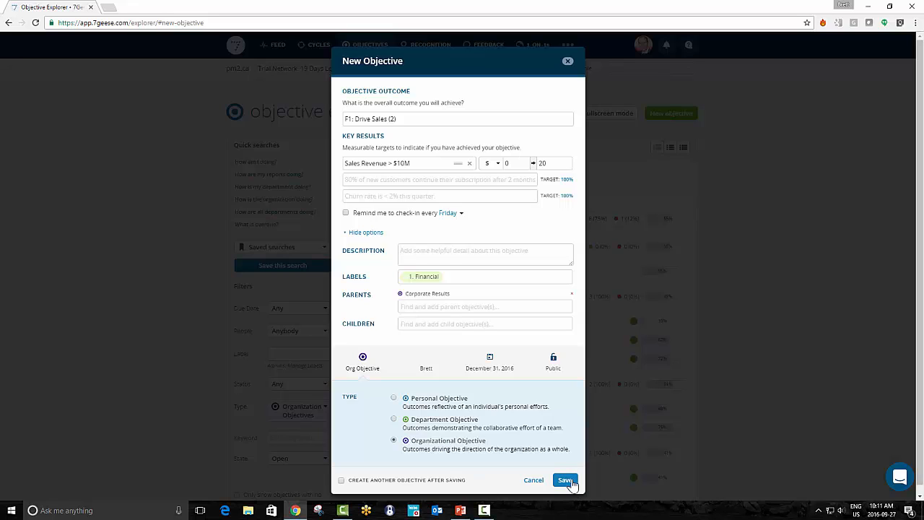
left_click(564, 480)
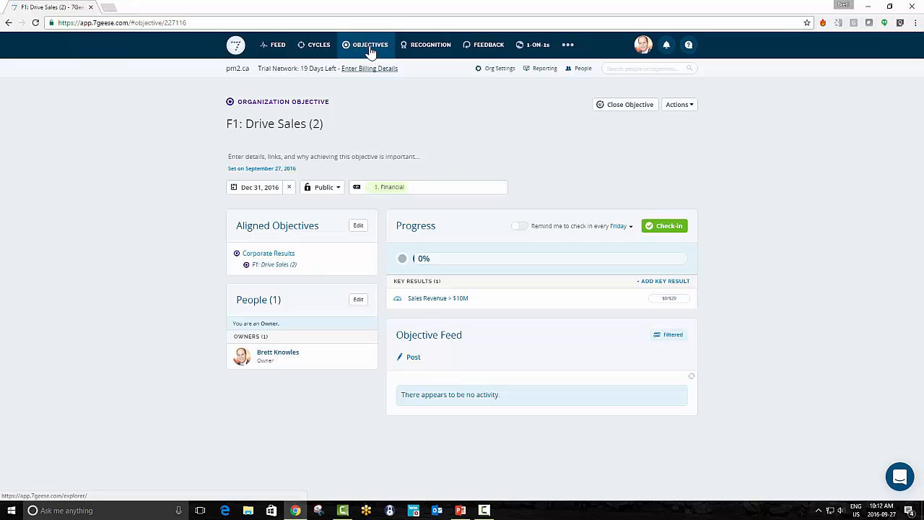
Step: Return to the objective explorer where F1: Drive Sales (2) appears under Financial
left_click(366, 44)
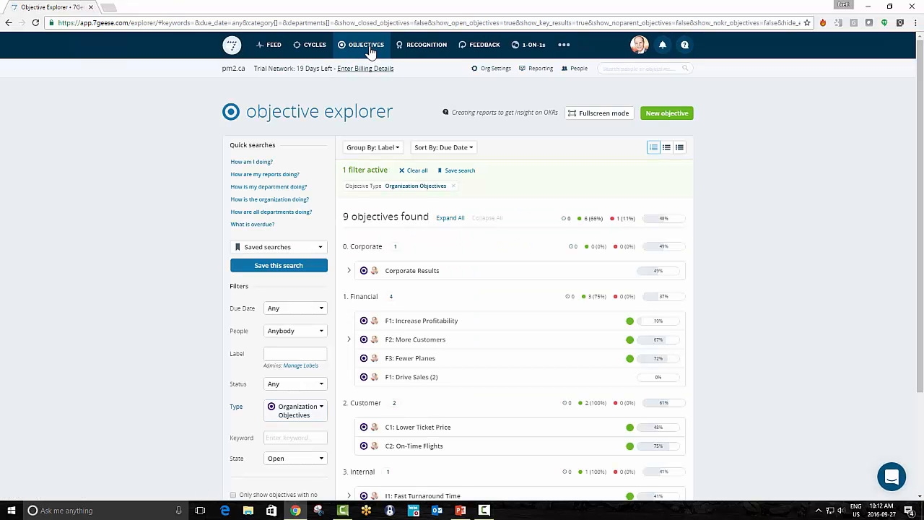
mouse_move(453, 383)
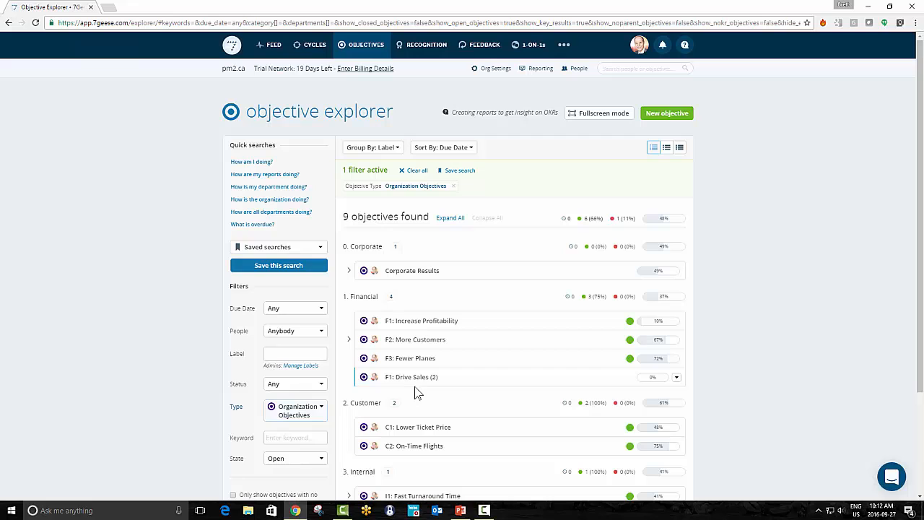
mouse_move(433, 397)
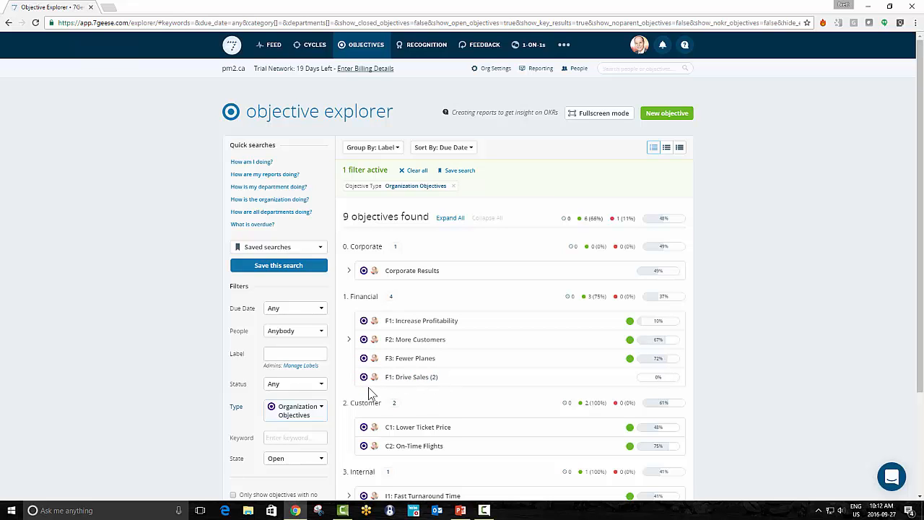
mouse_move(415, 305)
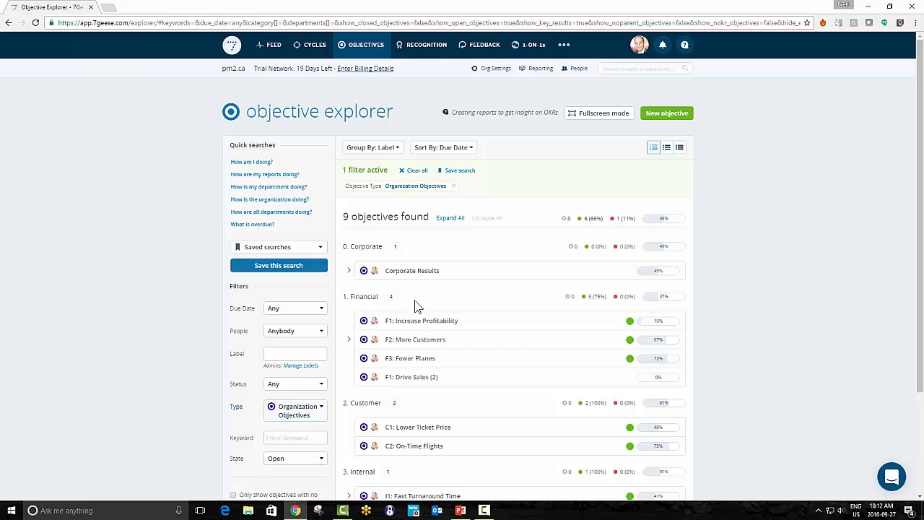
mouse_move(340, 299)
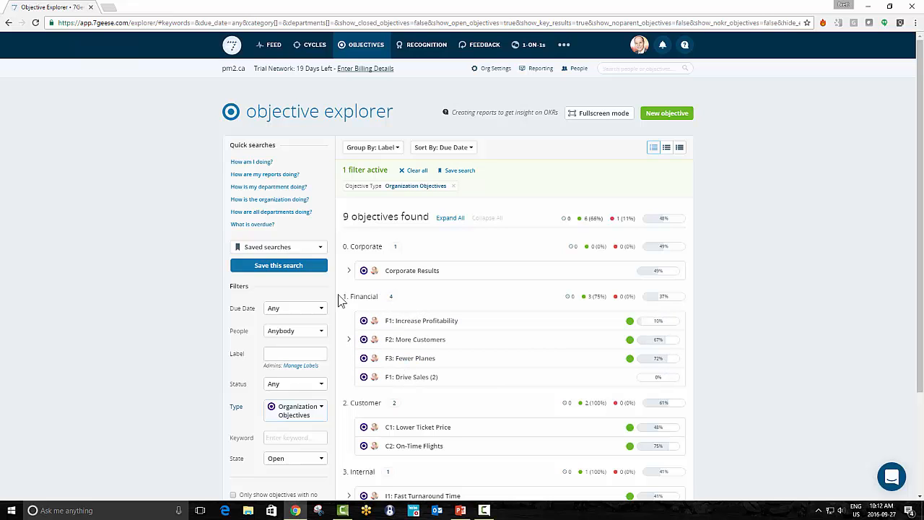
mouse_move(340, 306)
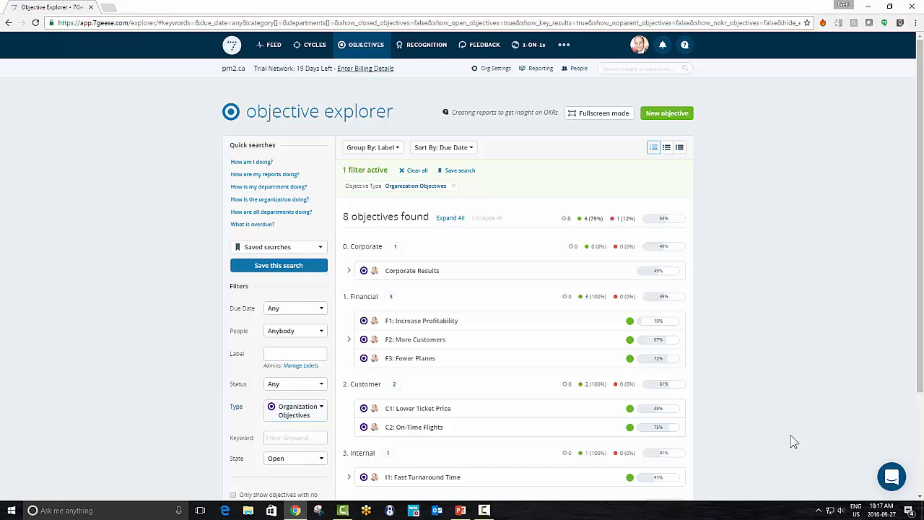
mouse_move(605, 365)
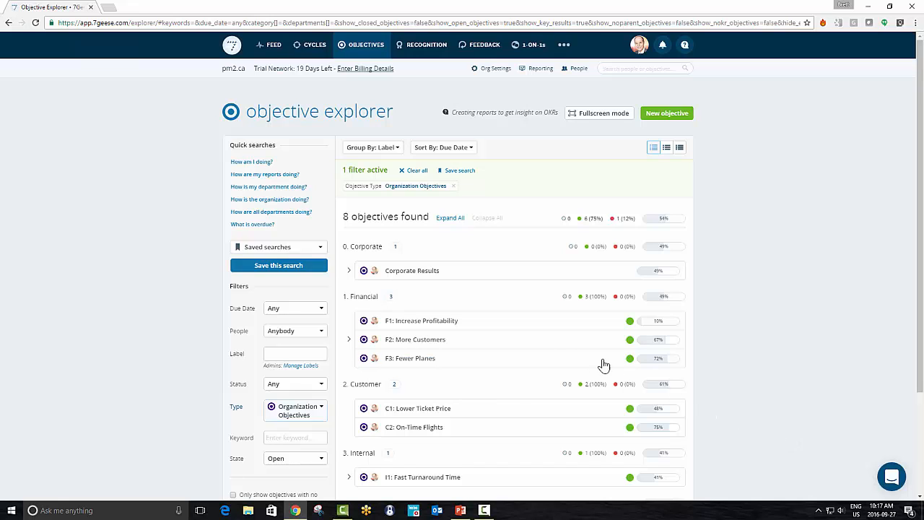
mouse_move(342, 158)
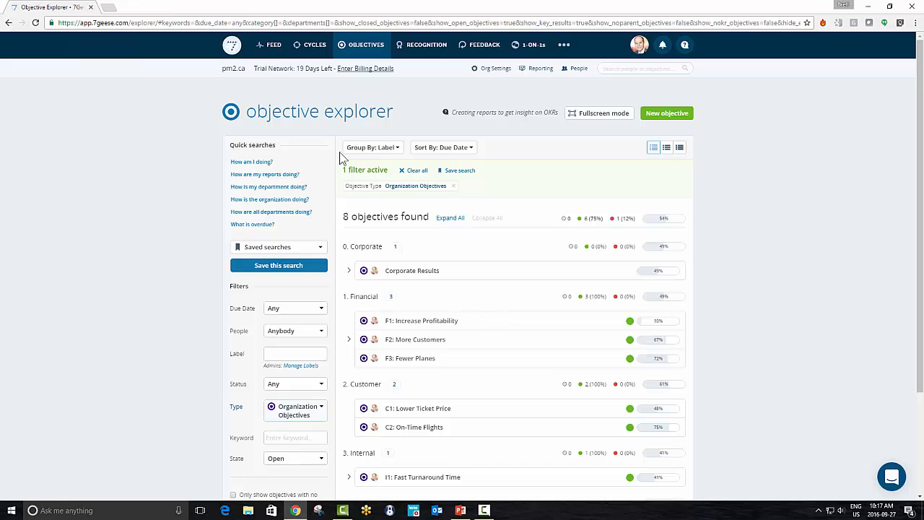
mouse_move(315, 45)
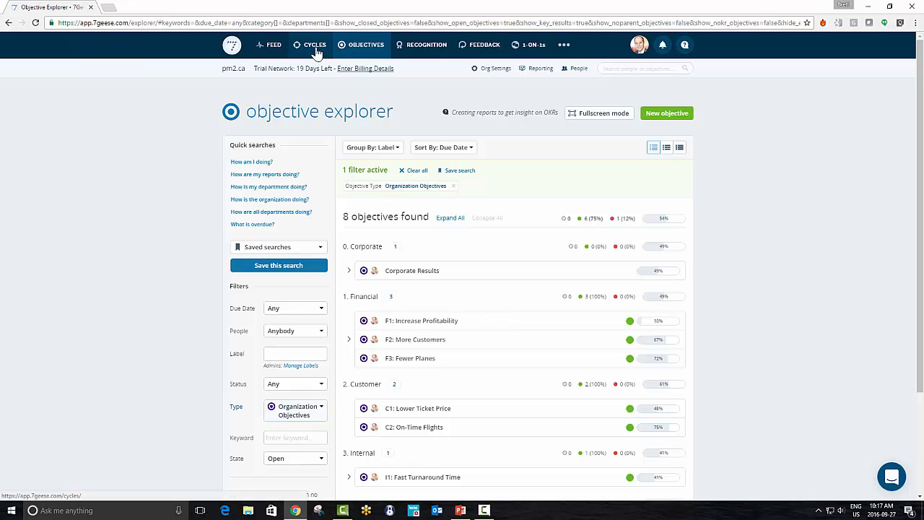
Step: Show the Cycles page for Next Quarter, Oct 1–Dec 31 2016
left_click(315, 44)
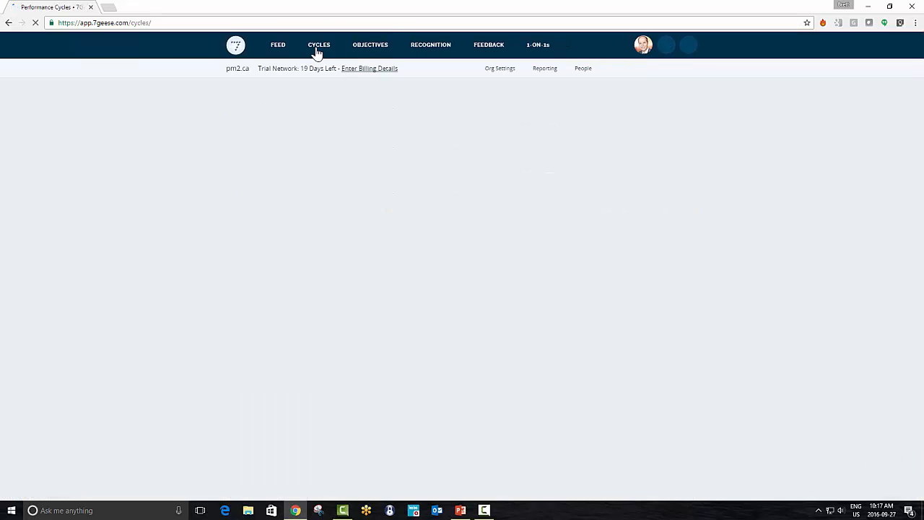
left_click(319, 45)
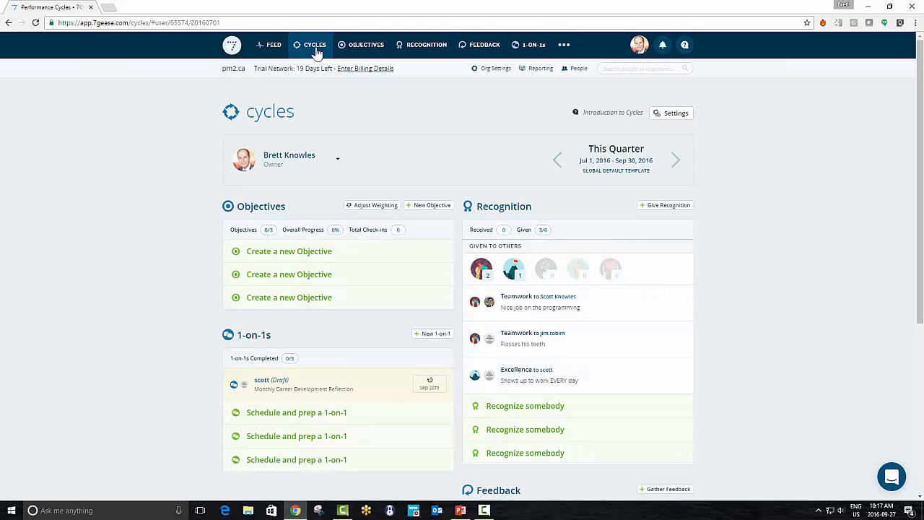
mouse_move(675, 160)
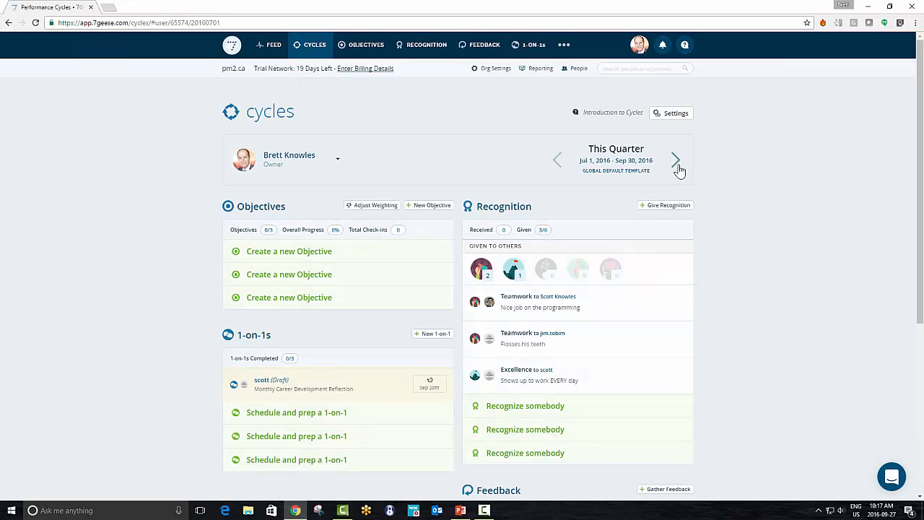
left_click(676, 159)
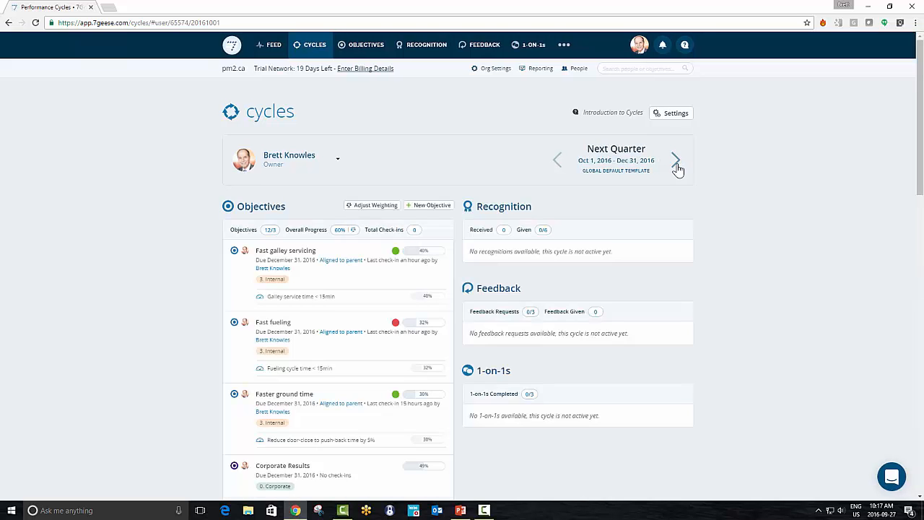
mouse_move(376, 220)
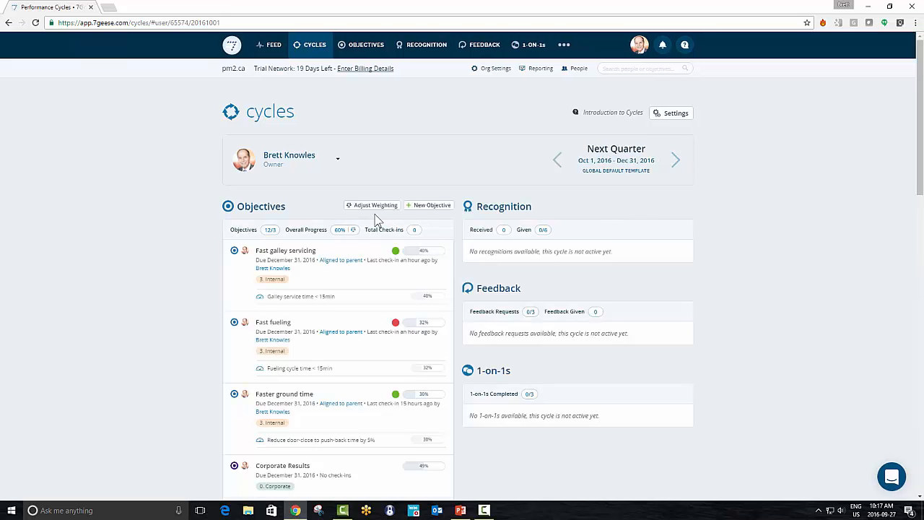
mouse_move(375, 205)
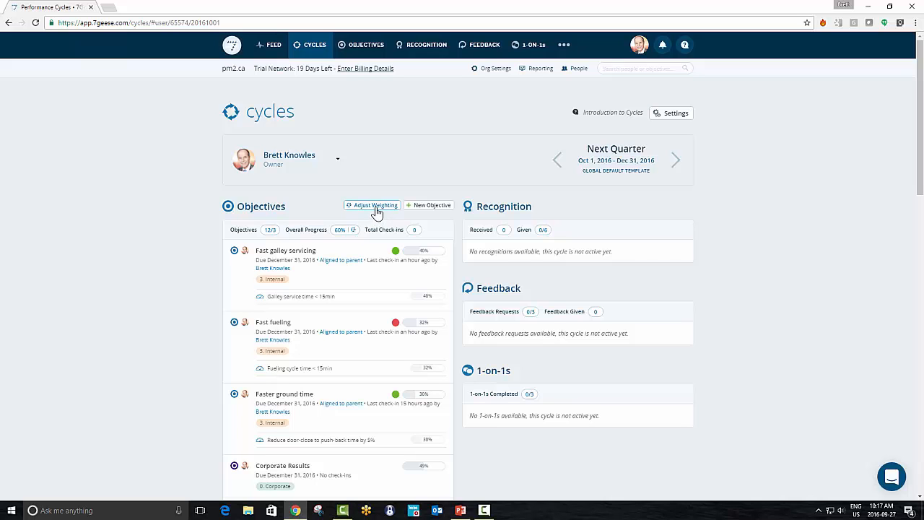
mouse_move(370, 209)
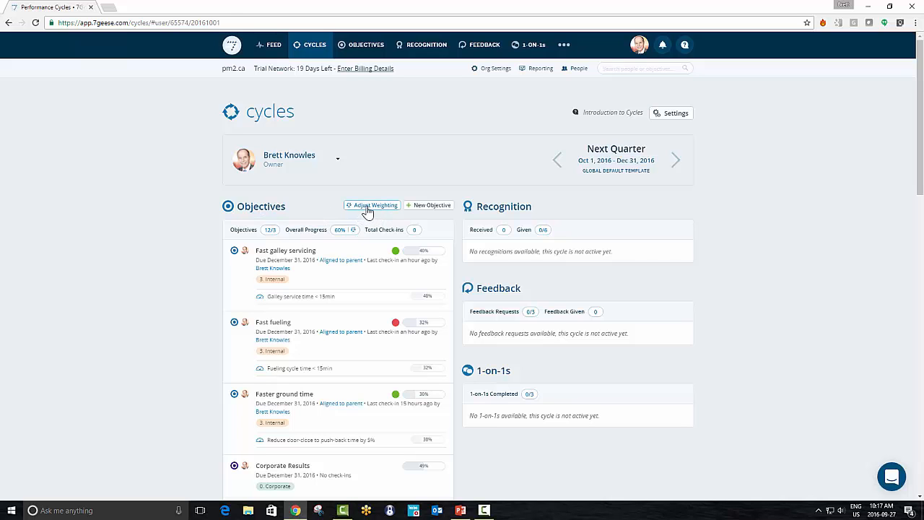
Step: In objective weighting, raise F1: Increase Profitability to about 17% then drag it down to zero
left_click(372, 205)
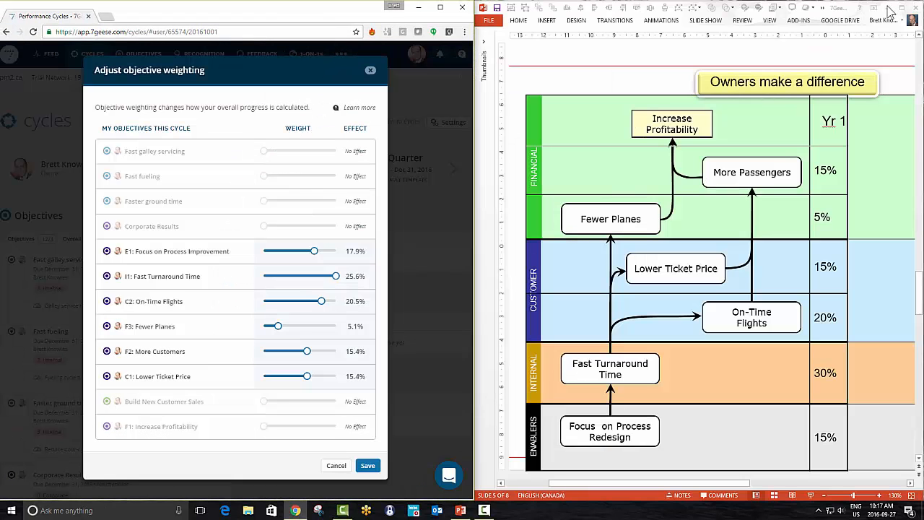
mouse_move(540, 460)
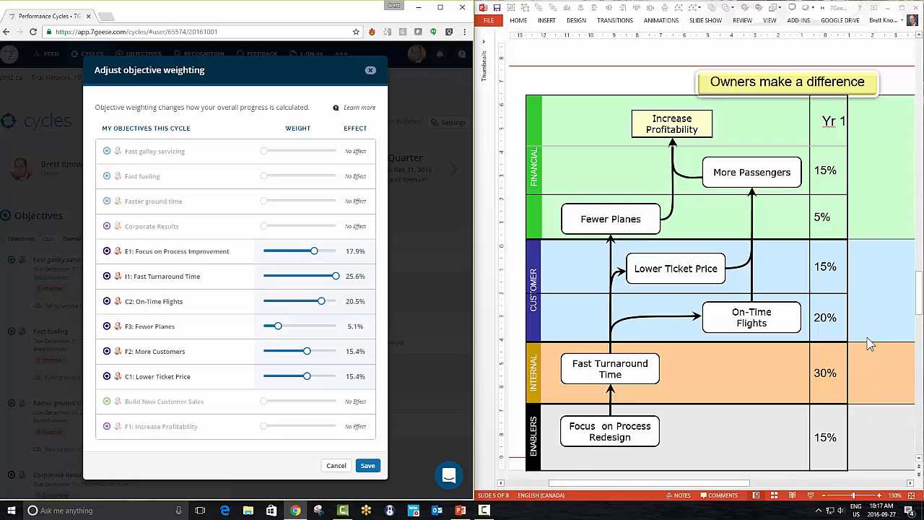
mouse_move(146, 132)
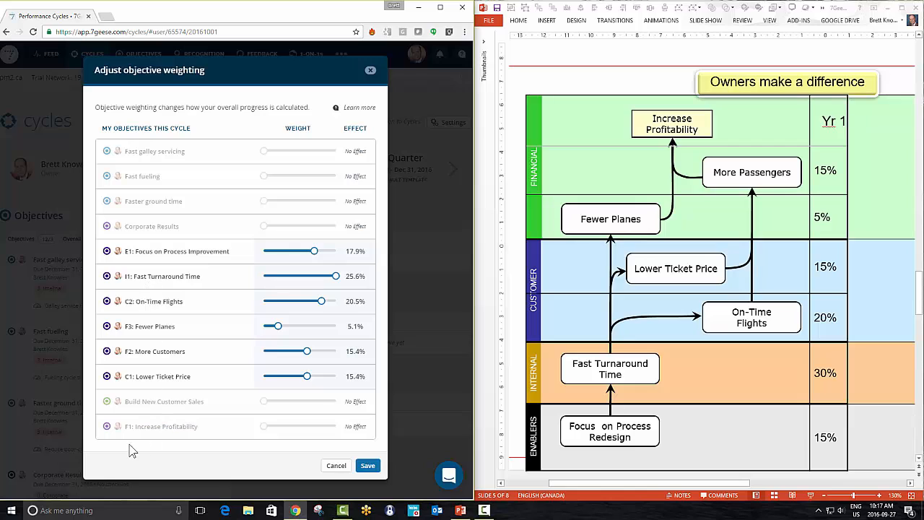
mouse_move(128, 451)
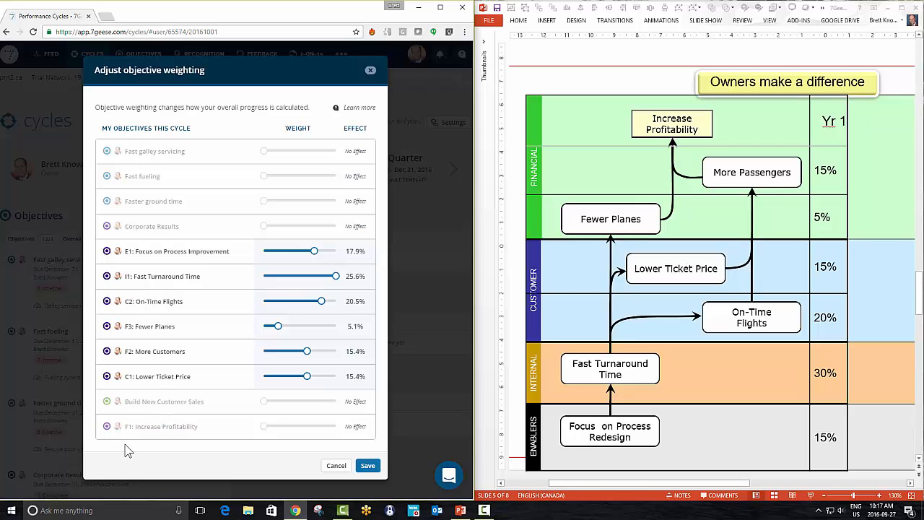
mouse_move(245, 180)
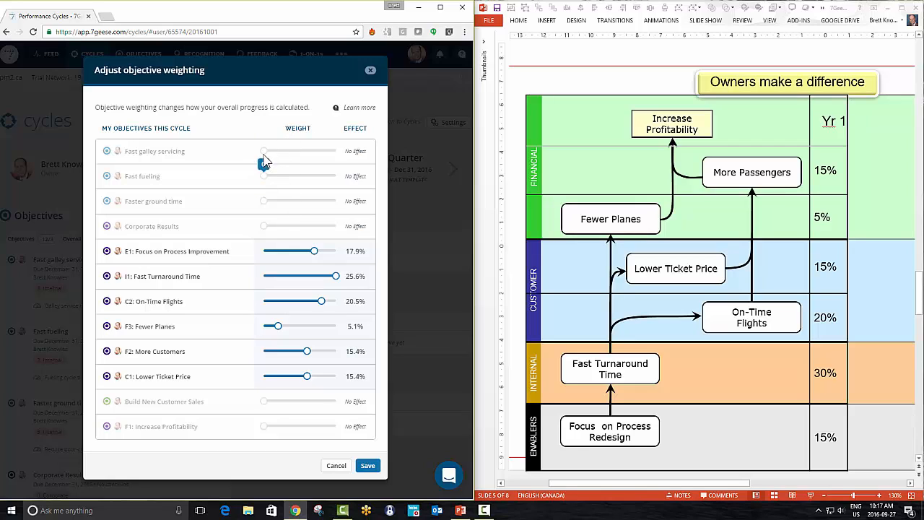
mouse_move(142, 166)
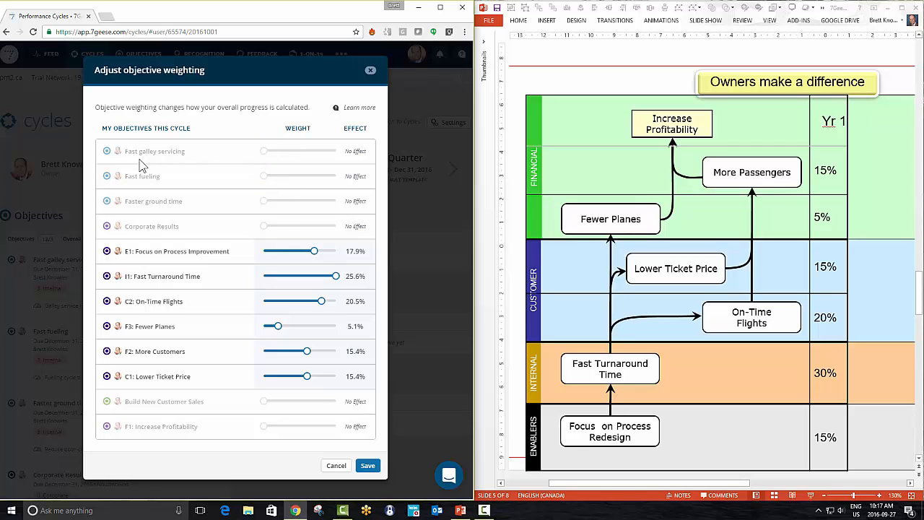
mouse_move(271, 442)
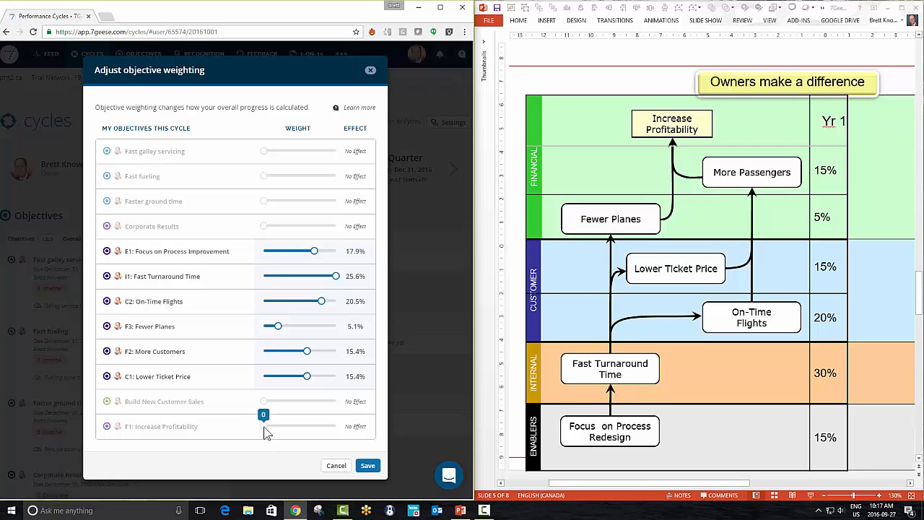
left_click_drag(263, 425, 314, 426)
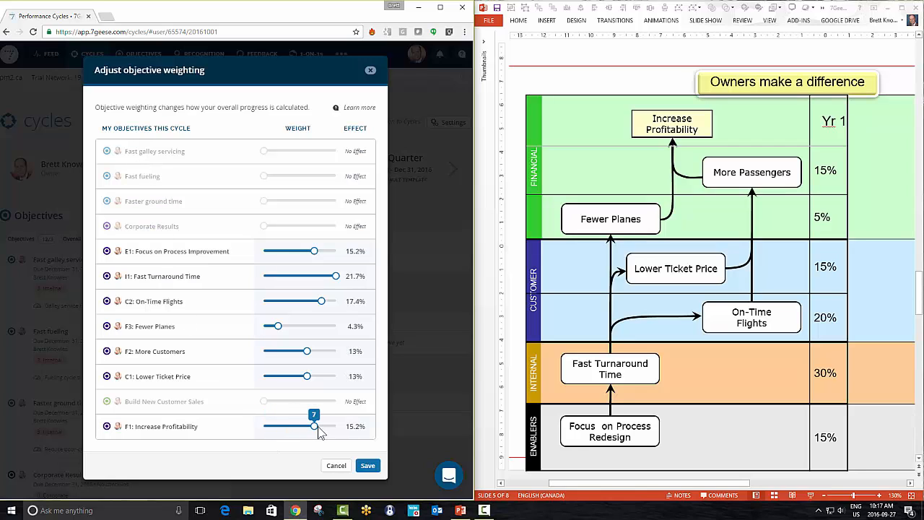
left_click_drag(314, 425, 321, 425)
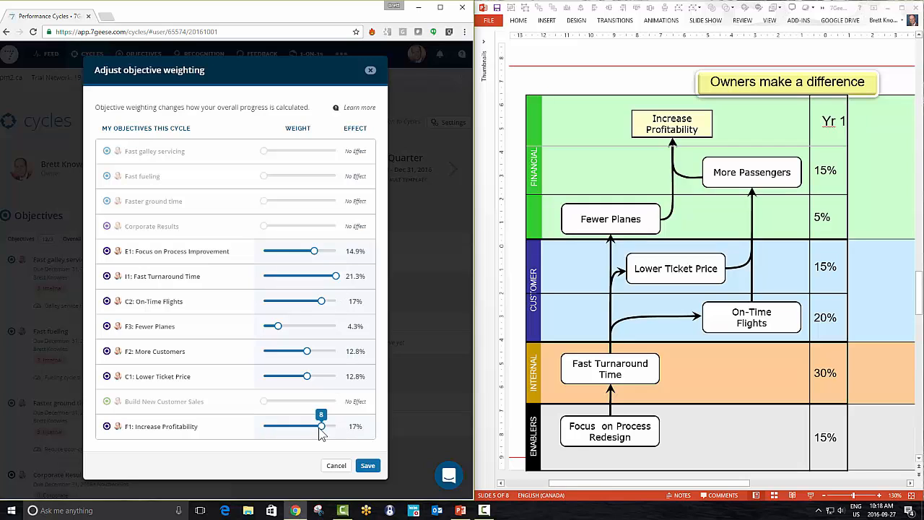
left_click_drag(320, 425, 262, 425)
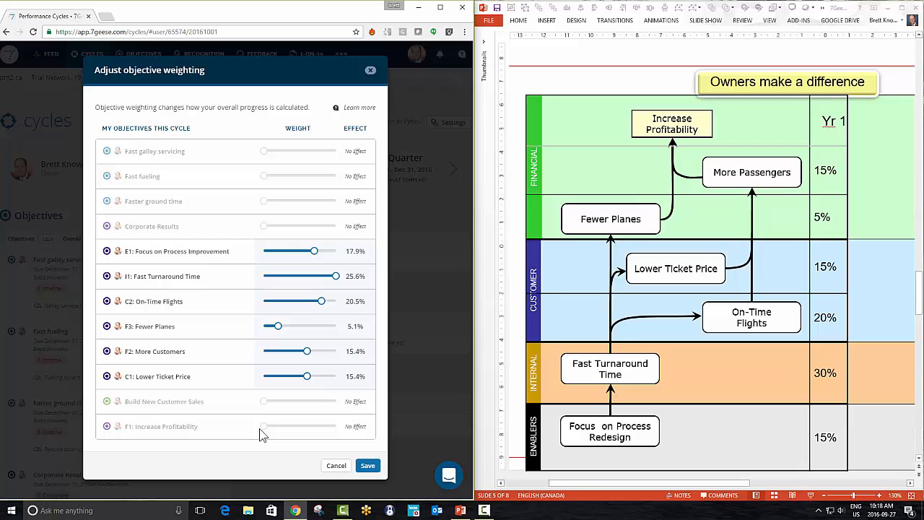
mouse_move(130, 446)
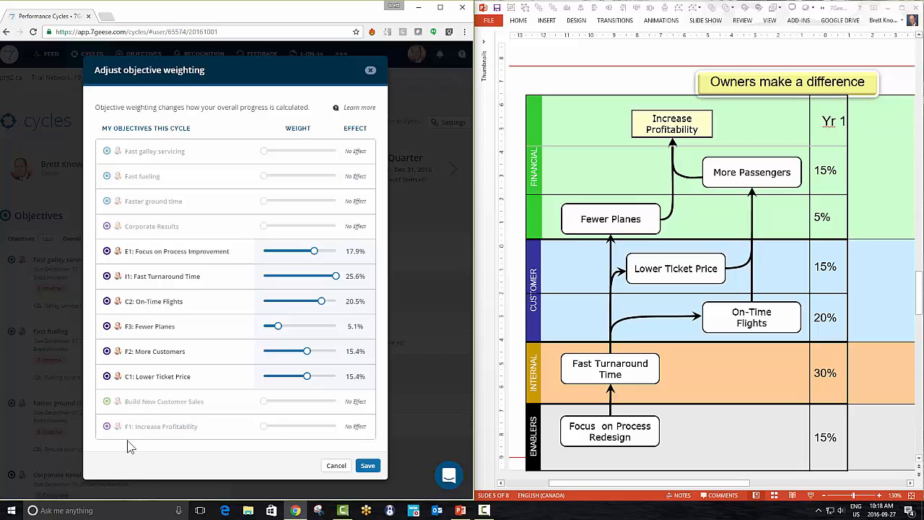
mouse_move(518, 354)
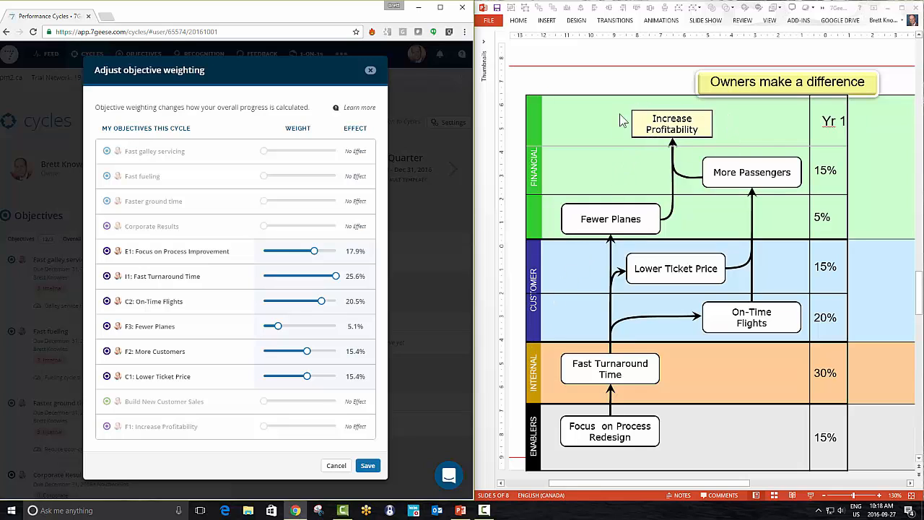
mouse_move(804, 134)
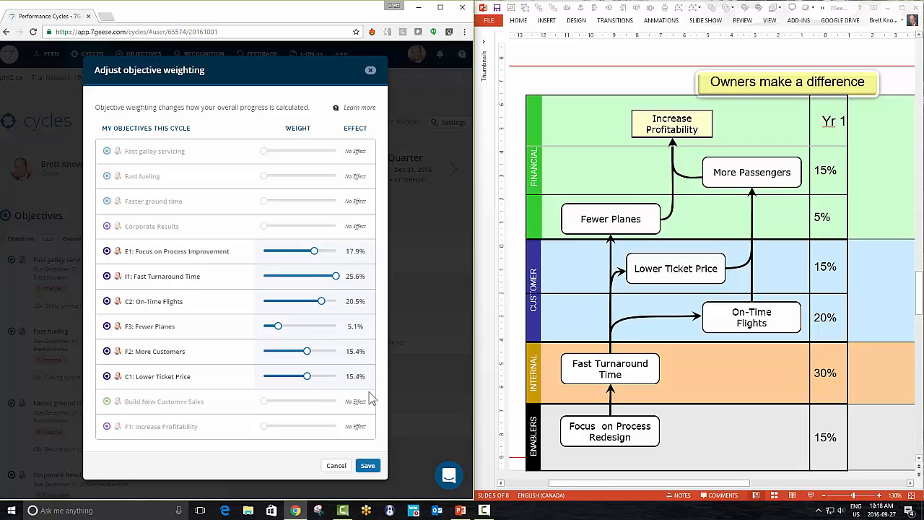
mouse_move(643, 411)
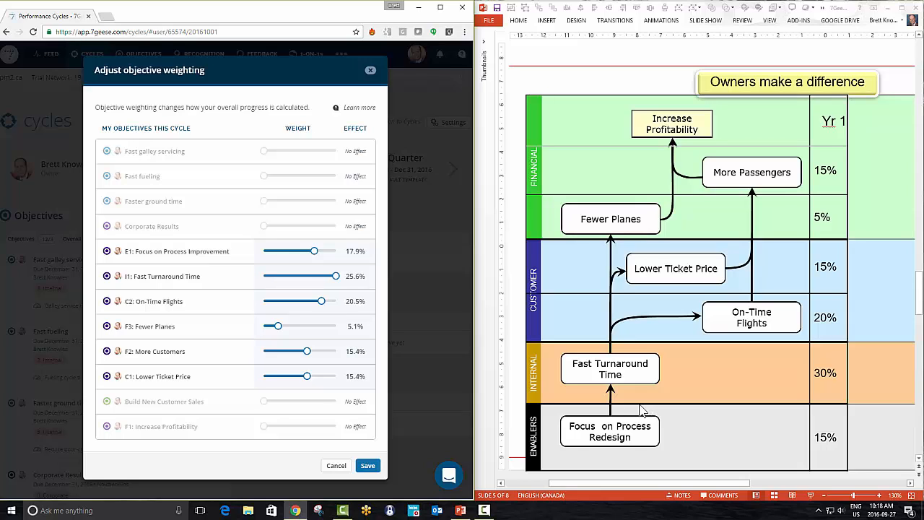
mouse_move(278, 420)
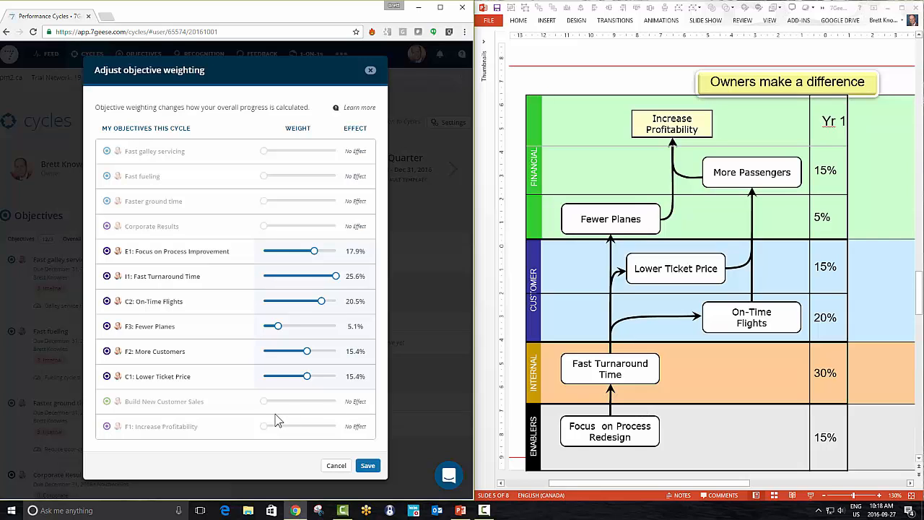
mouse_move(225, 299)
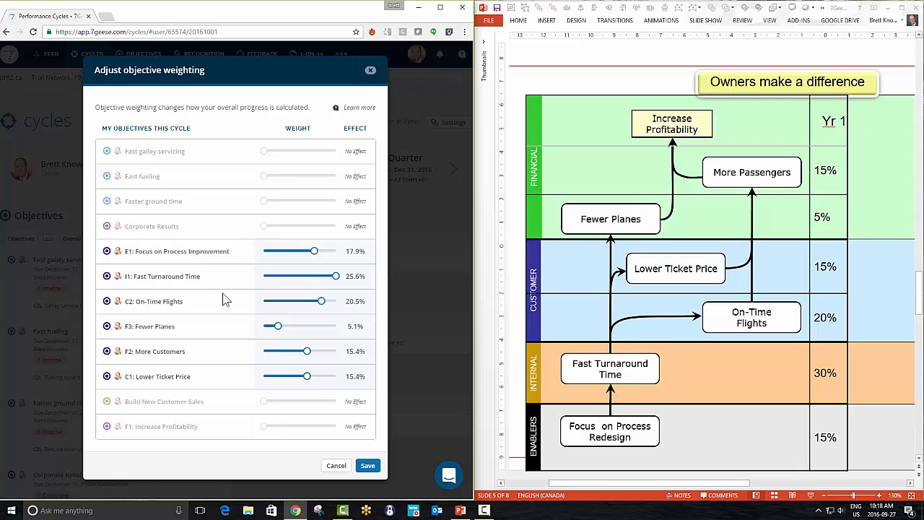
mouse_move(247, 391)
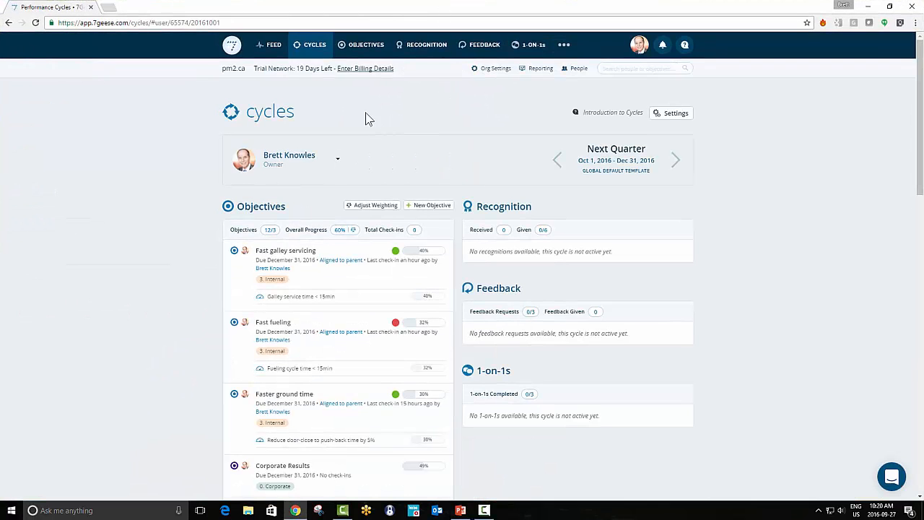
left_click(365, 44)
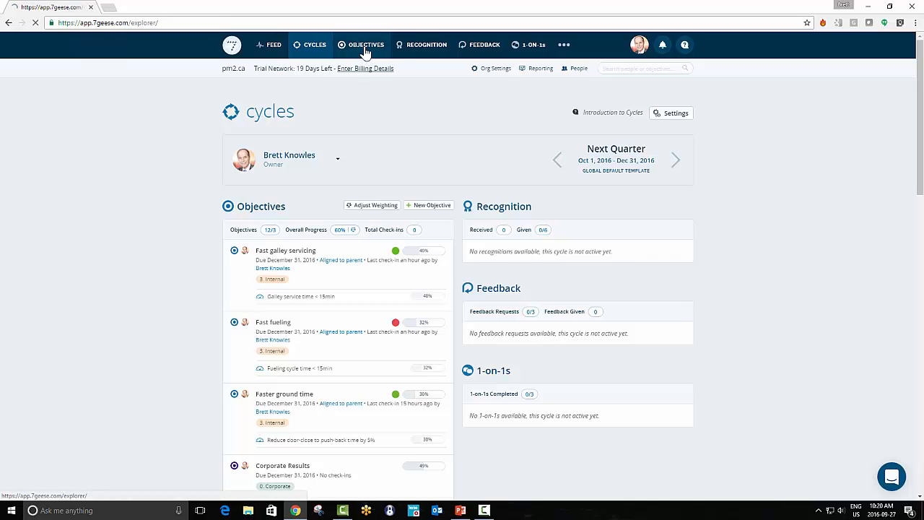
left_click(365, 44)
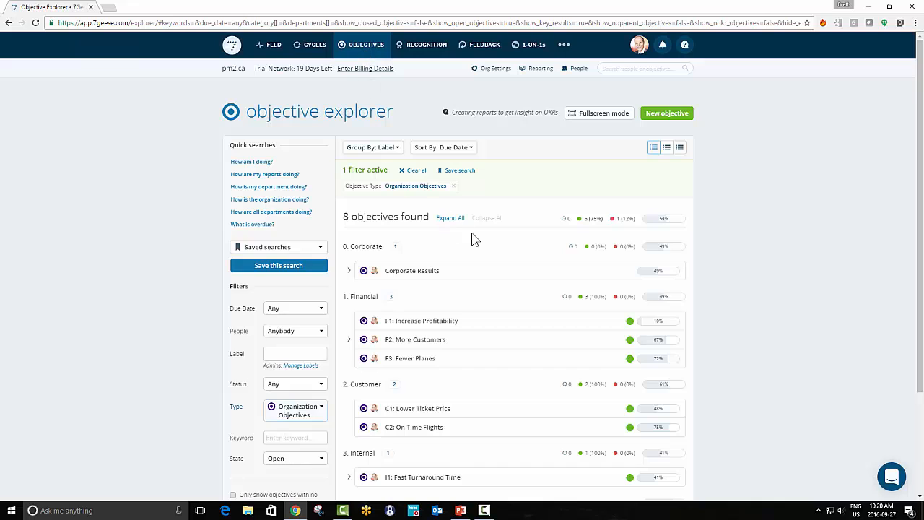
mouse_move(608, 271)
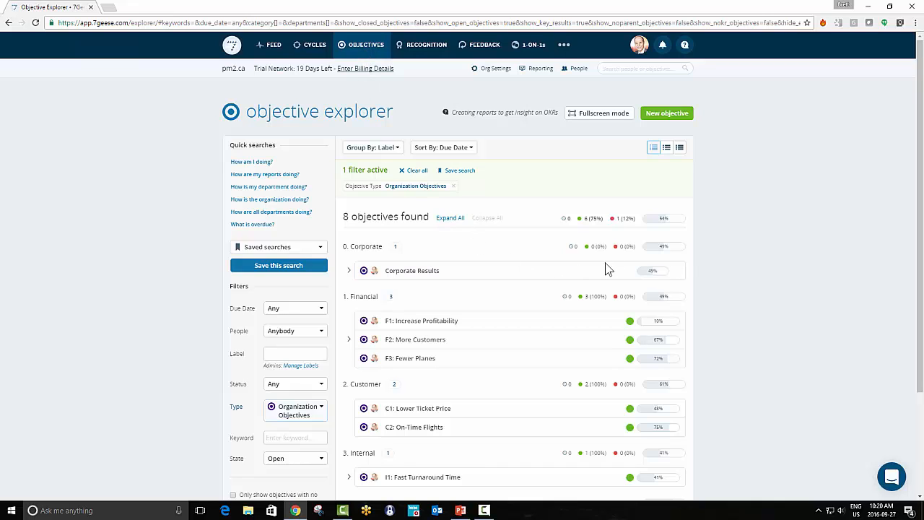
mouse_move(662, 262)
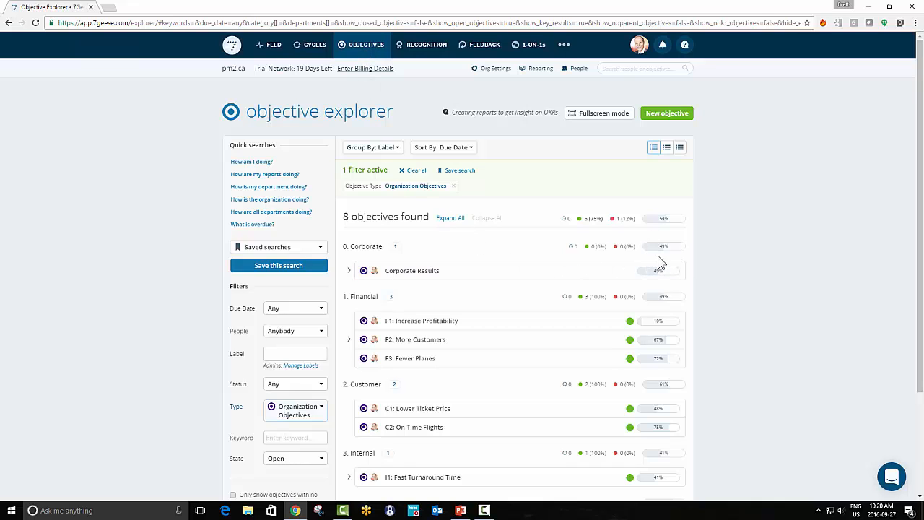
mouse_move(697, 258)
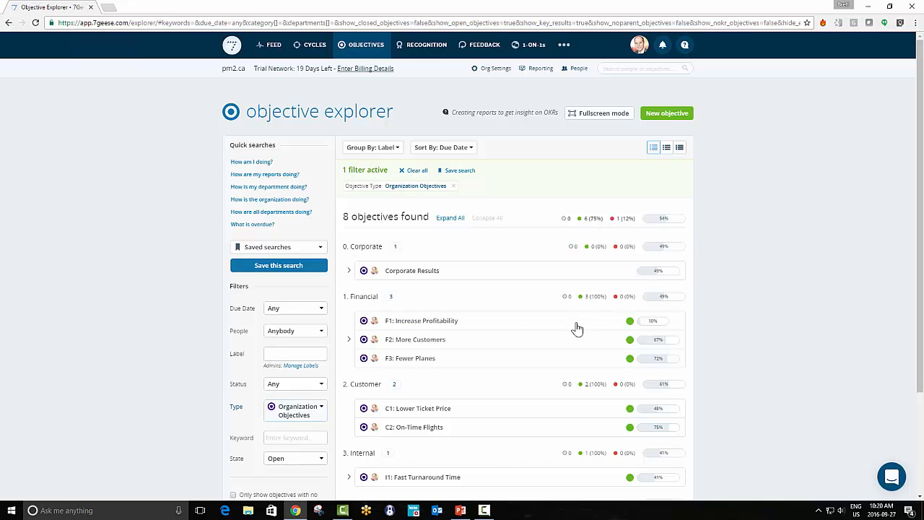
mouse_move(720, 396)
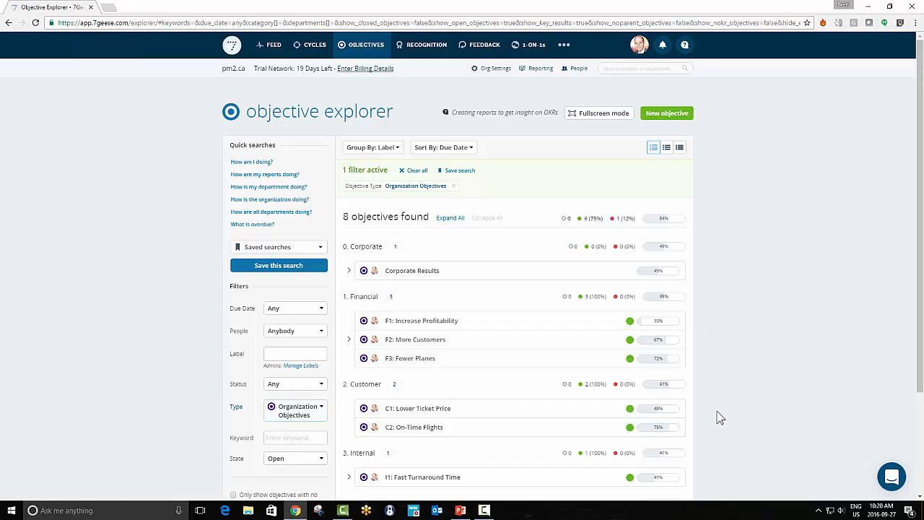
mouse_move(719, 359)
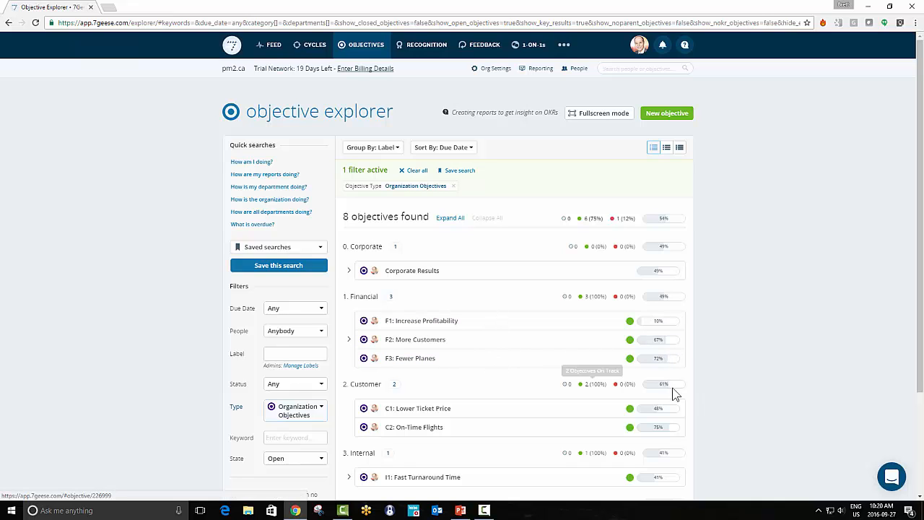
mouse_move(714, 382)
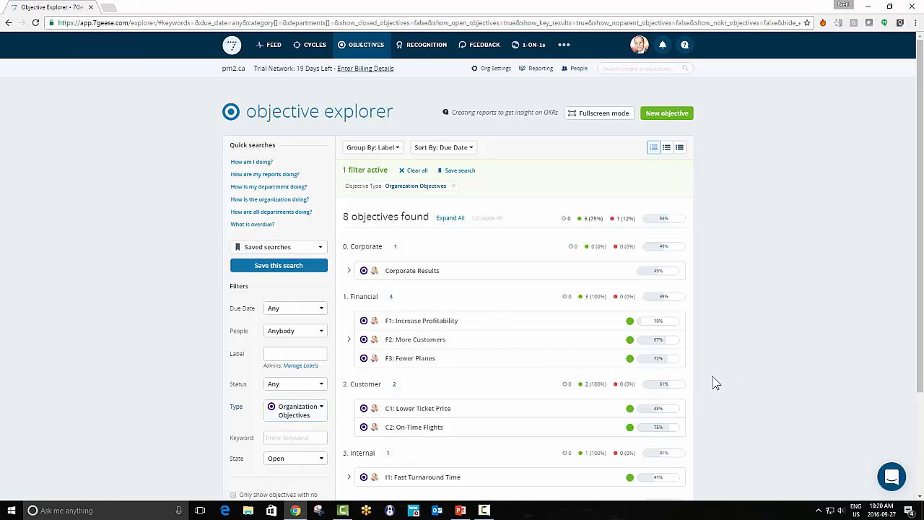
mouse_move(691, 345)
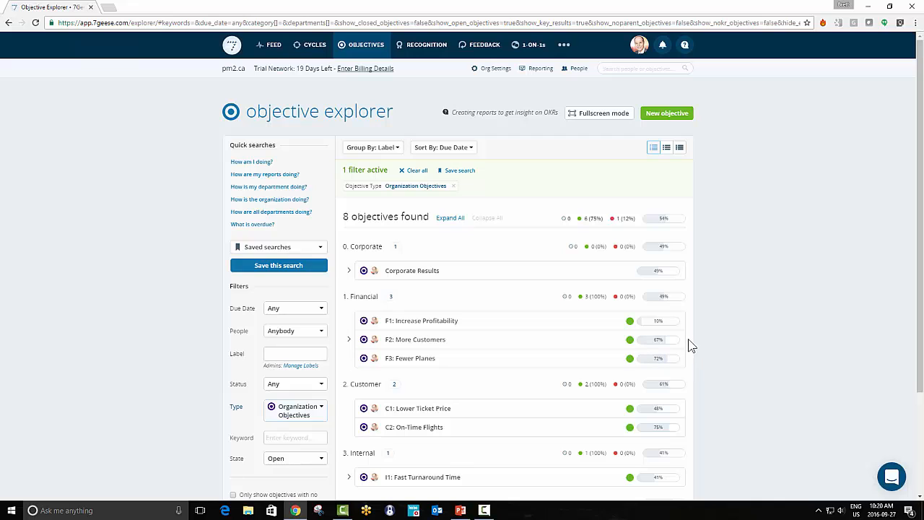
mouse_move(698, 323)
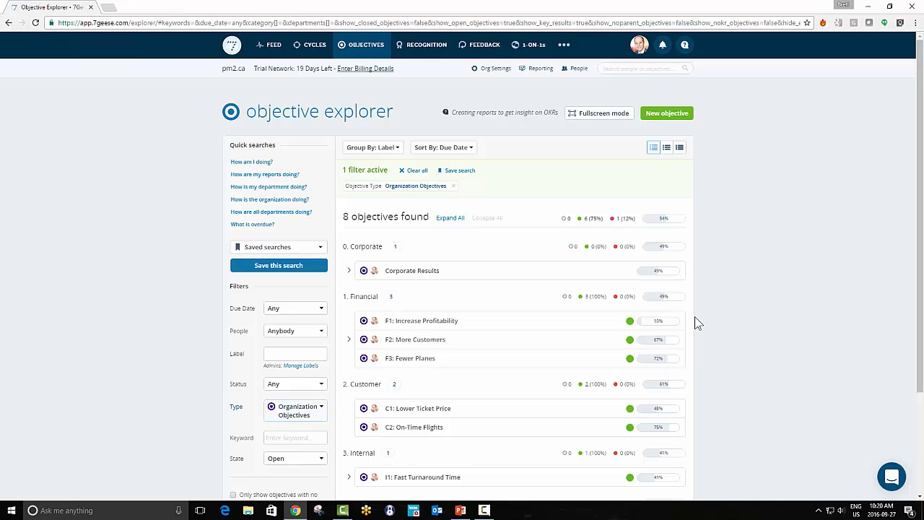
mouse_move(691, 352)
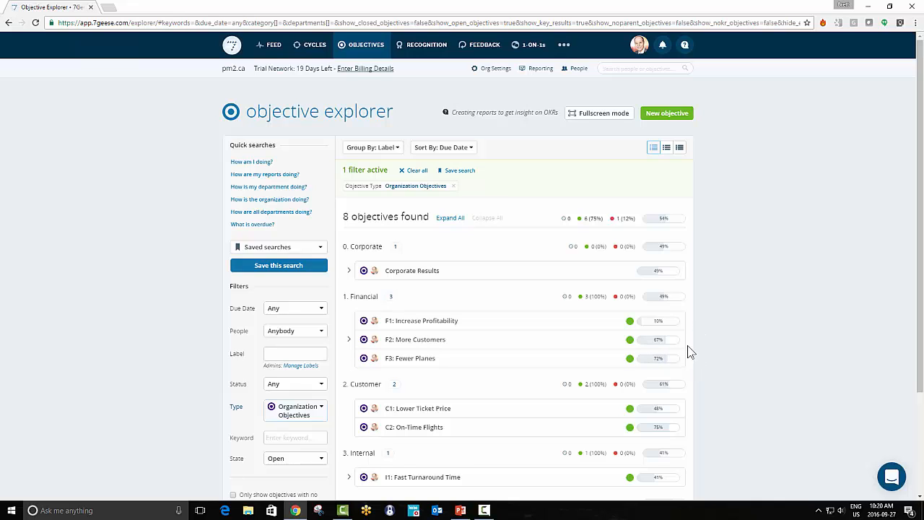
mouse_move(690, 280)
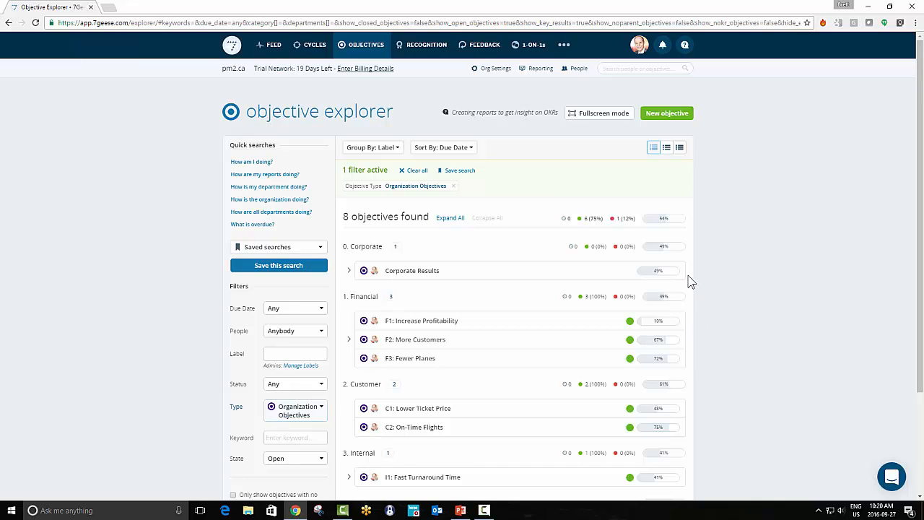
mouse_move(696, 289)
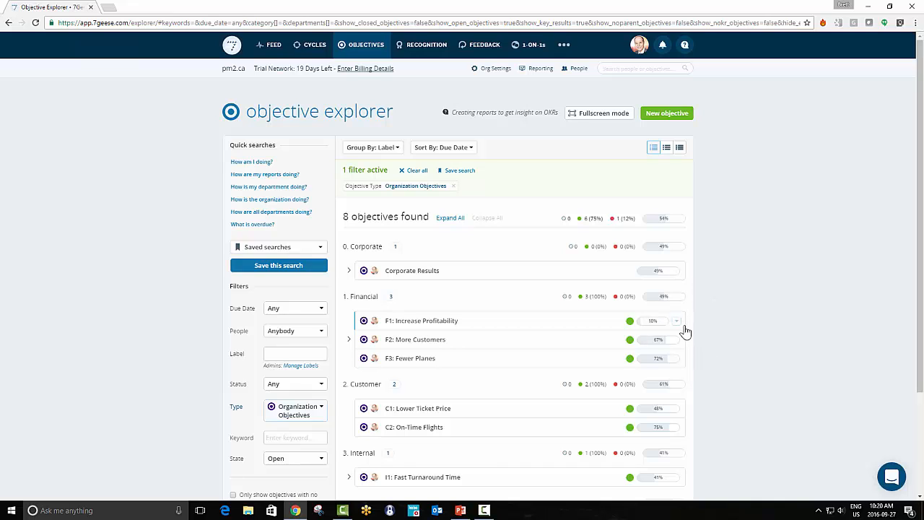
mouse_move(604, 327)
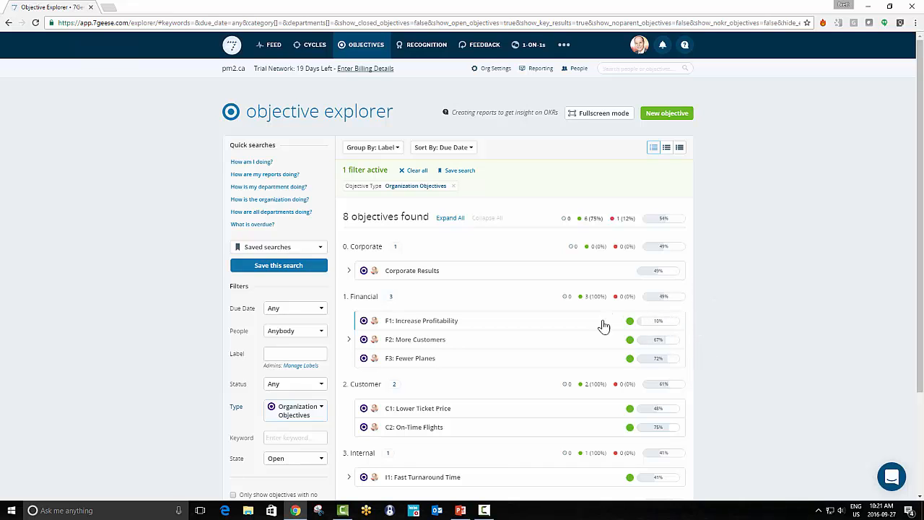
mouse_move(695, 333)
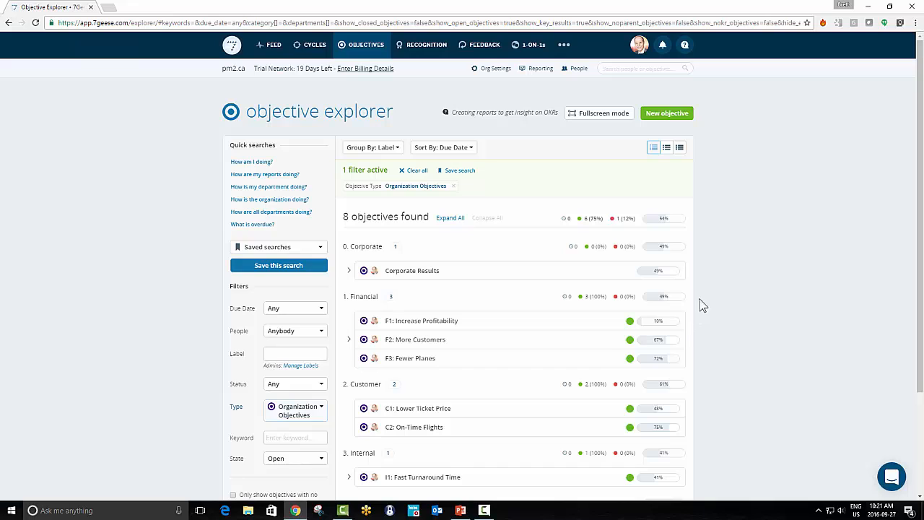
mouse_move(696, 350)
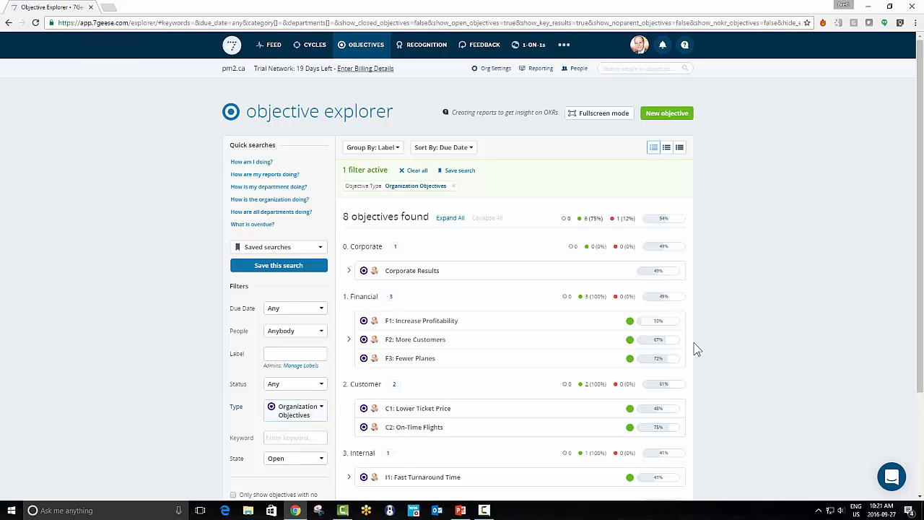
mouse_move(693, 343)
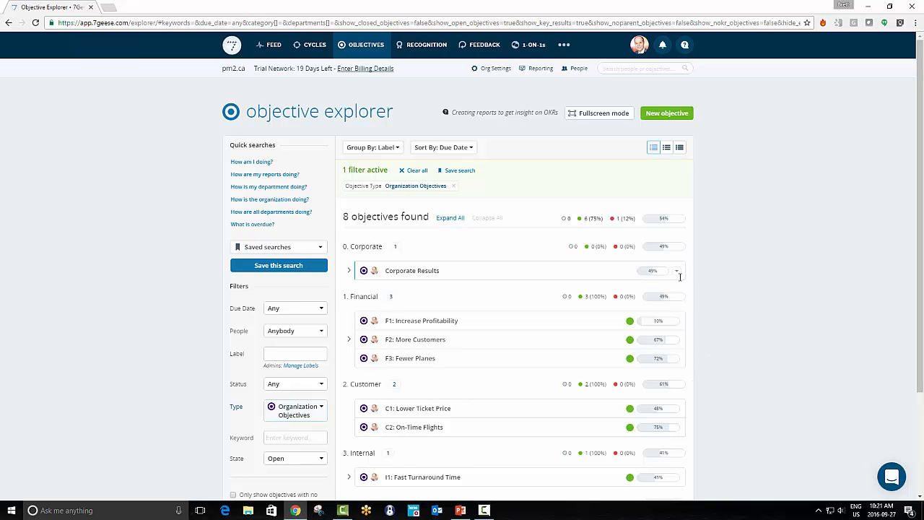
mouse_move(656, 294)
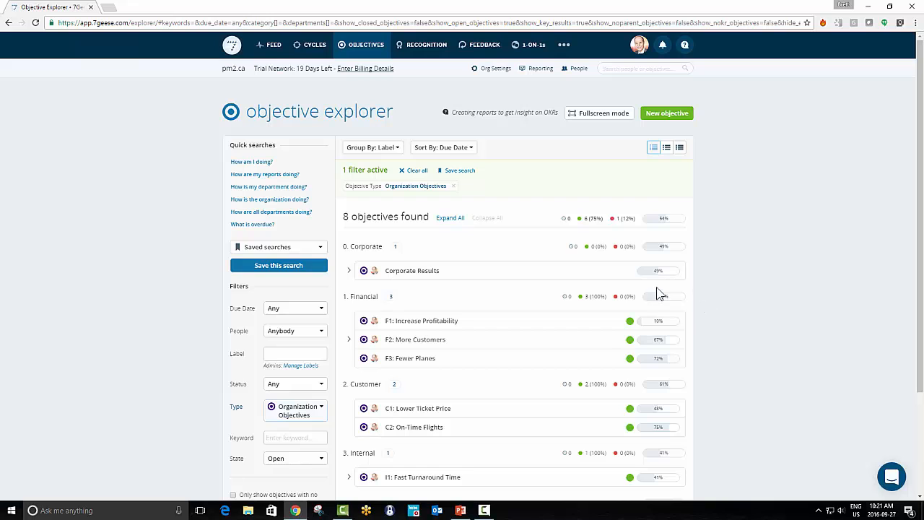
mouse_move(714, 277)
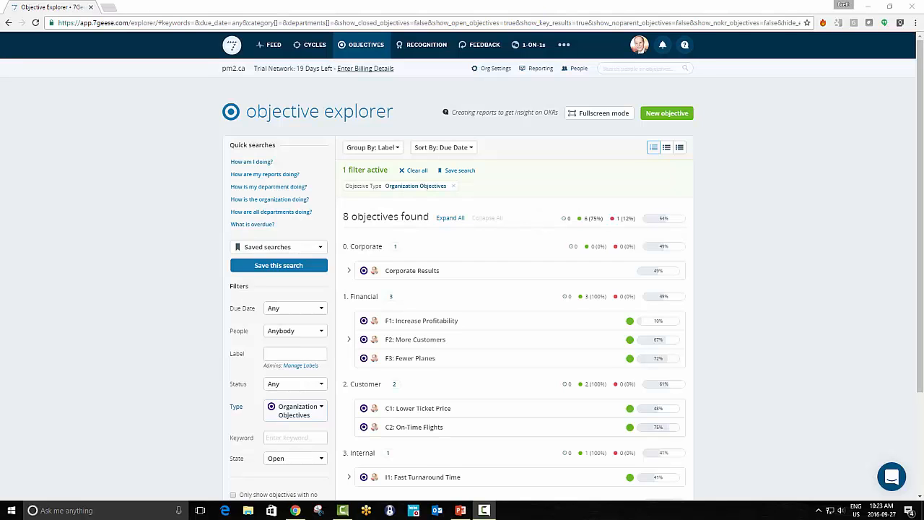
mouse_move(463, 457)
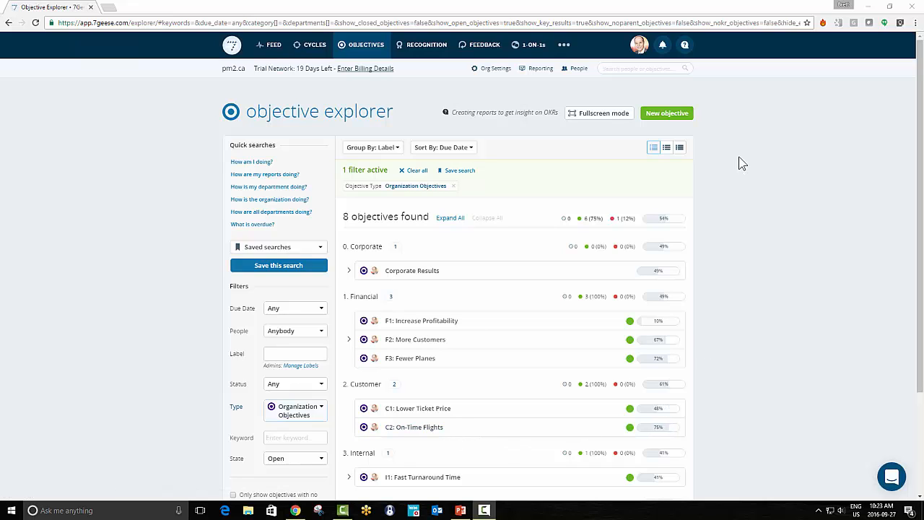
mouse_move(581, 138)
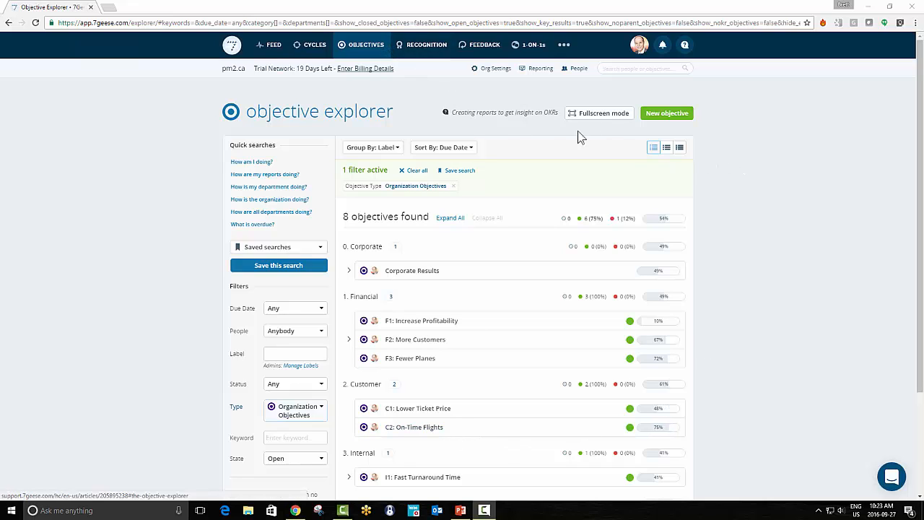
Step: Create a new objective named 'Jetway Cleared on time'
left_click(665, 112)
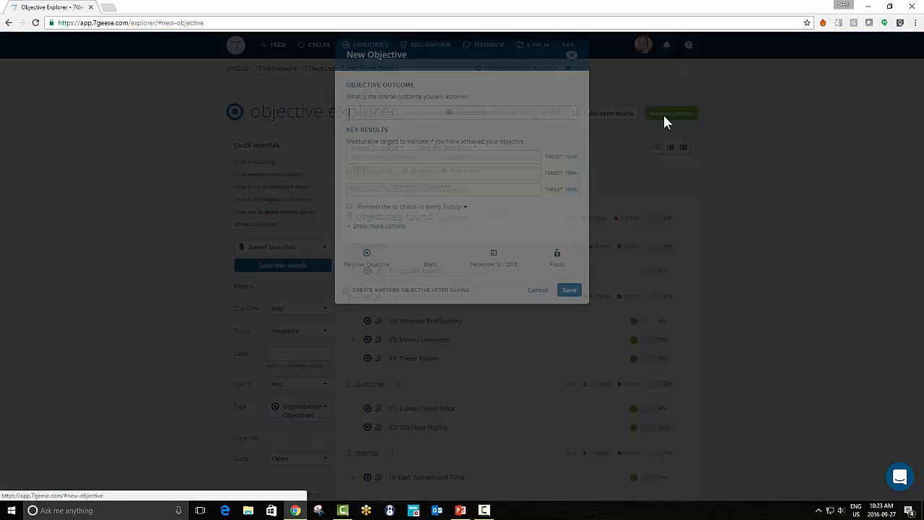
left_click(462, 118)
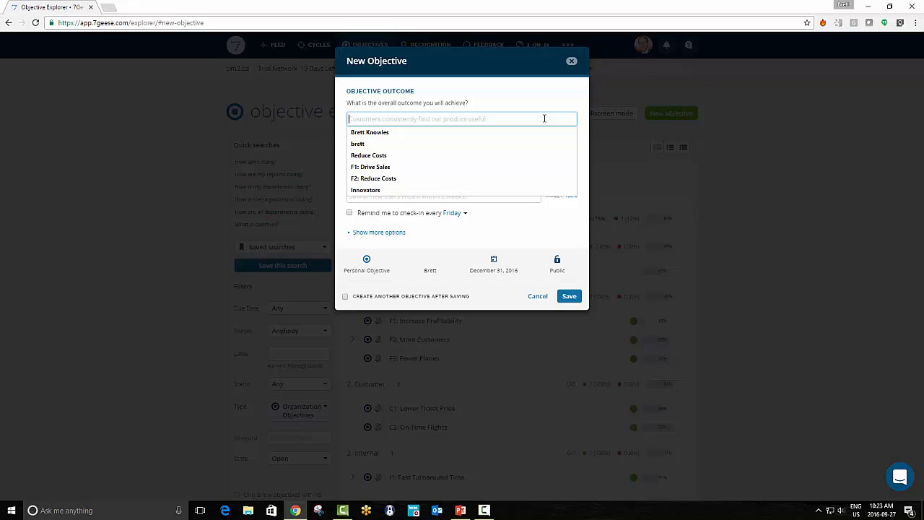
type("Jet")
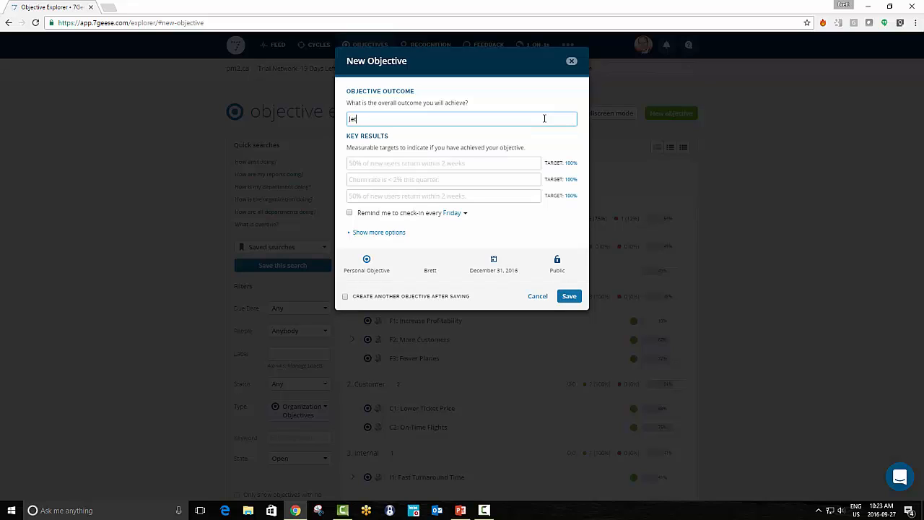
type("Jetway Cleared on time")
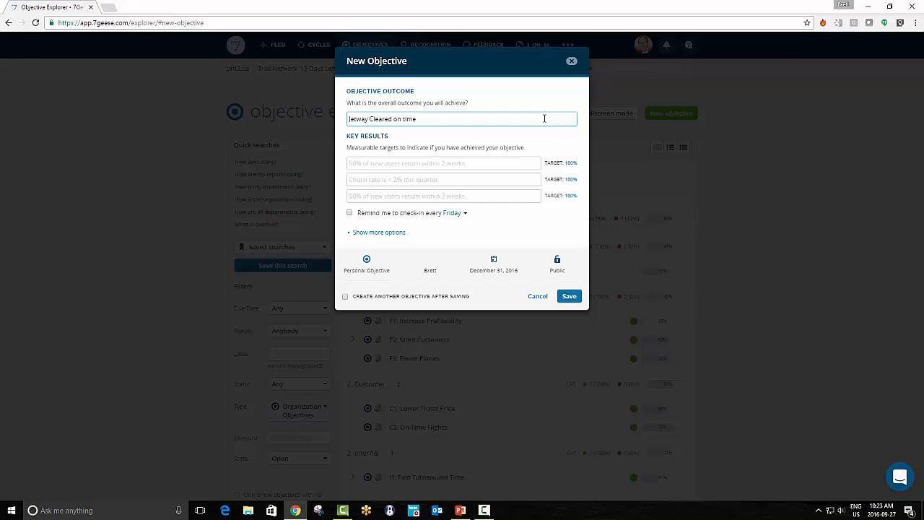
Step: Add numeric key result 'Jetway within 10 min of schedule' starting at 20 with target 0
left_click(443, 162)
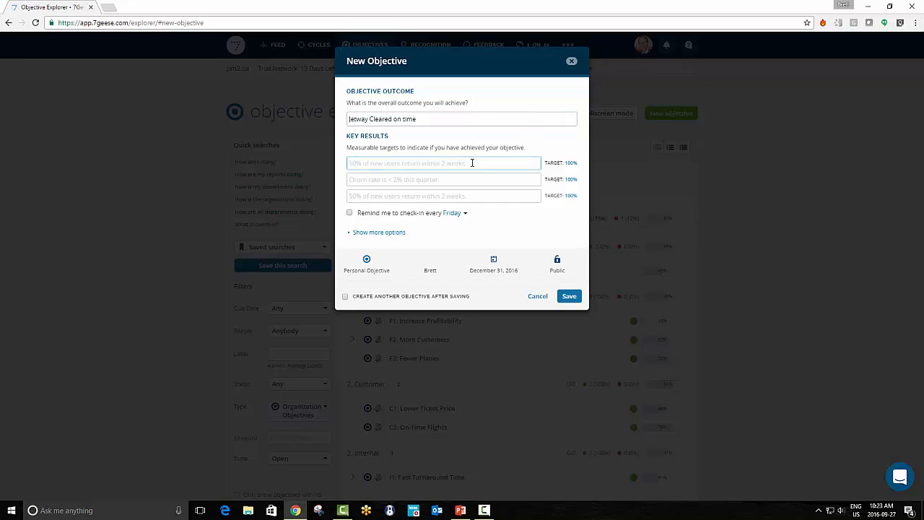
type("Jetway within 10 min of schedule")
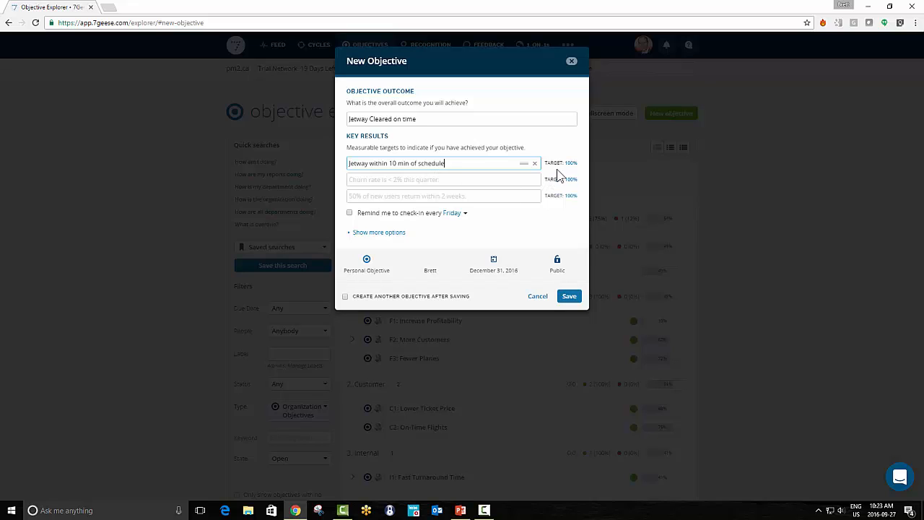
left_click(496, 163)
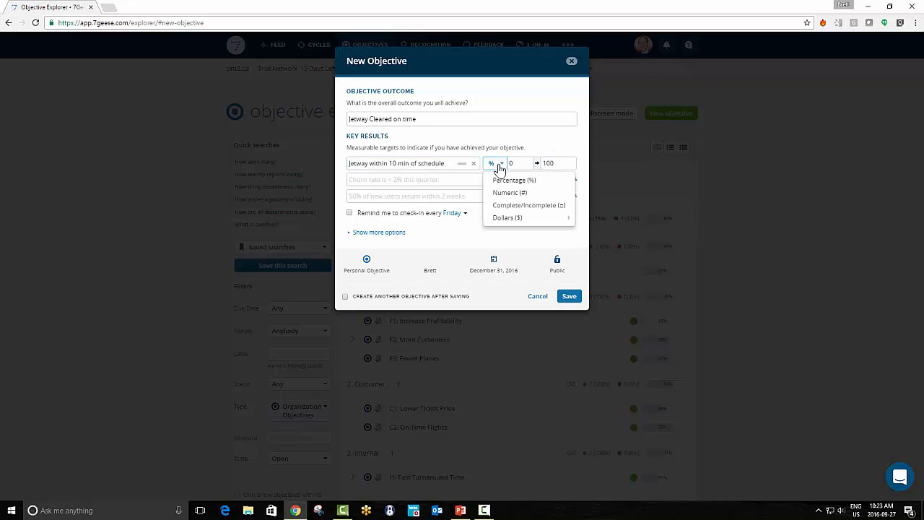
left_click(509, 193)
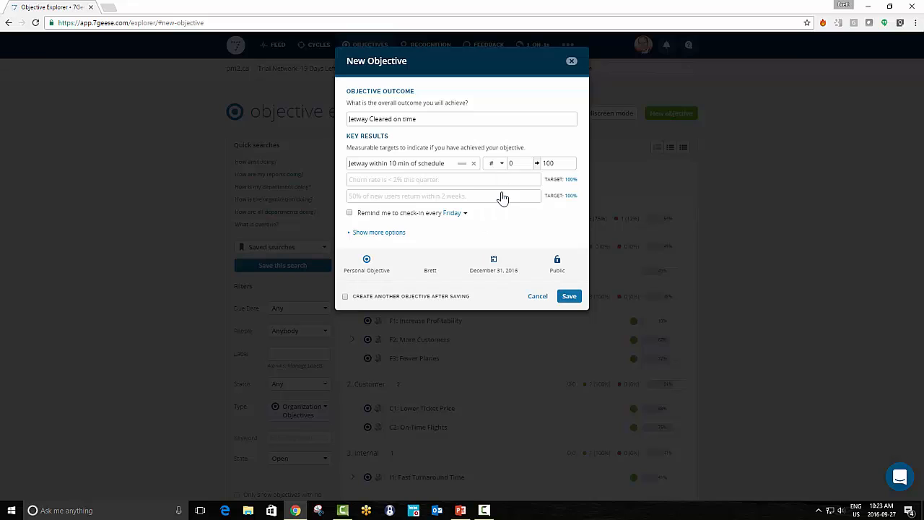
mouse_move(435, 156)
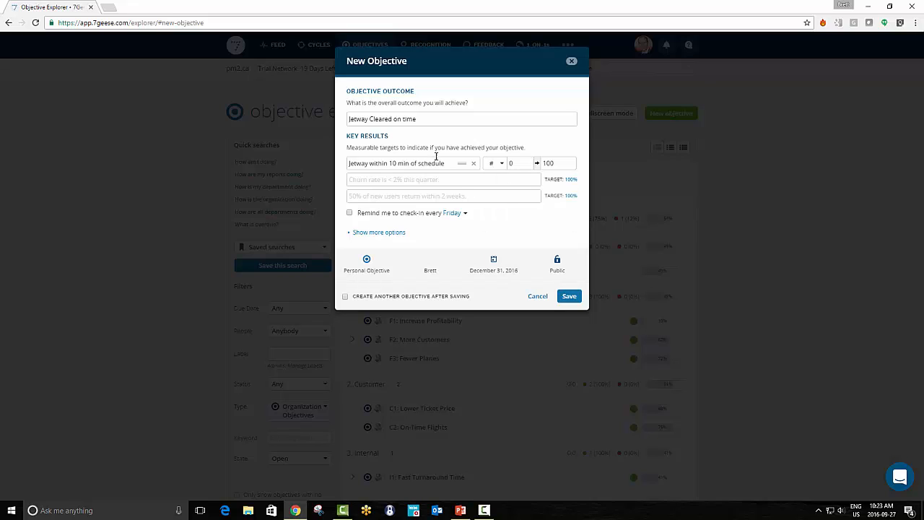
mouse_move(418, 179)
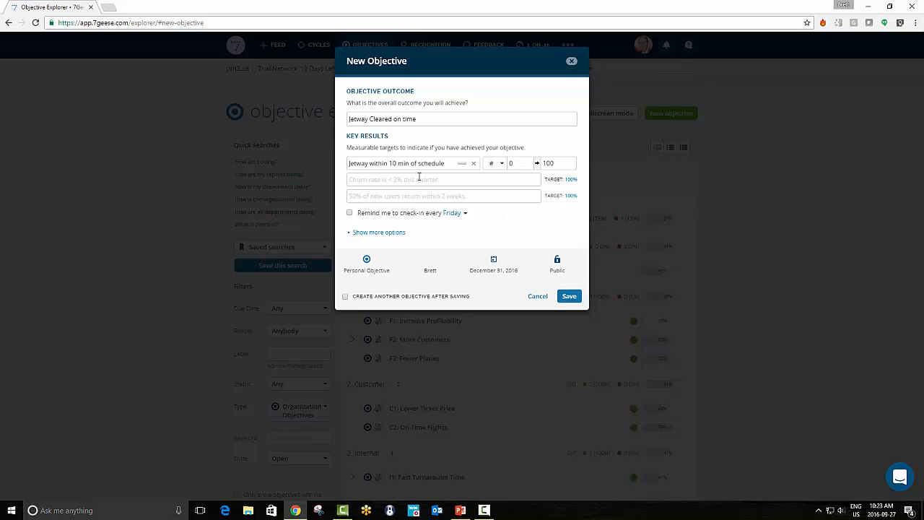
left_click(516, 163)
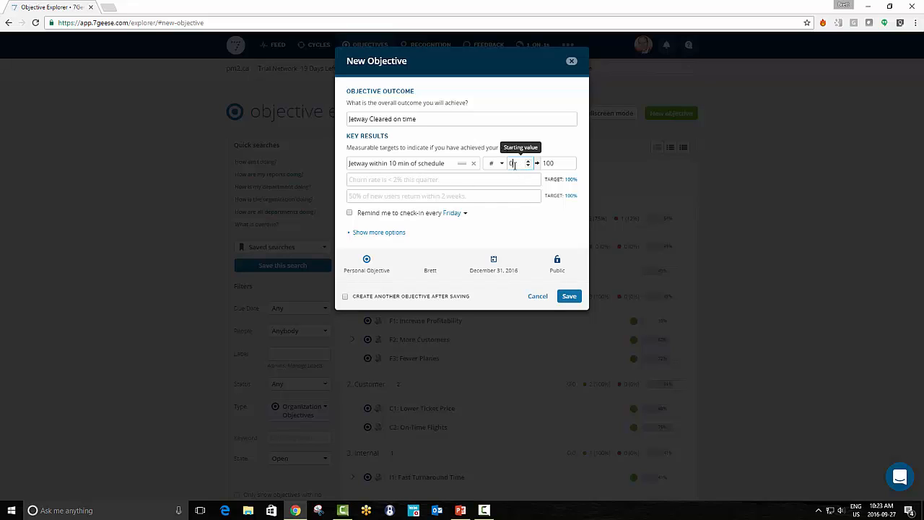
type("2")
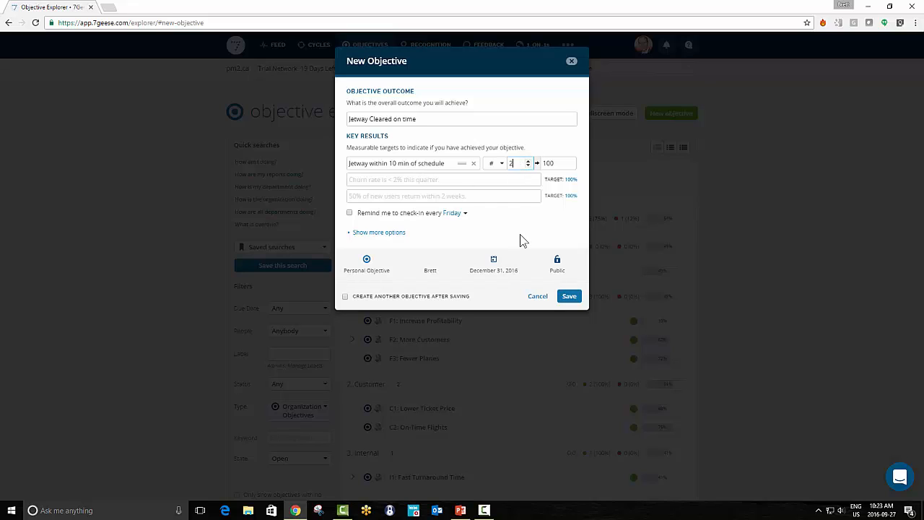
type("0")
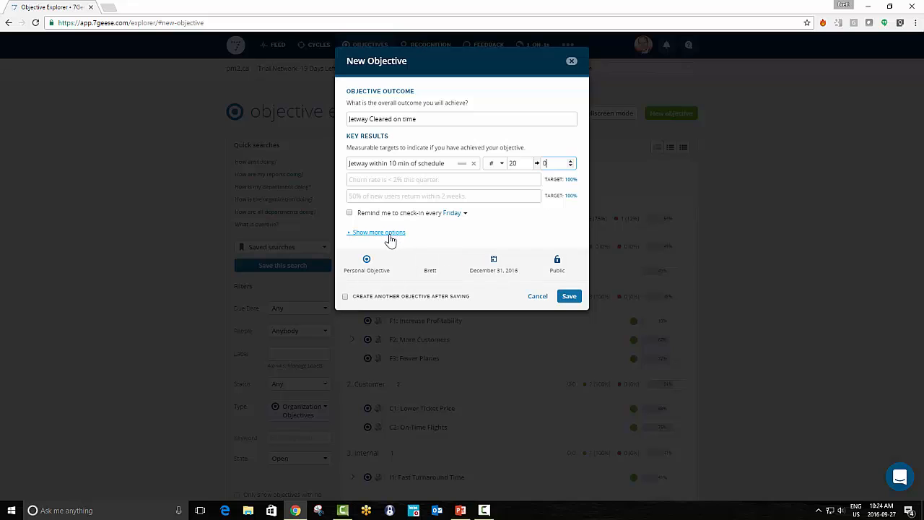
Step: Set C2: On-Time Flights as the parent under the extra objective options
left_click(378, 232)
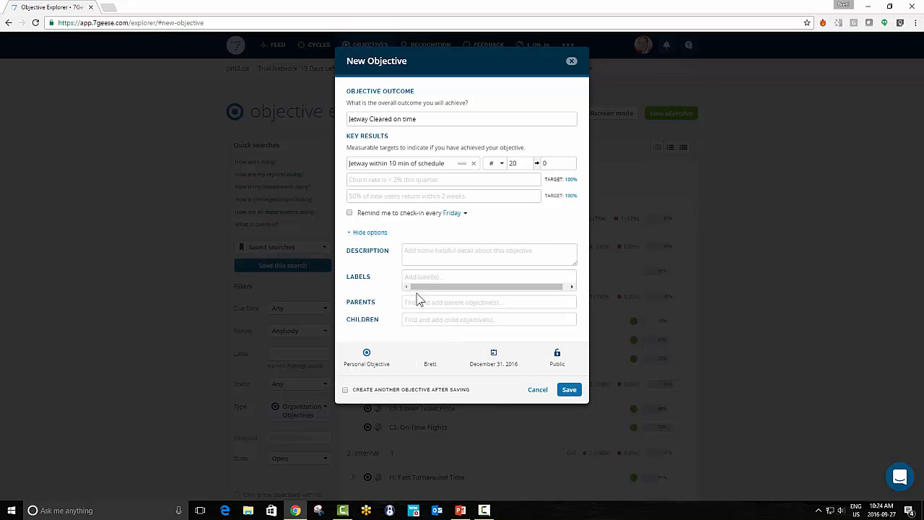
left_click(488, 302)
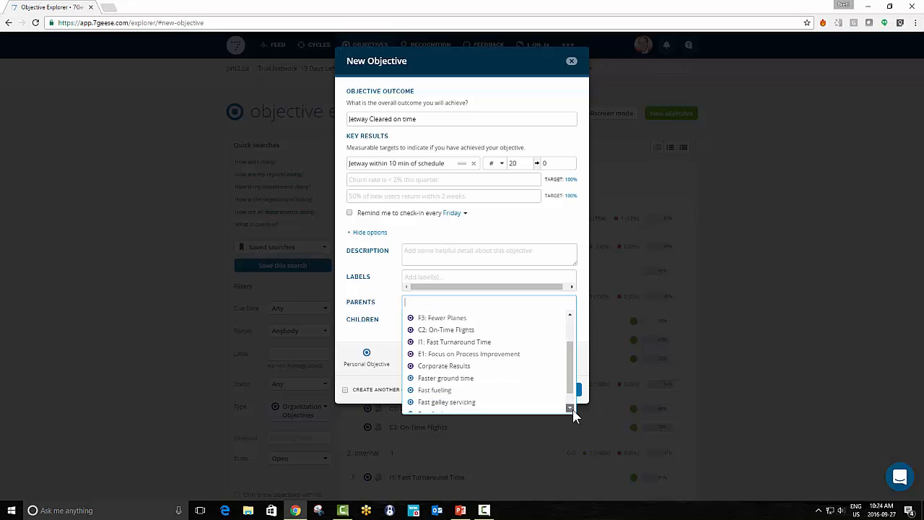
scroll("down", 3)
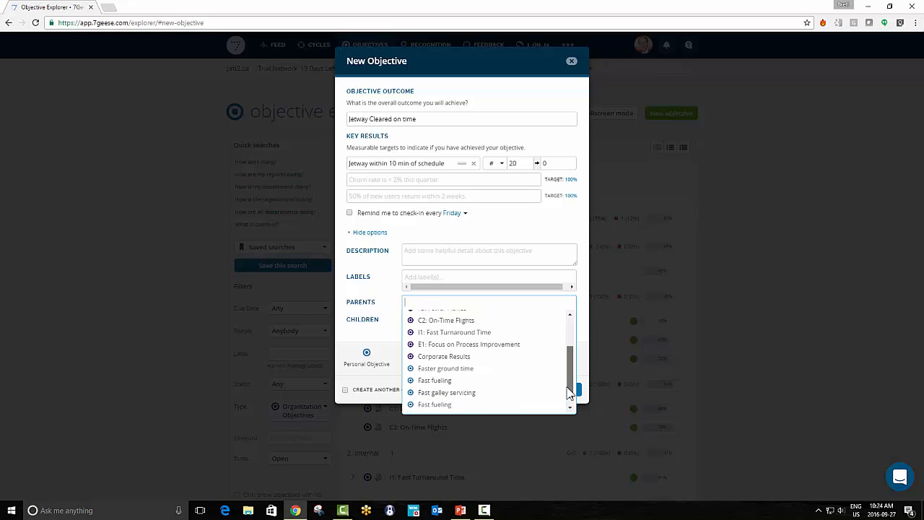
left_click(445, 320)
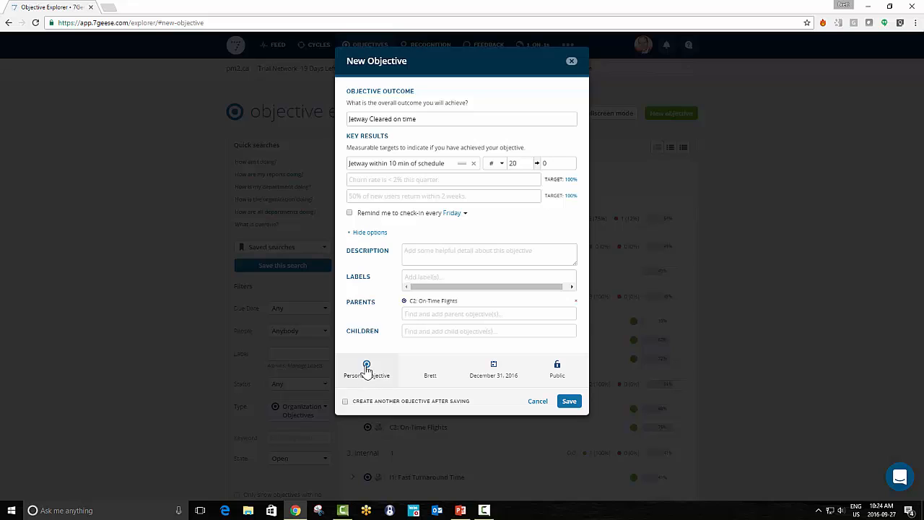
Step: Make it a Department Objective and save, returning to the explorer
left_click(366, 368)
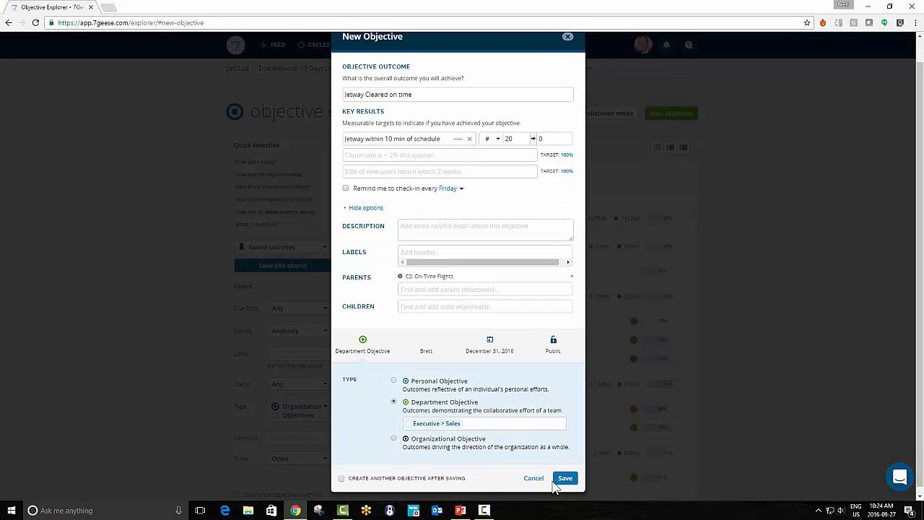
left_click(565, 478)
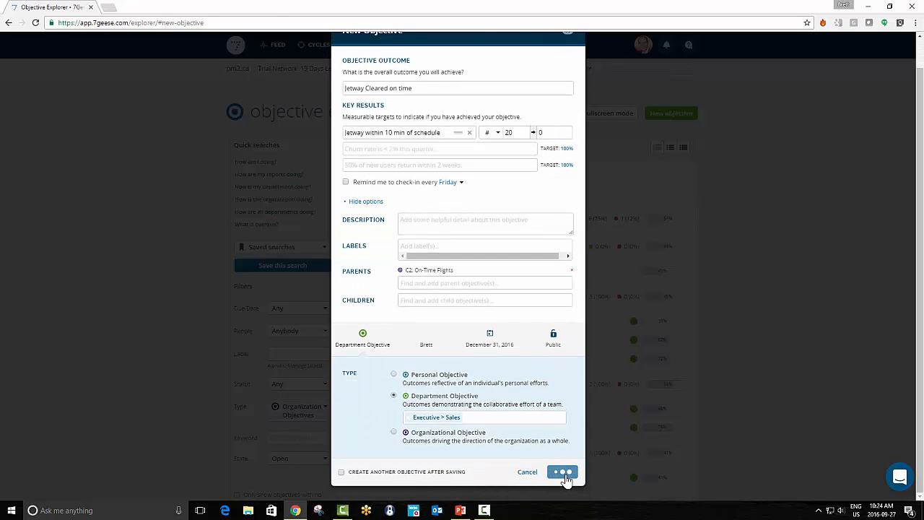
left_click(563, 471)
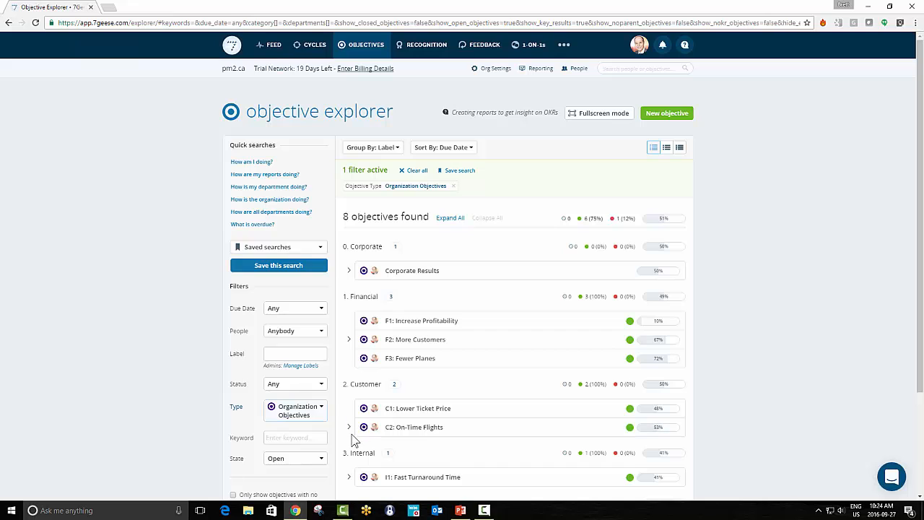
Step: Expand C2: On-Time Flights and check in Jetway as ON TRACK with value 7
left_click(349, 426)
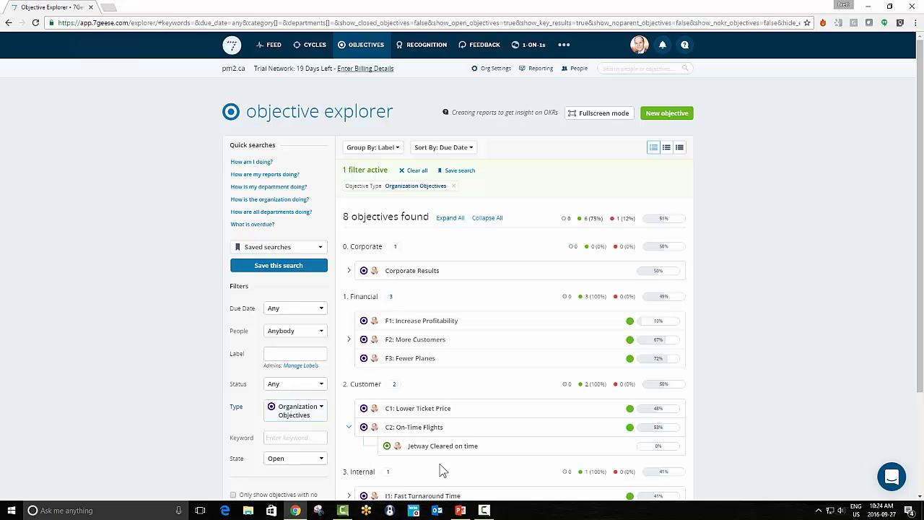
mouse_move(475, 482)
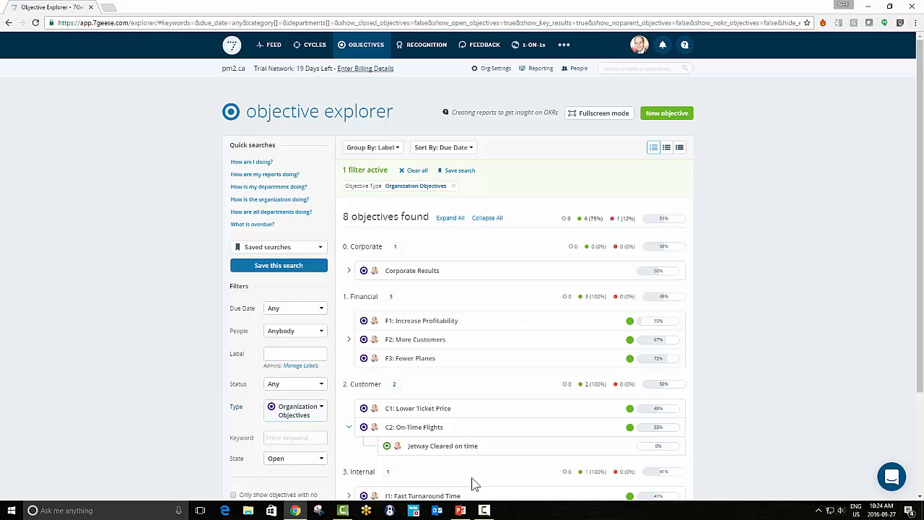
mouse_move(482, 463)
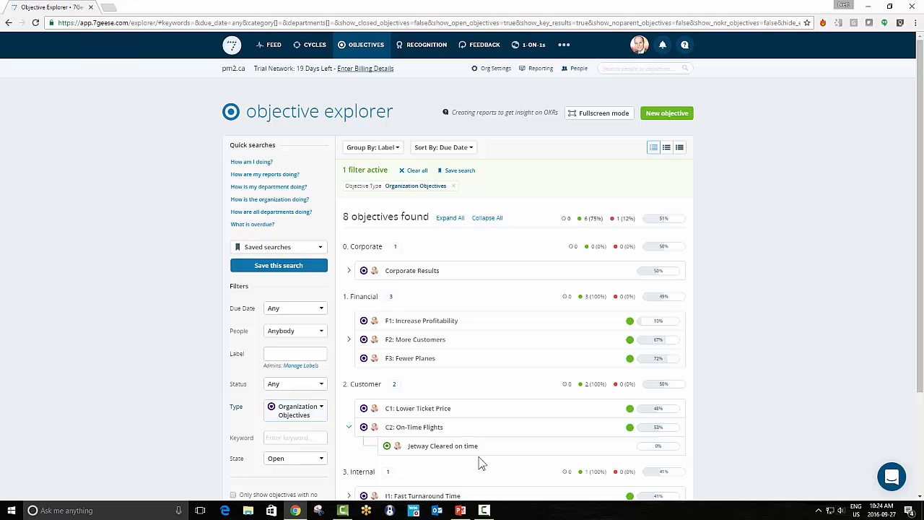
left_click(675, 445)
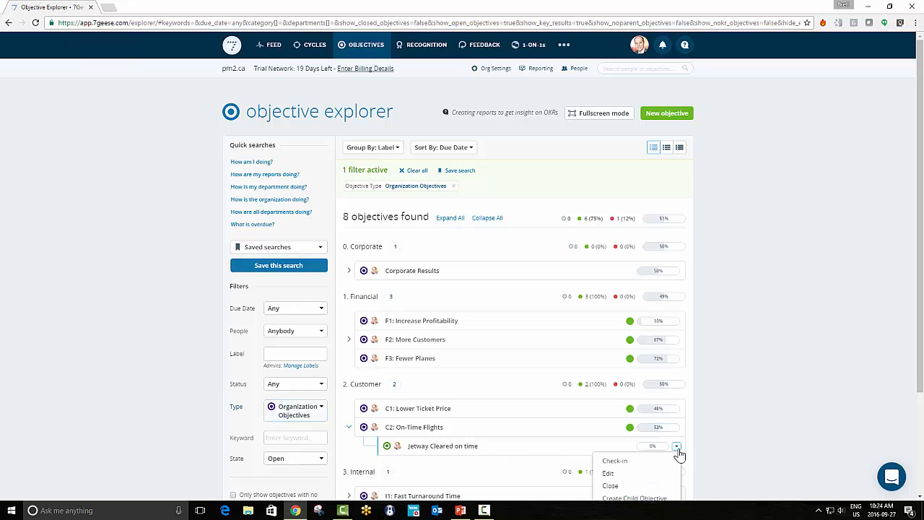
left_click(614, 460)
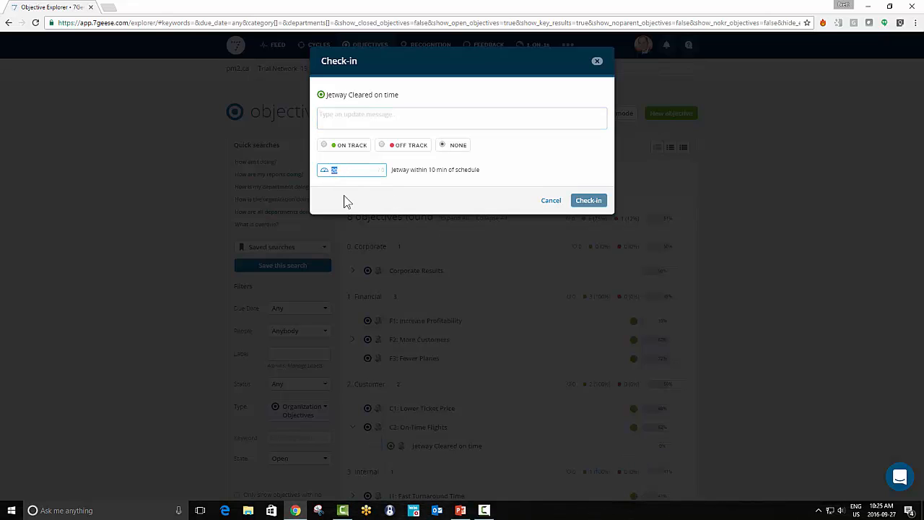
type("7")
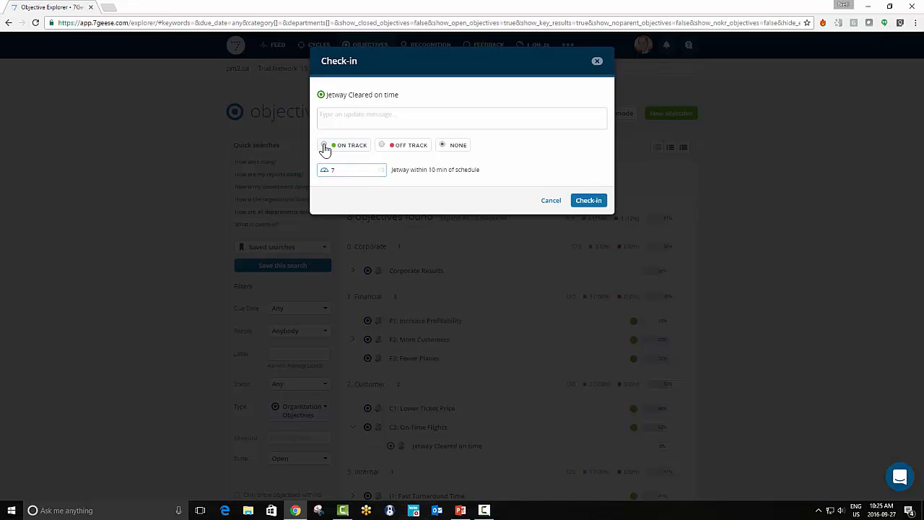
left_click(588, 200)
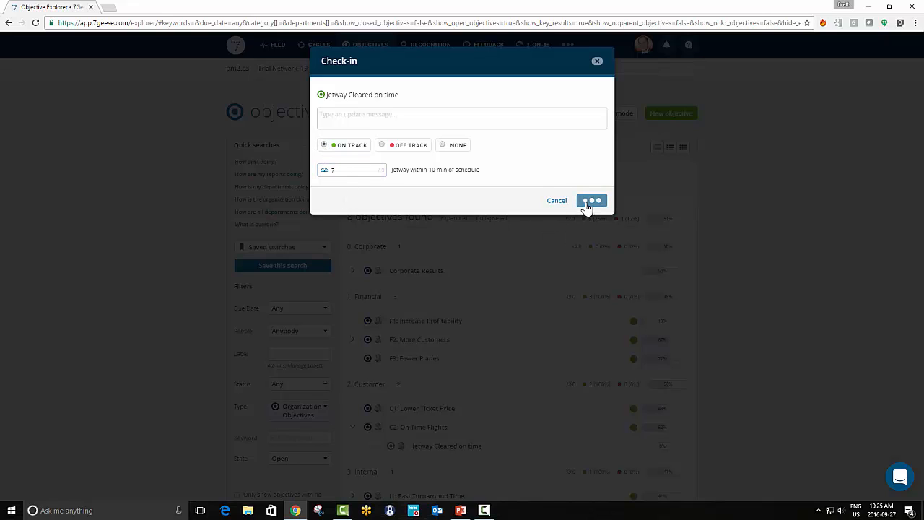
left_click(592, 200)
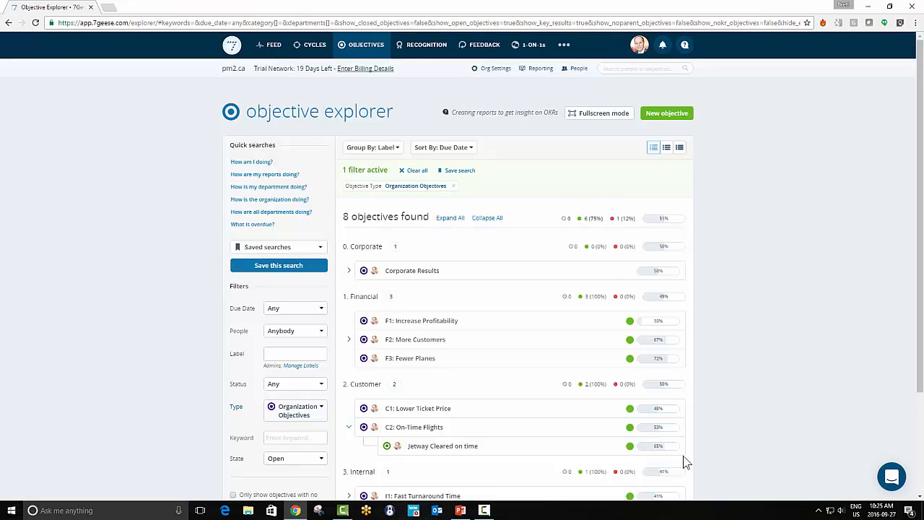
Step: Submit a second Jetway check-in with value 19, then collapse all objective groups
left_click(676, 446)
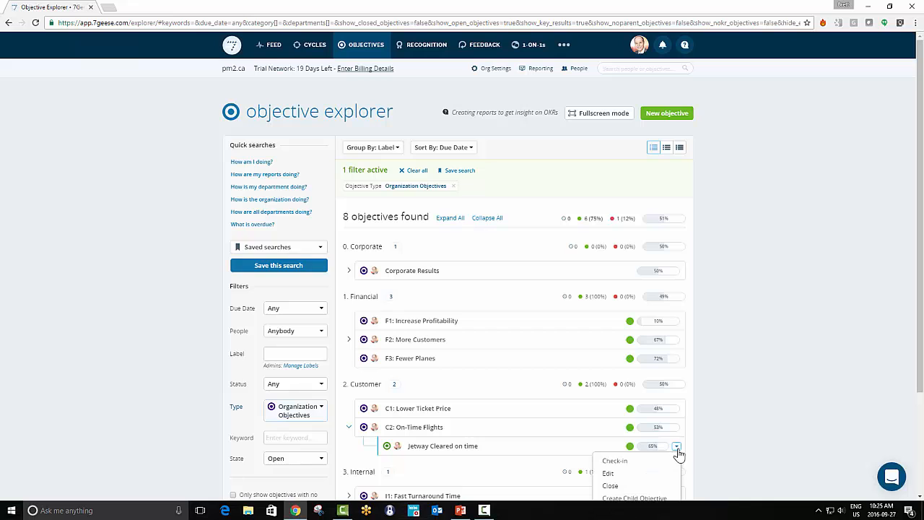
left_click(614, 460)
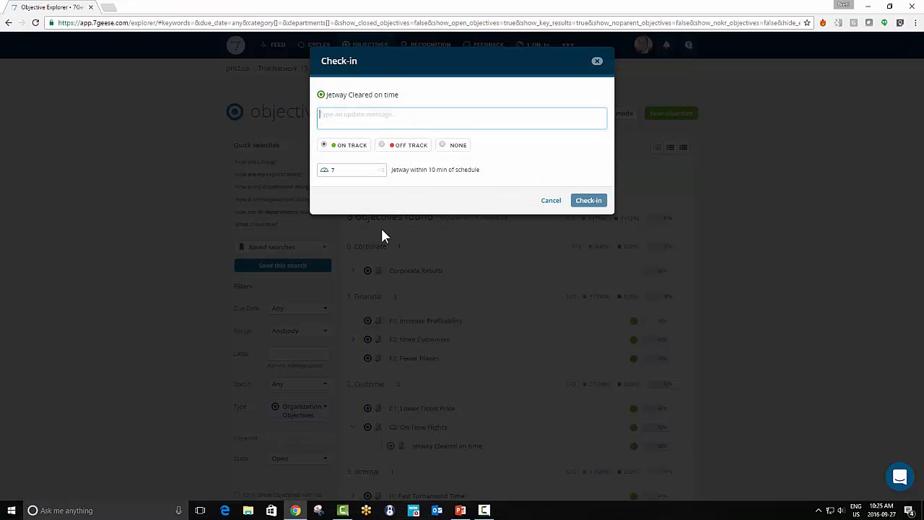
left_click(351, 170)
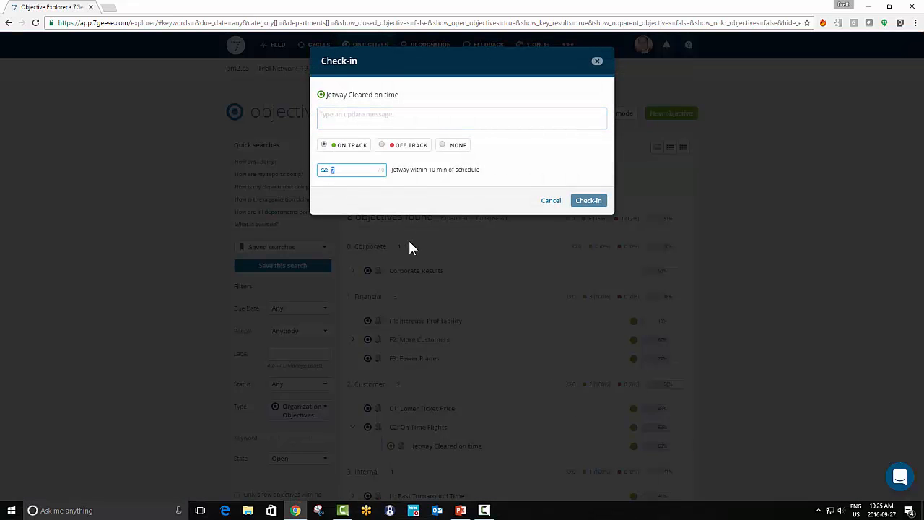
type("19")
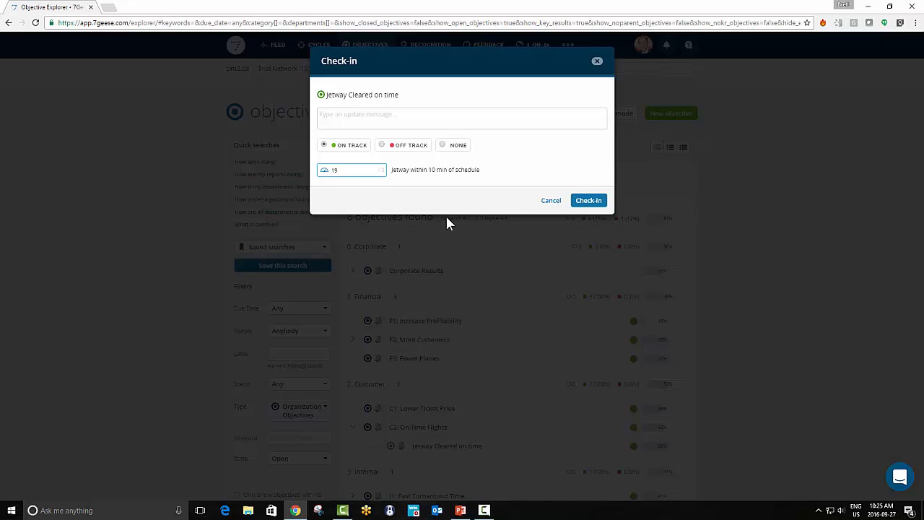
left_click(588, 200)
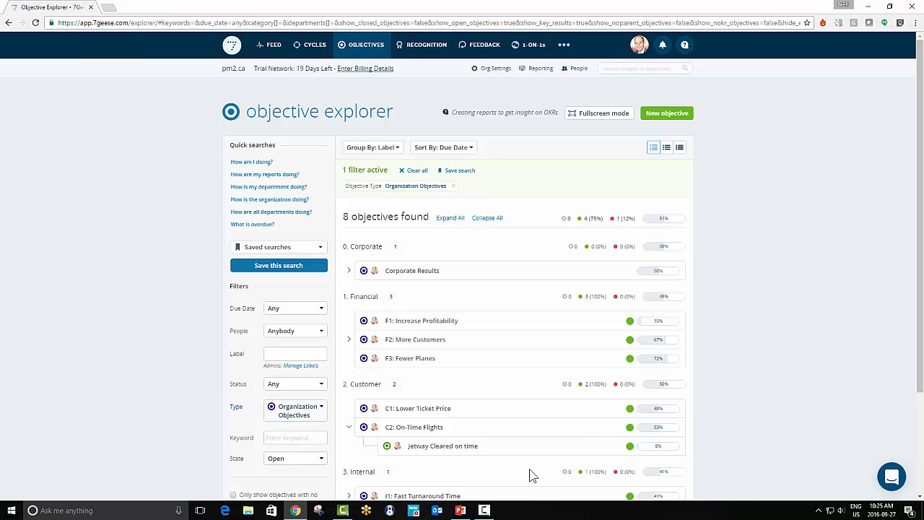
left_click(348, 427)
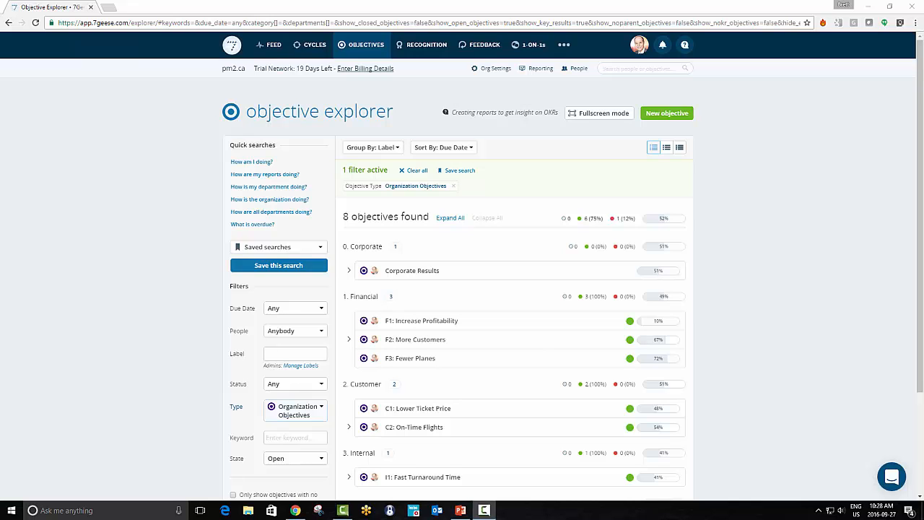
mouse_move(838, 425)
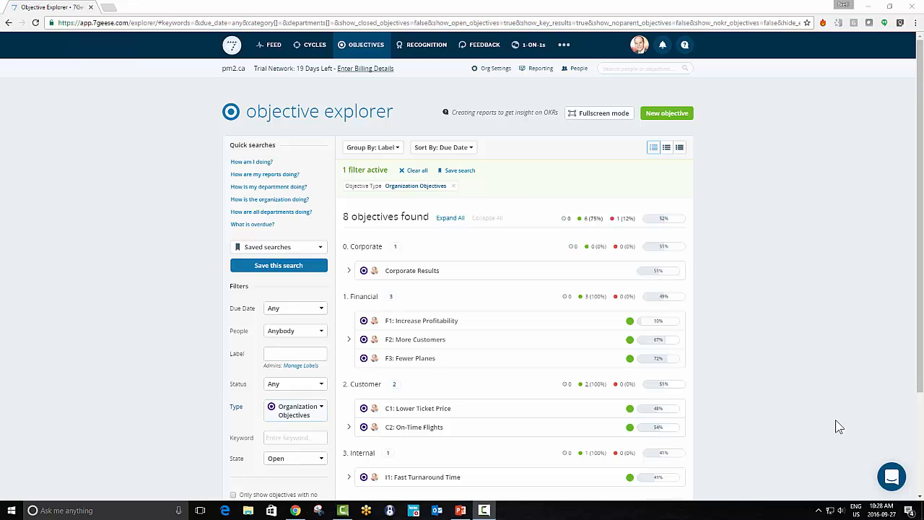
Step: Expand I1: Fast Turnaround Time's children and open its objective page
scroll("down", 3)
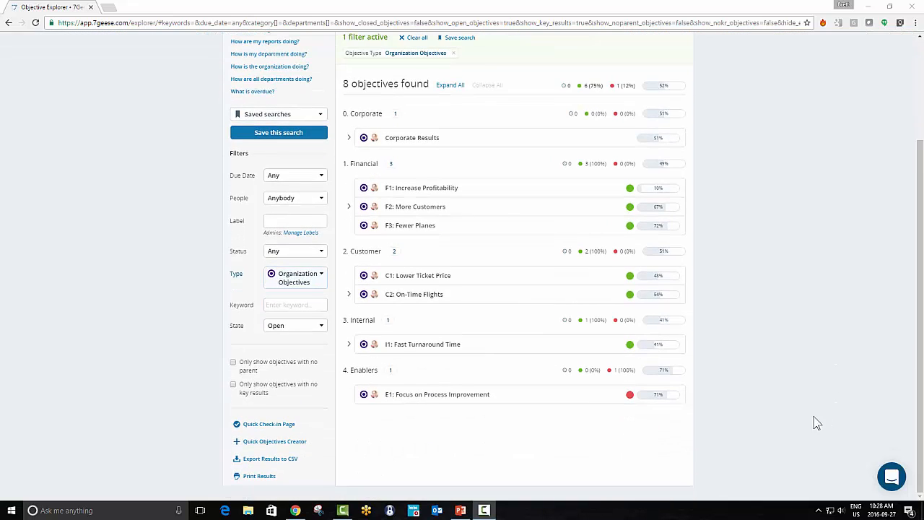
mouse_move(346, 352)
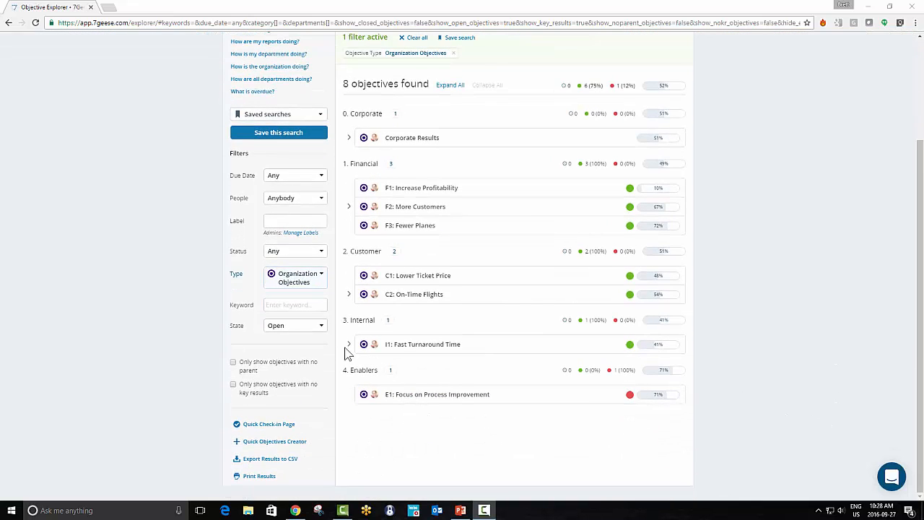
left_click(349, 344)
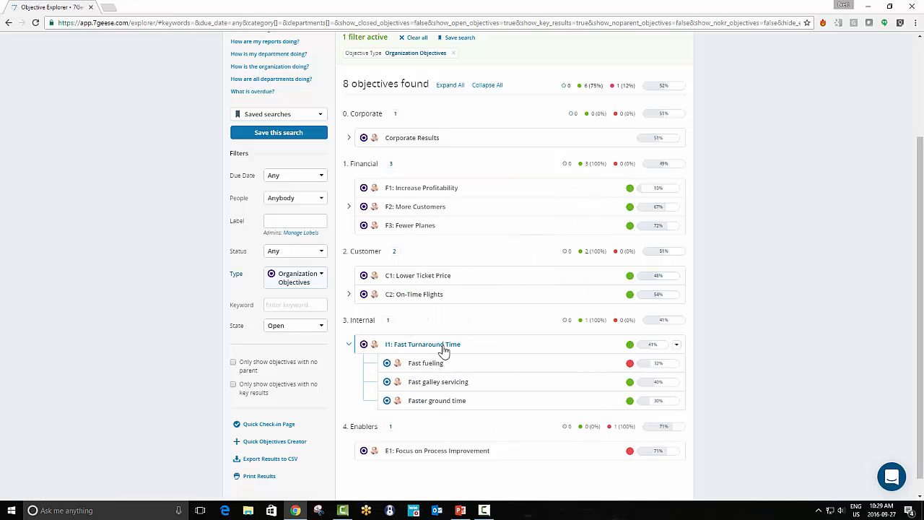
left_click(423, 343)
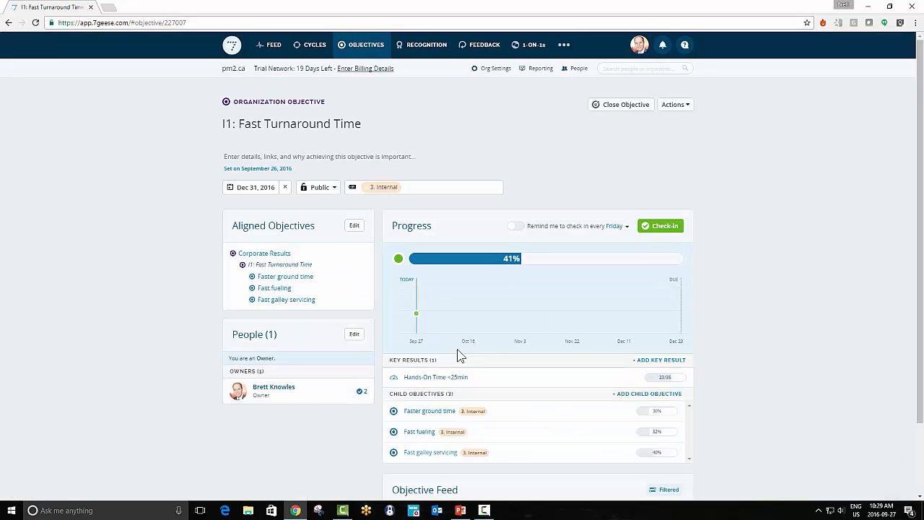
scroll("down", 3)
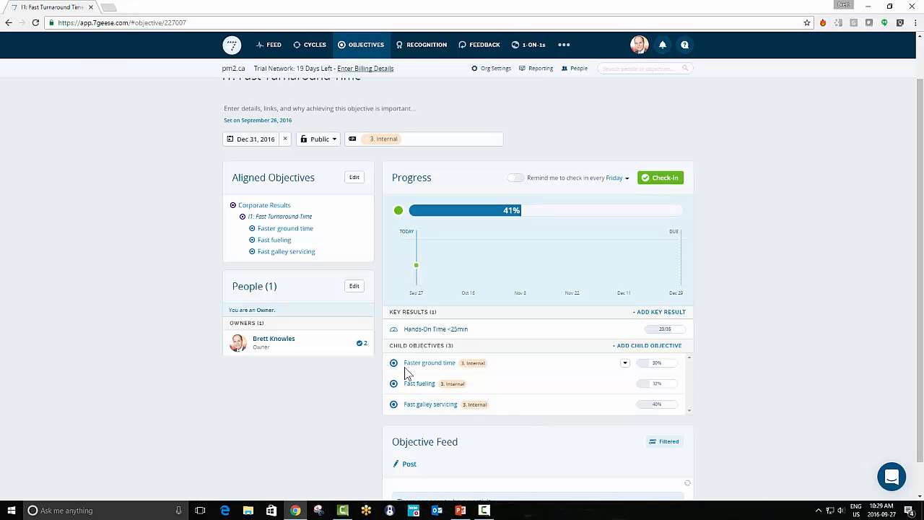
mouse_move(418, 383)
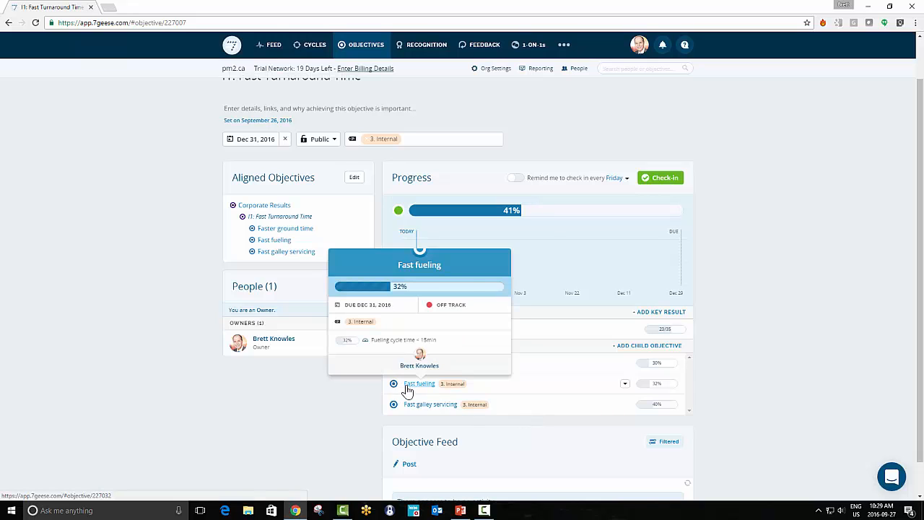
mouse_move(500, 455)
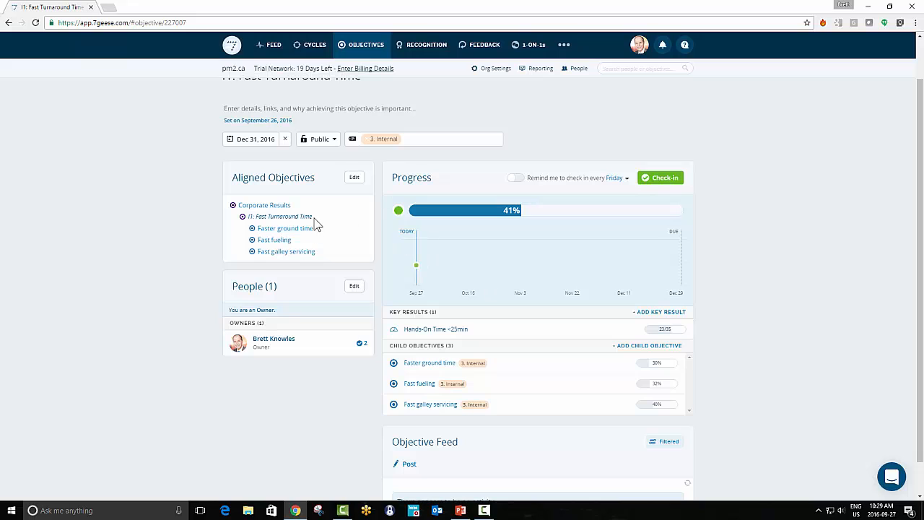
Step: Weight Faster ground time Highest (5), Fast fueling a middle weight, Fast galley servicing Lowest (1)
left_click(625, 363)
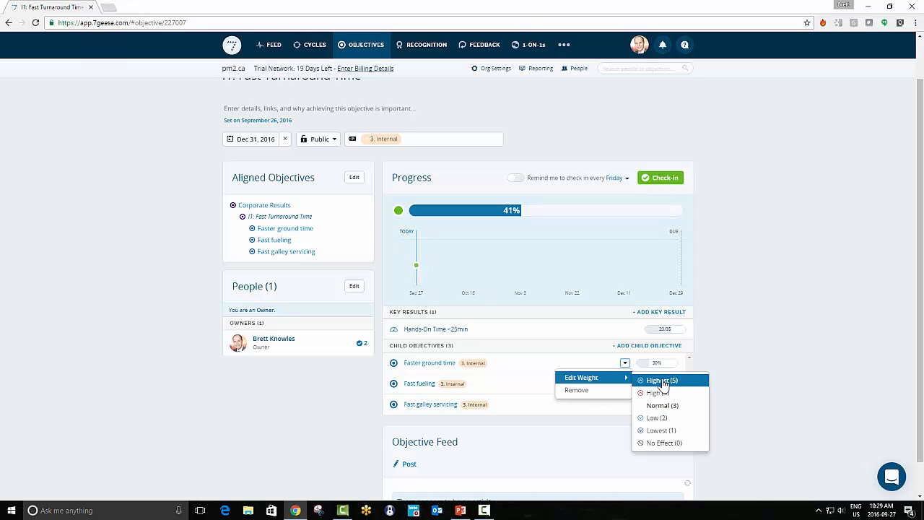
mouse_move(663, 443)
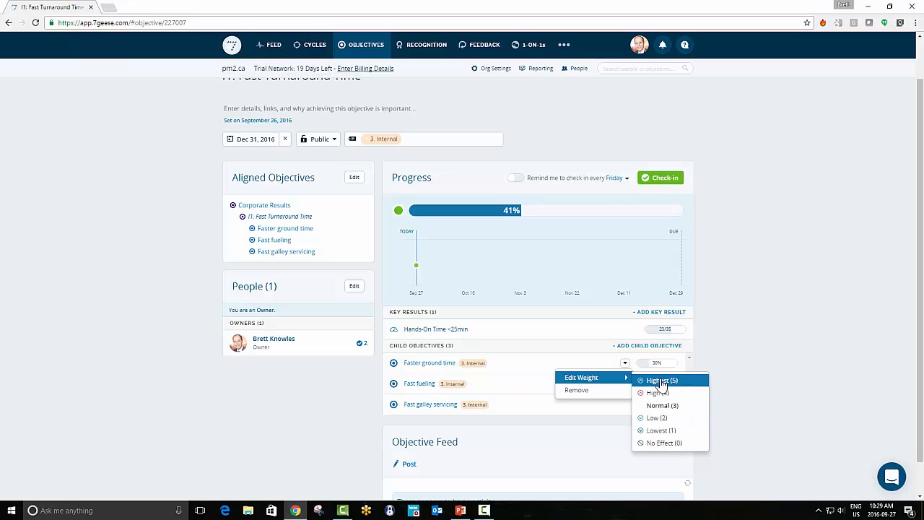
left_click(662, 380)
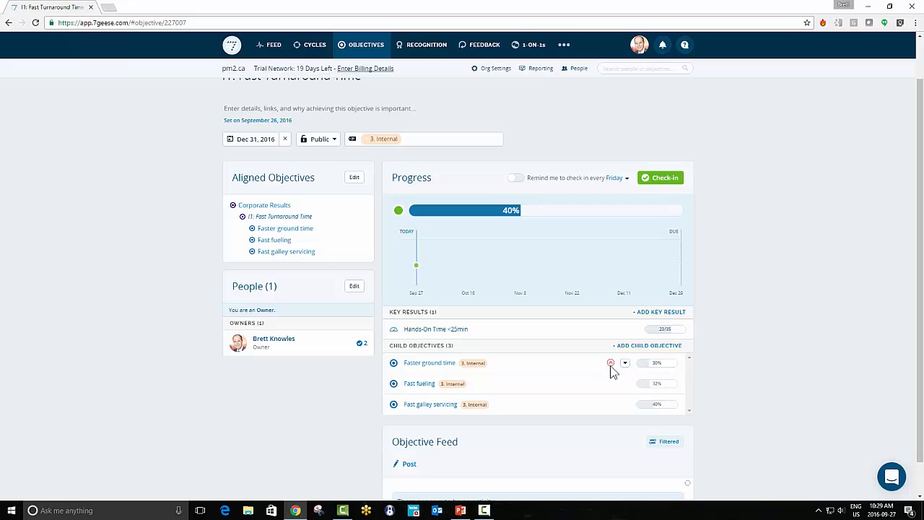
left_click(624, 383)
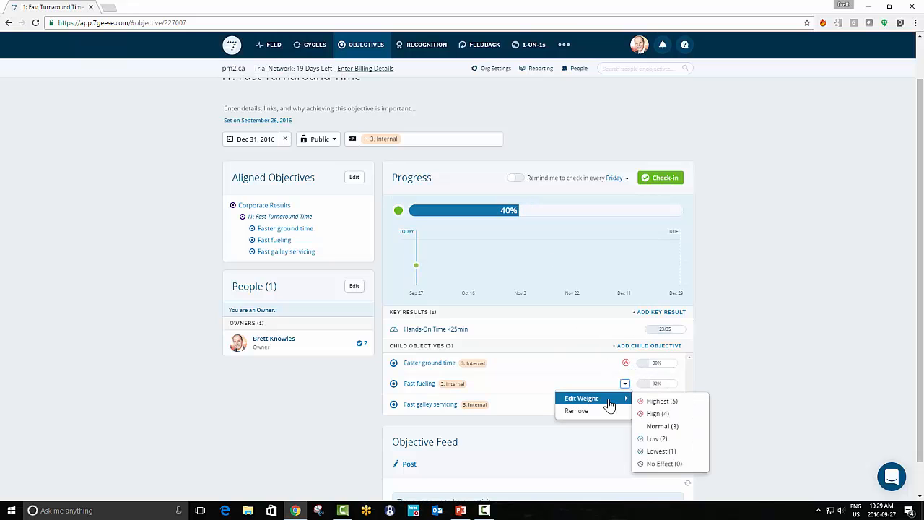
left_click(661, 426)
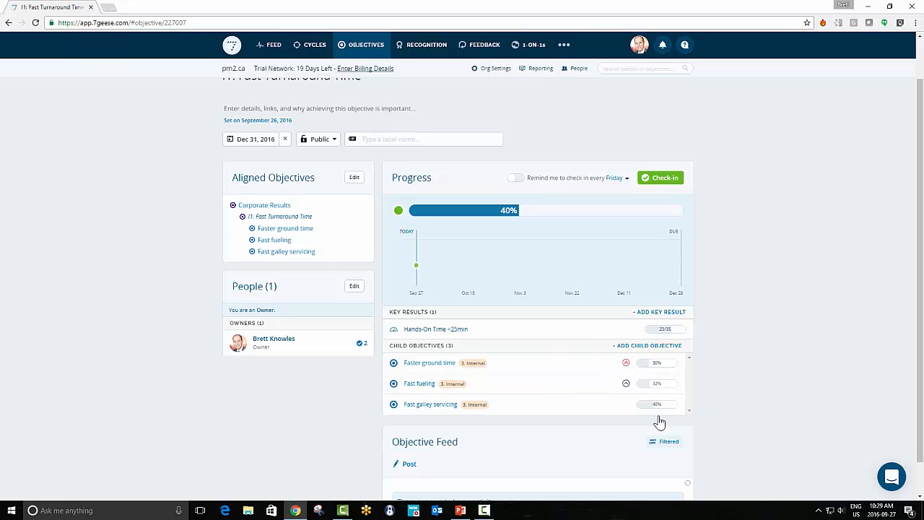
left_click(625, 404)
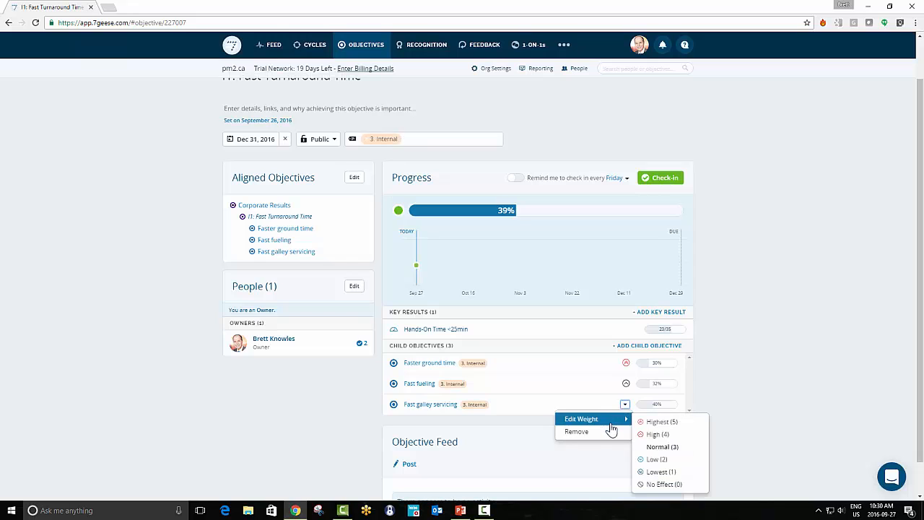
mouse_move(657, 471)
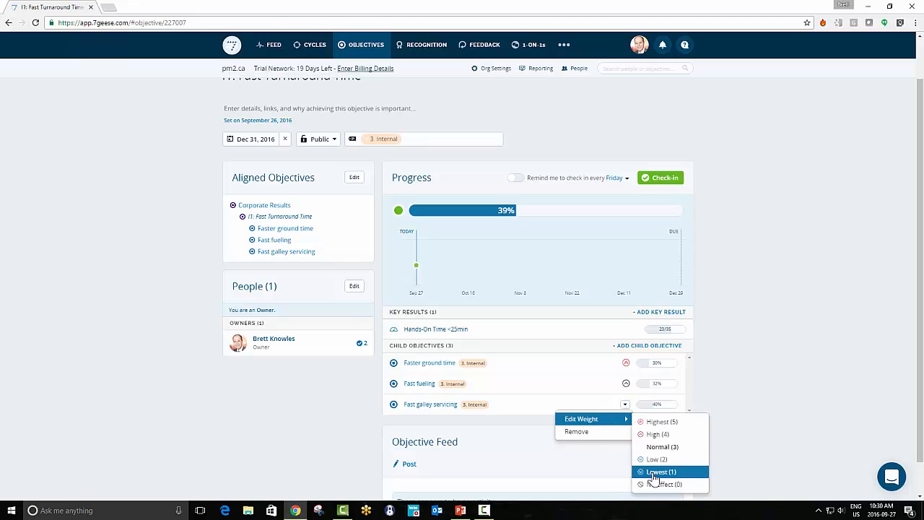
left_click(657, 471)
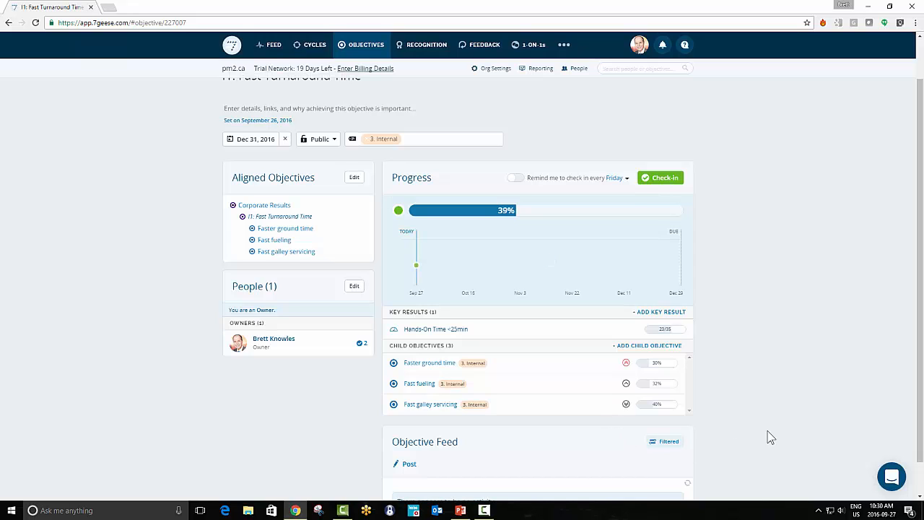
mouse_move(768, 431)
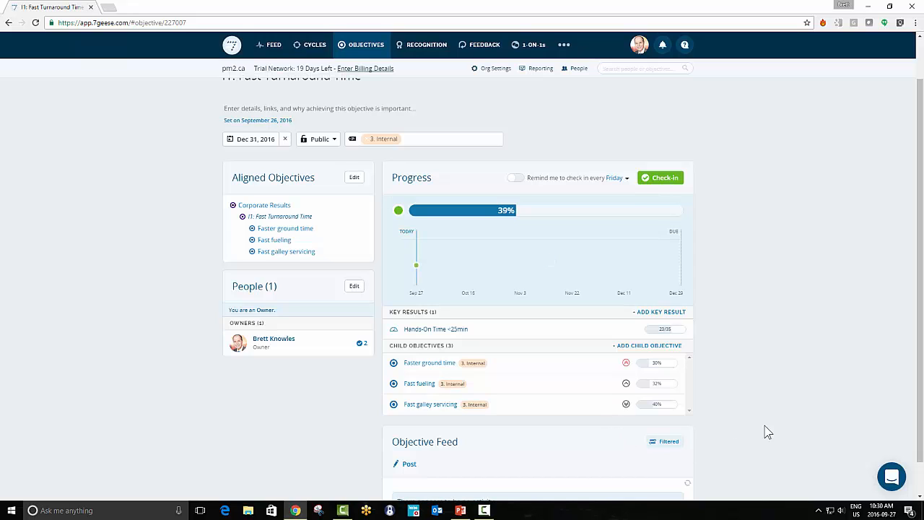